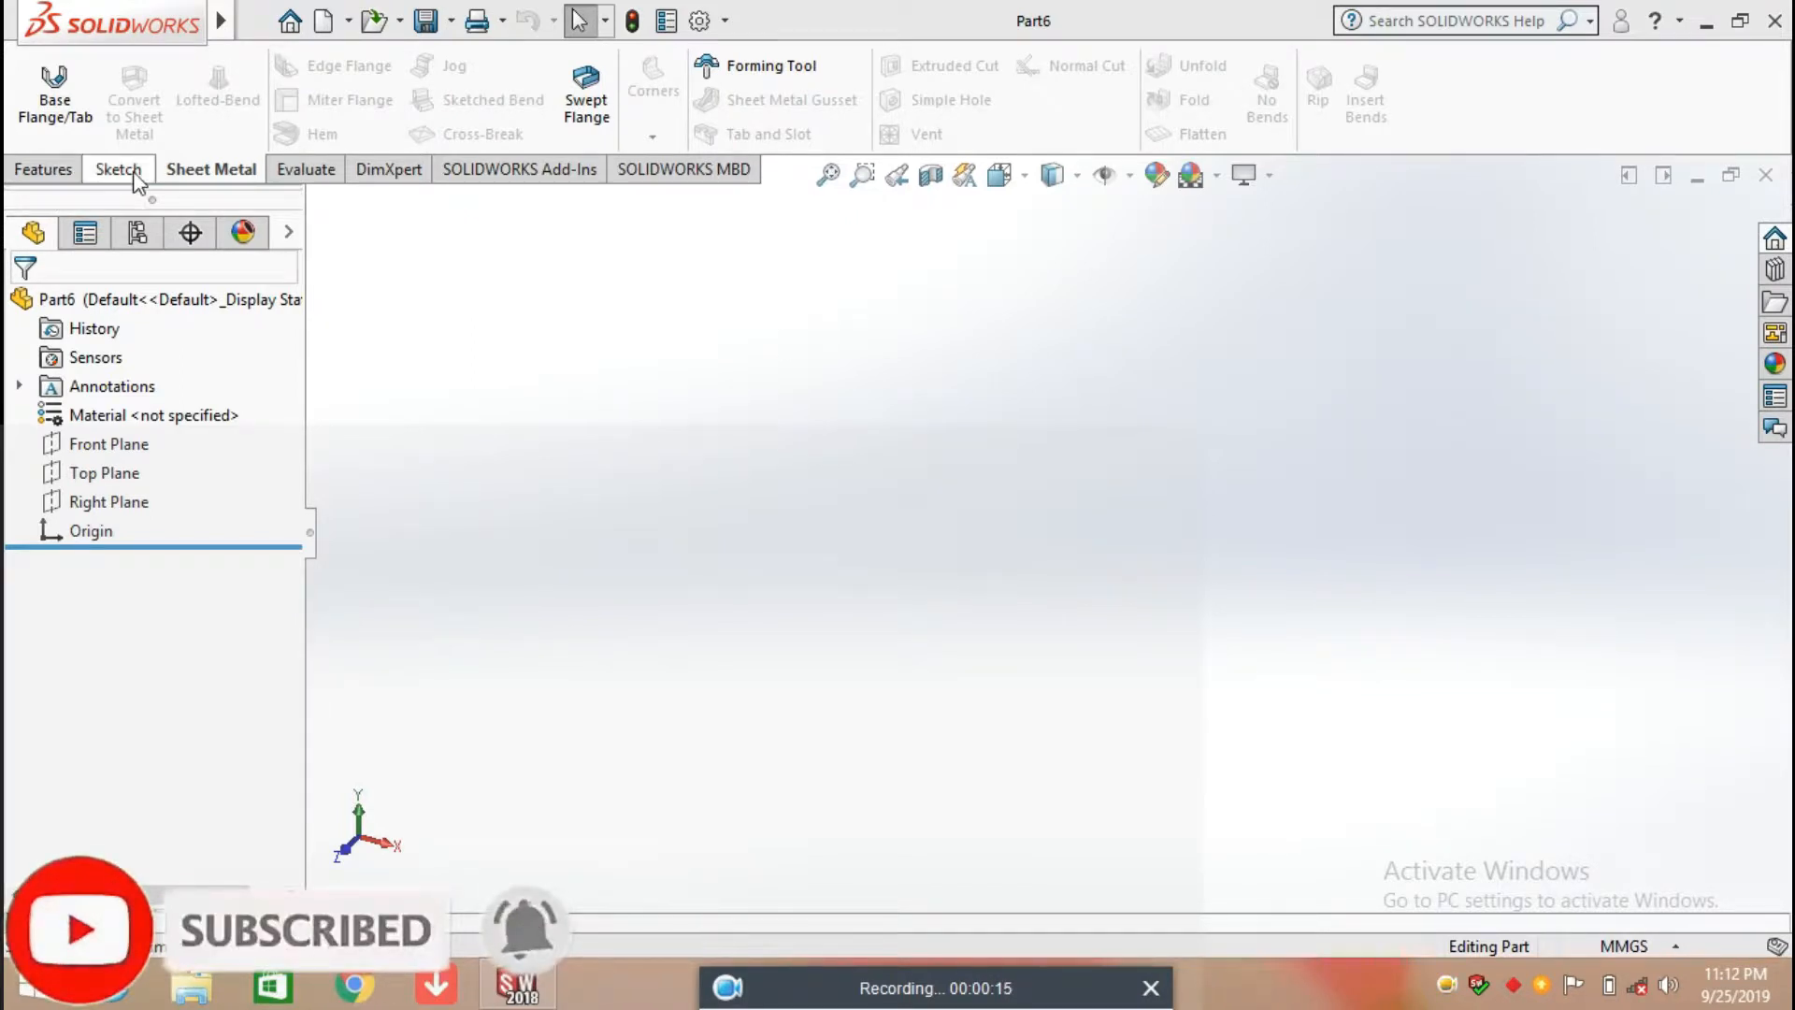
# Create Plane1 offset 70 mm from the Front Plane.
pyautogui.click(109, 444)
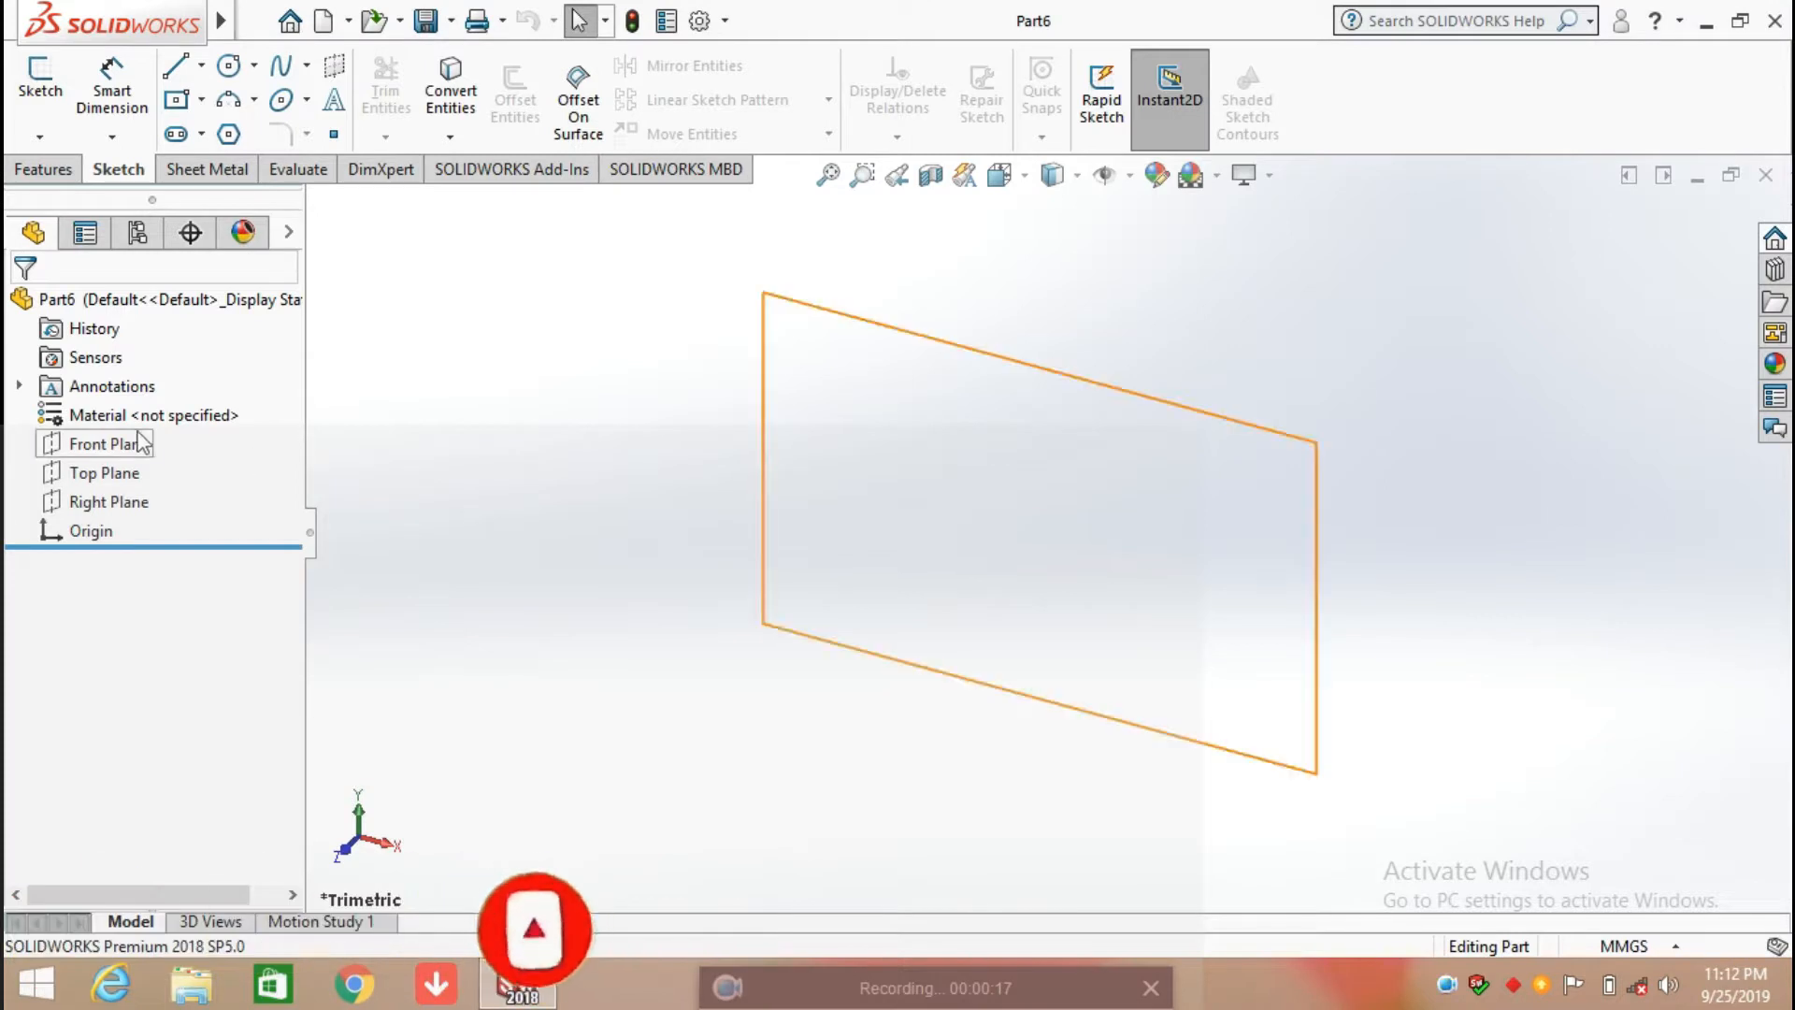
pyautogui.click(102, 444)
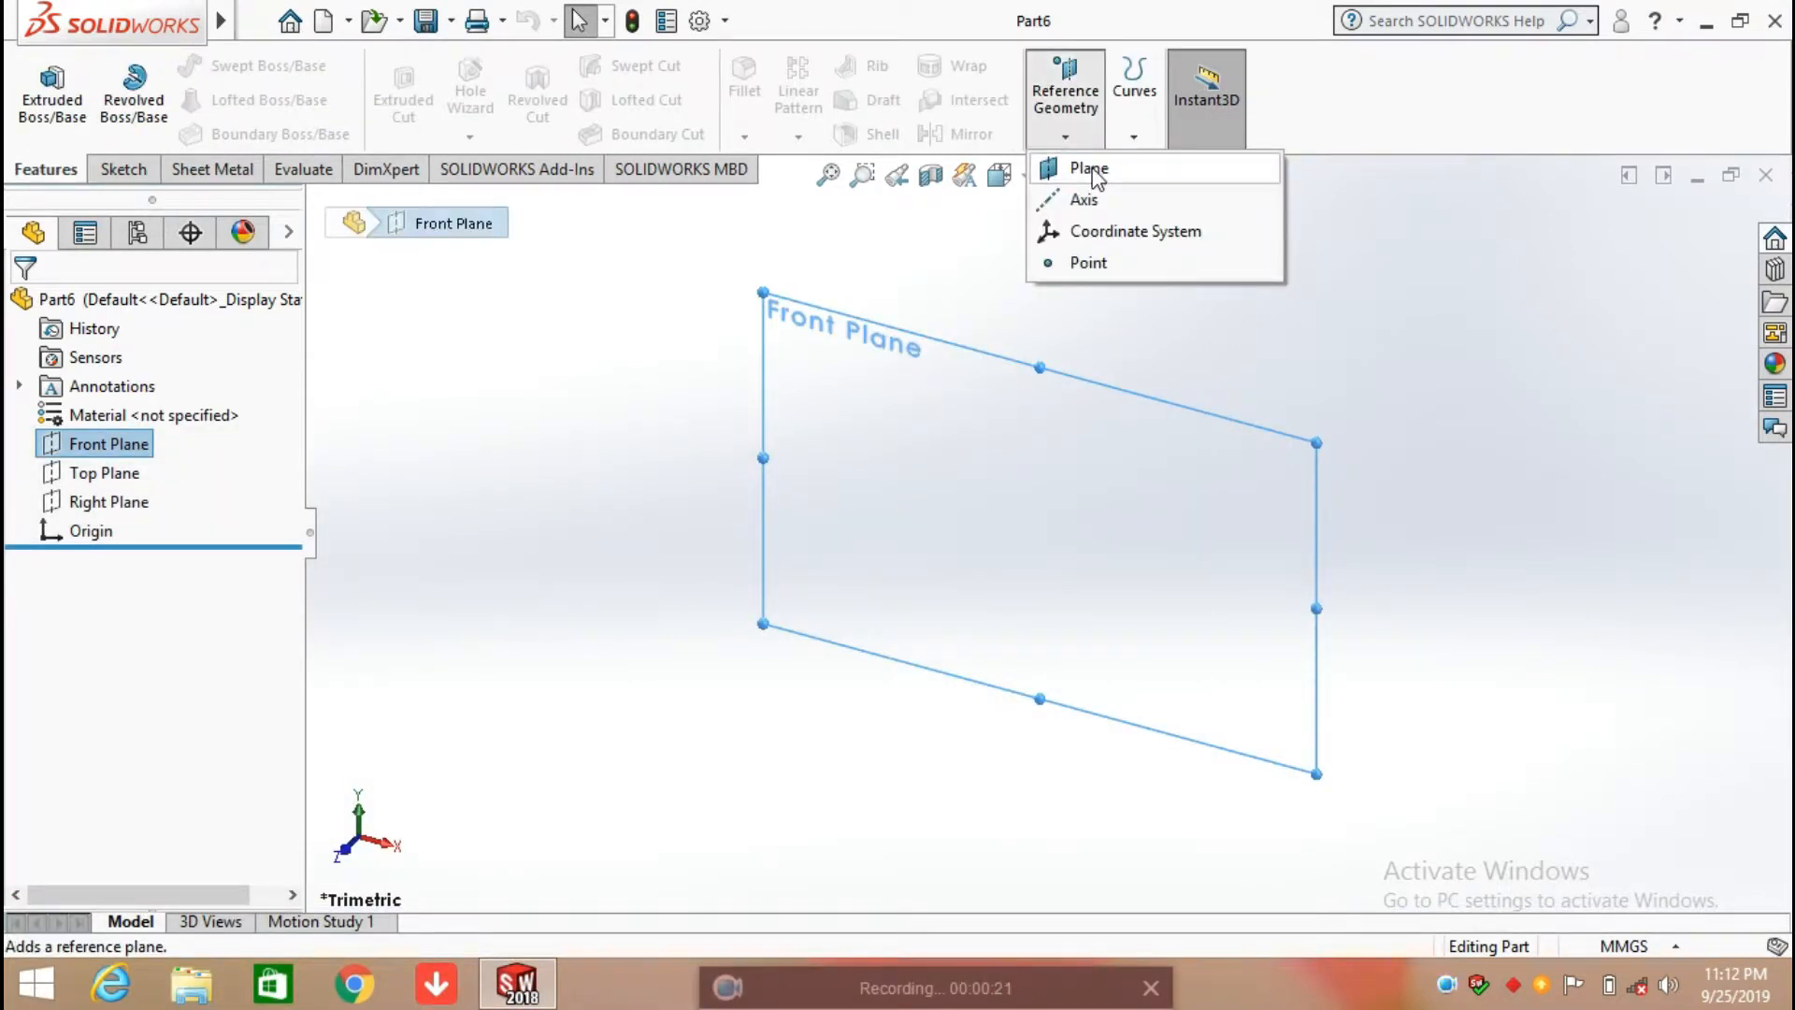
pyautogui.click(1086, 168)
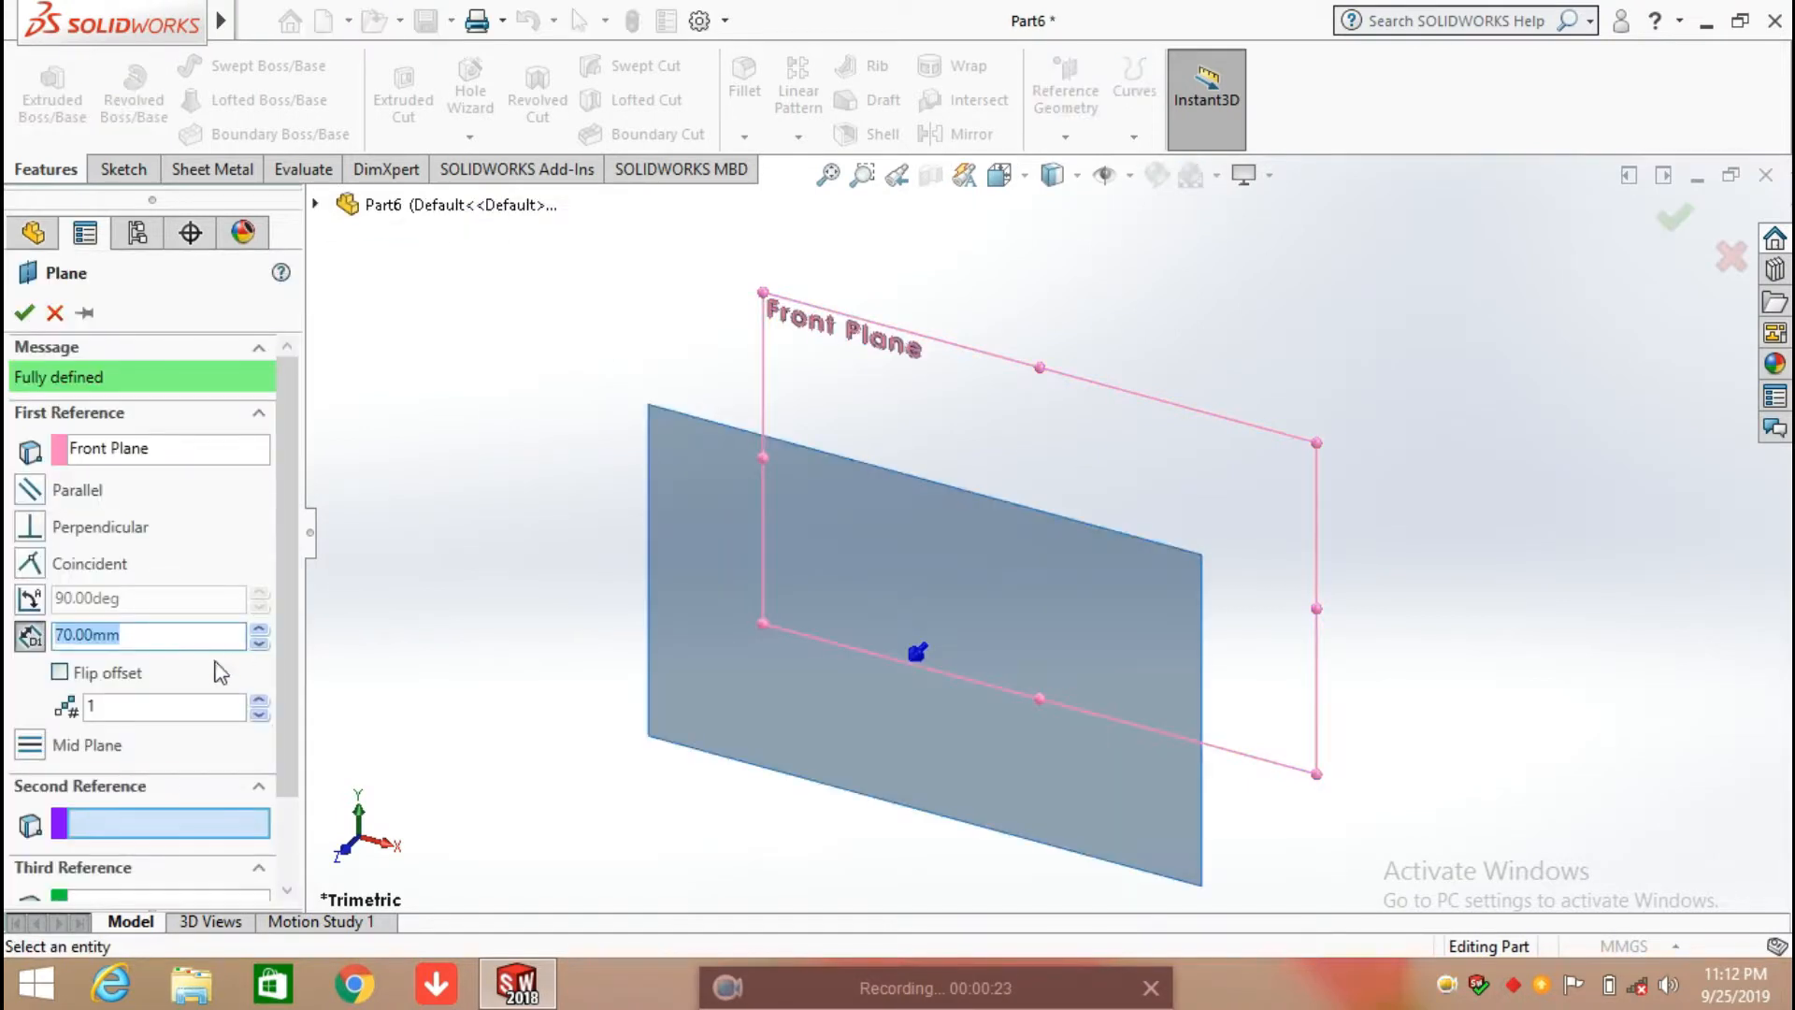
pyautogui.click(260, 699)
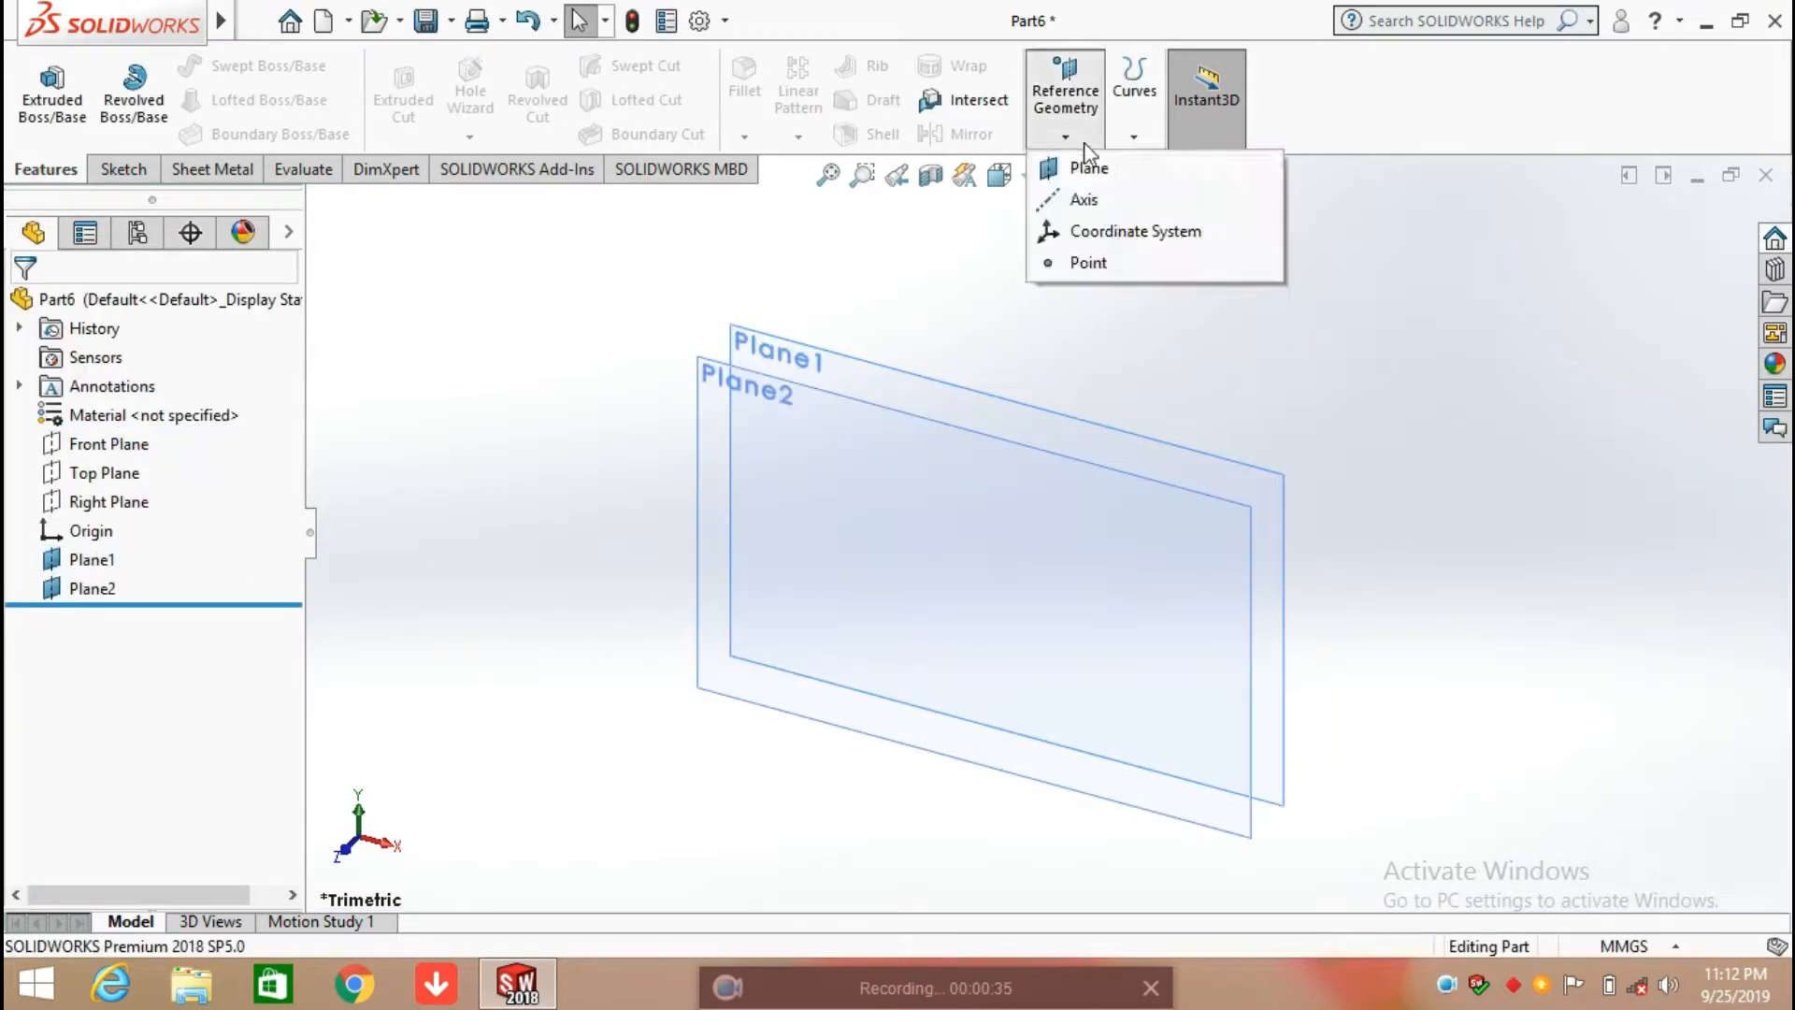
# Stack Plane2, Plane3 and Plane4 onward, with Plane3 and Plane4 at 60 mm offsets.
pyautogui.click(1088, 167)
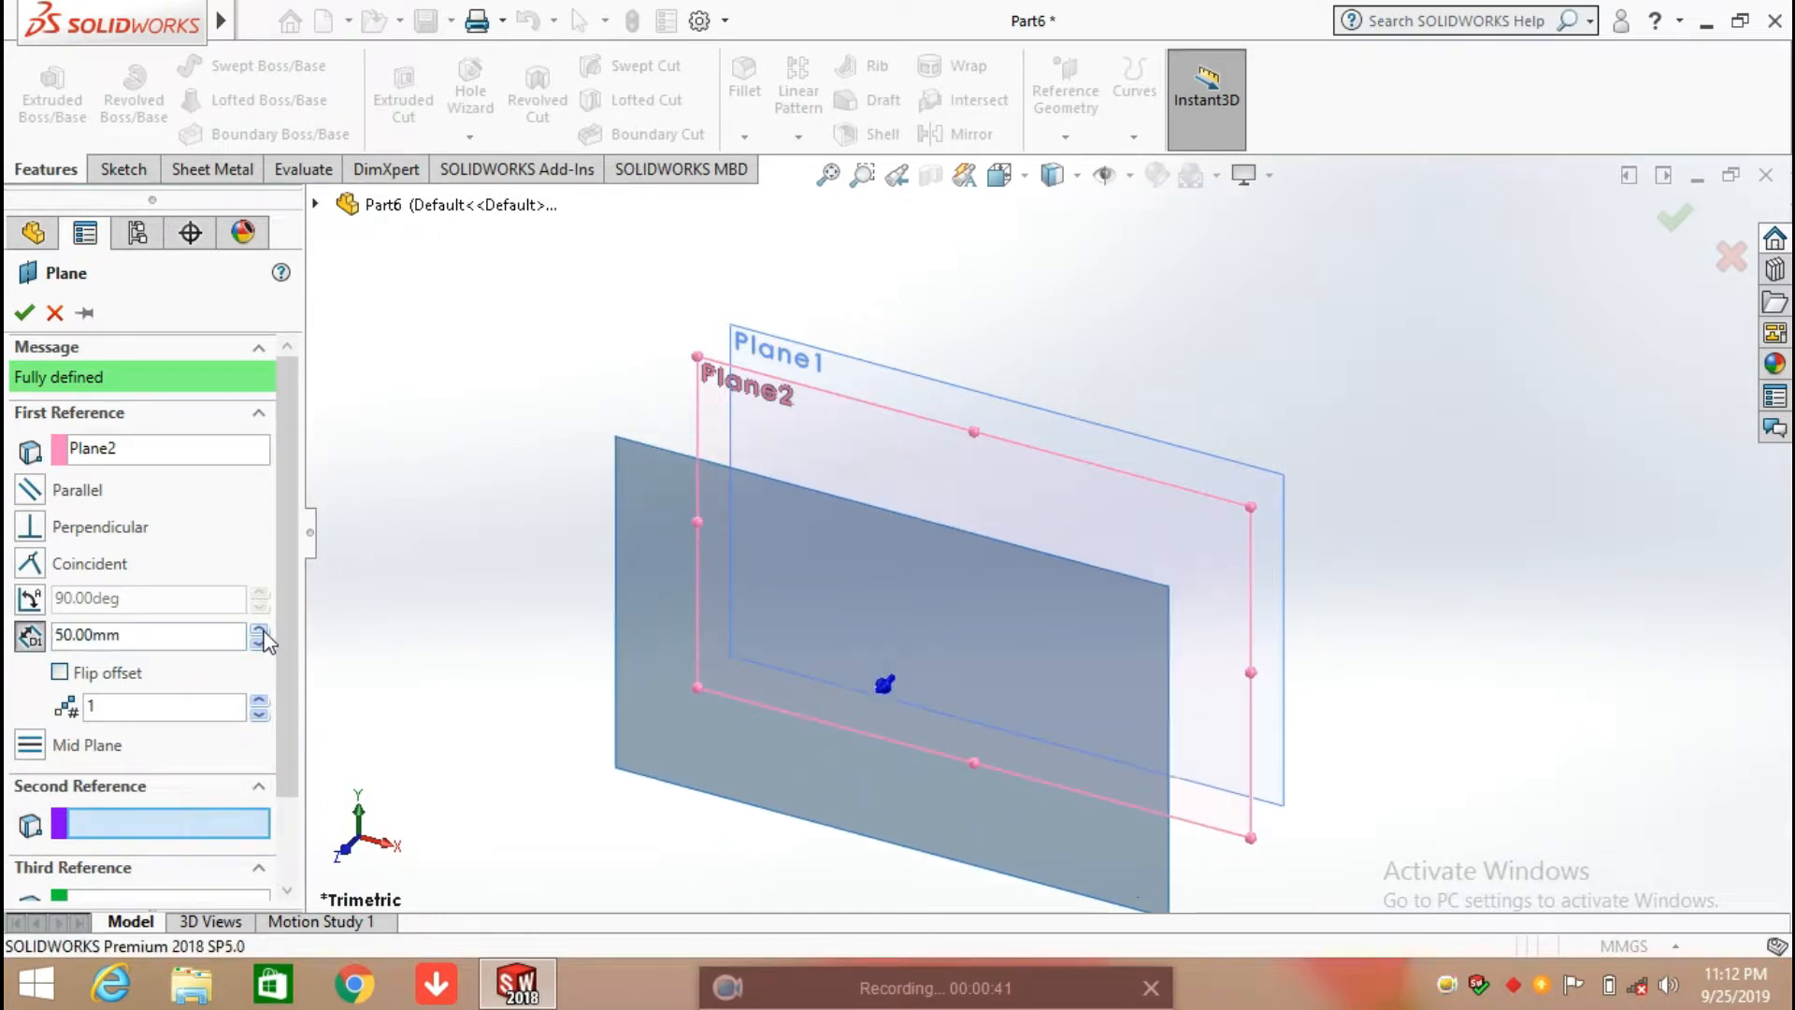
pyautogui.click(260, 628)
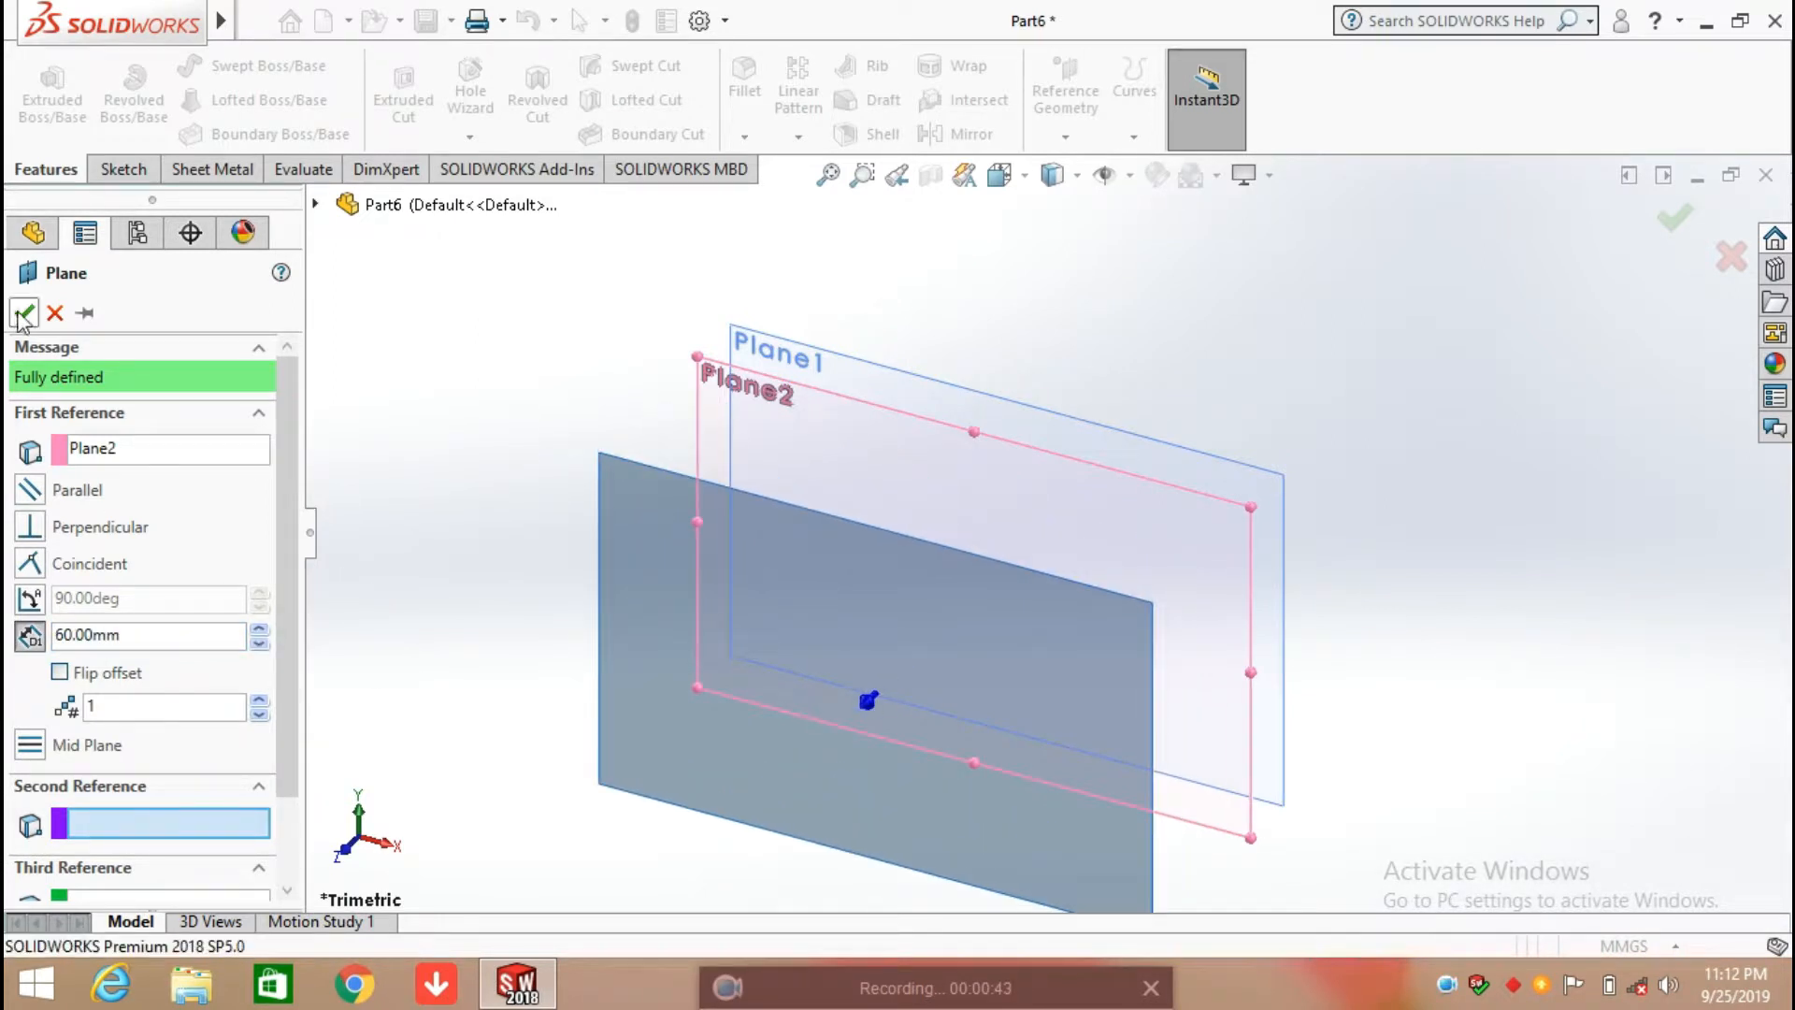
pyautogui.click(24, 313)
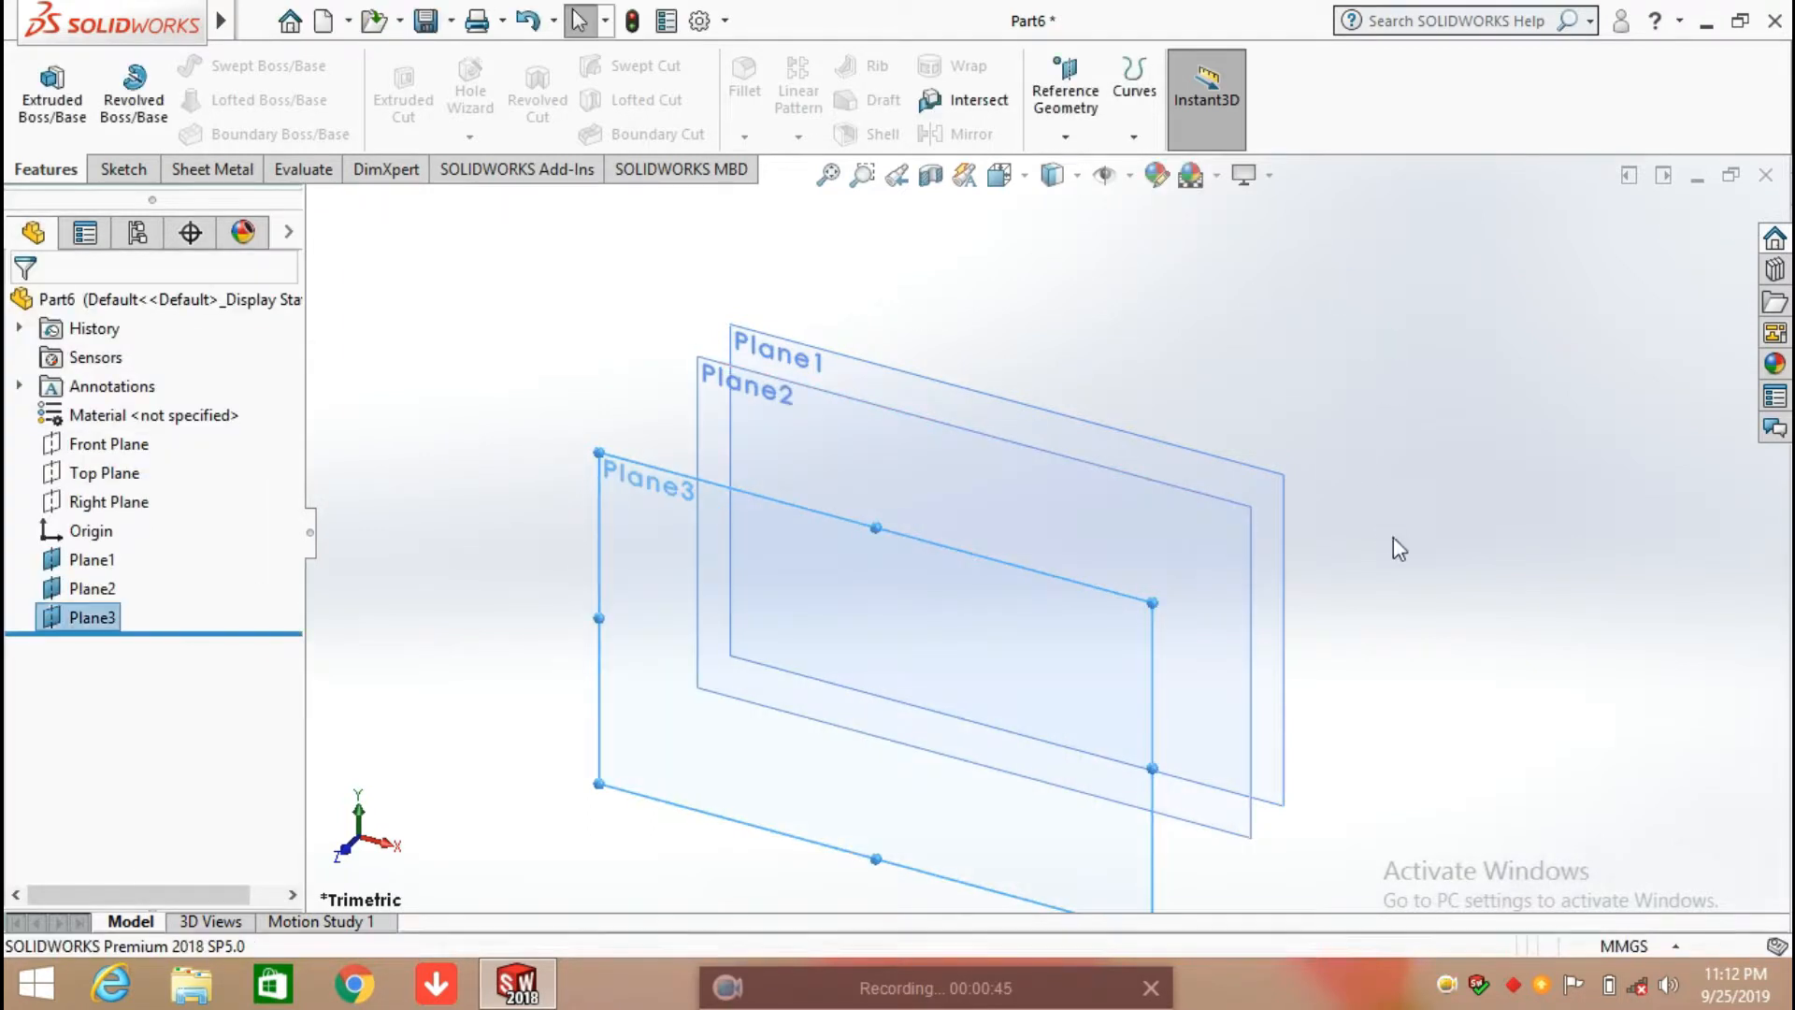
pyautogui.click(1065, 91)
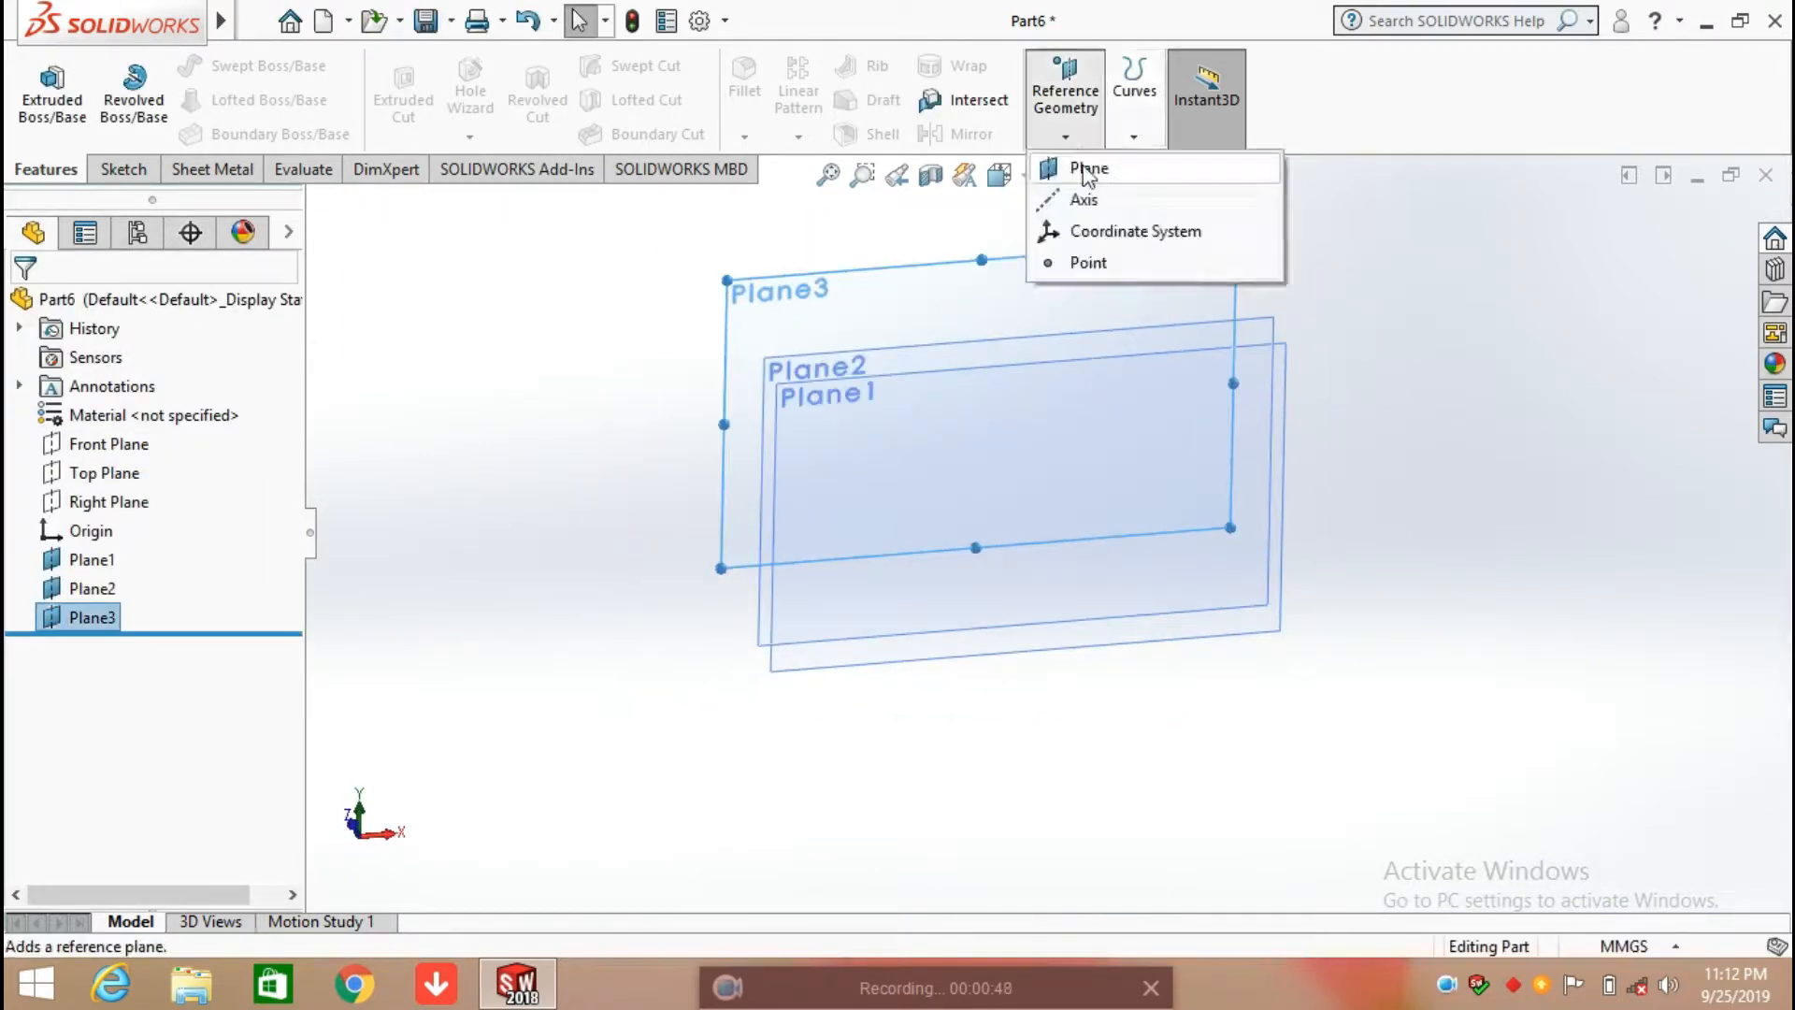
pyautogui.click(1085, 169)
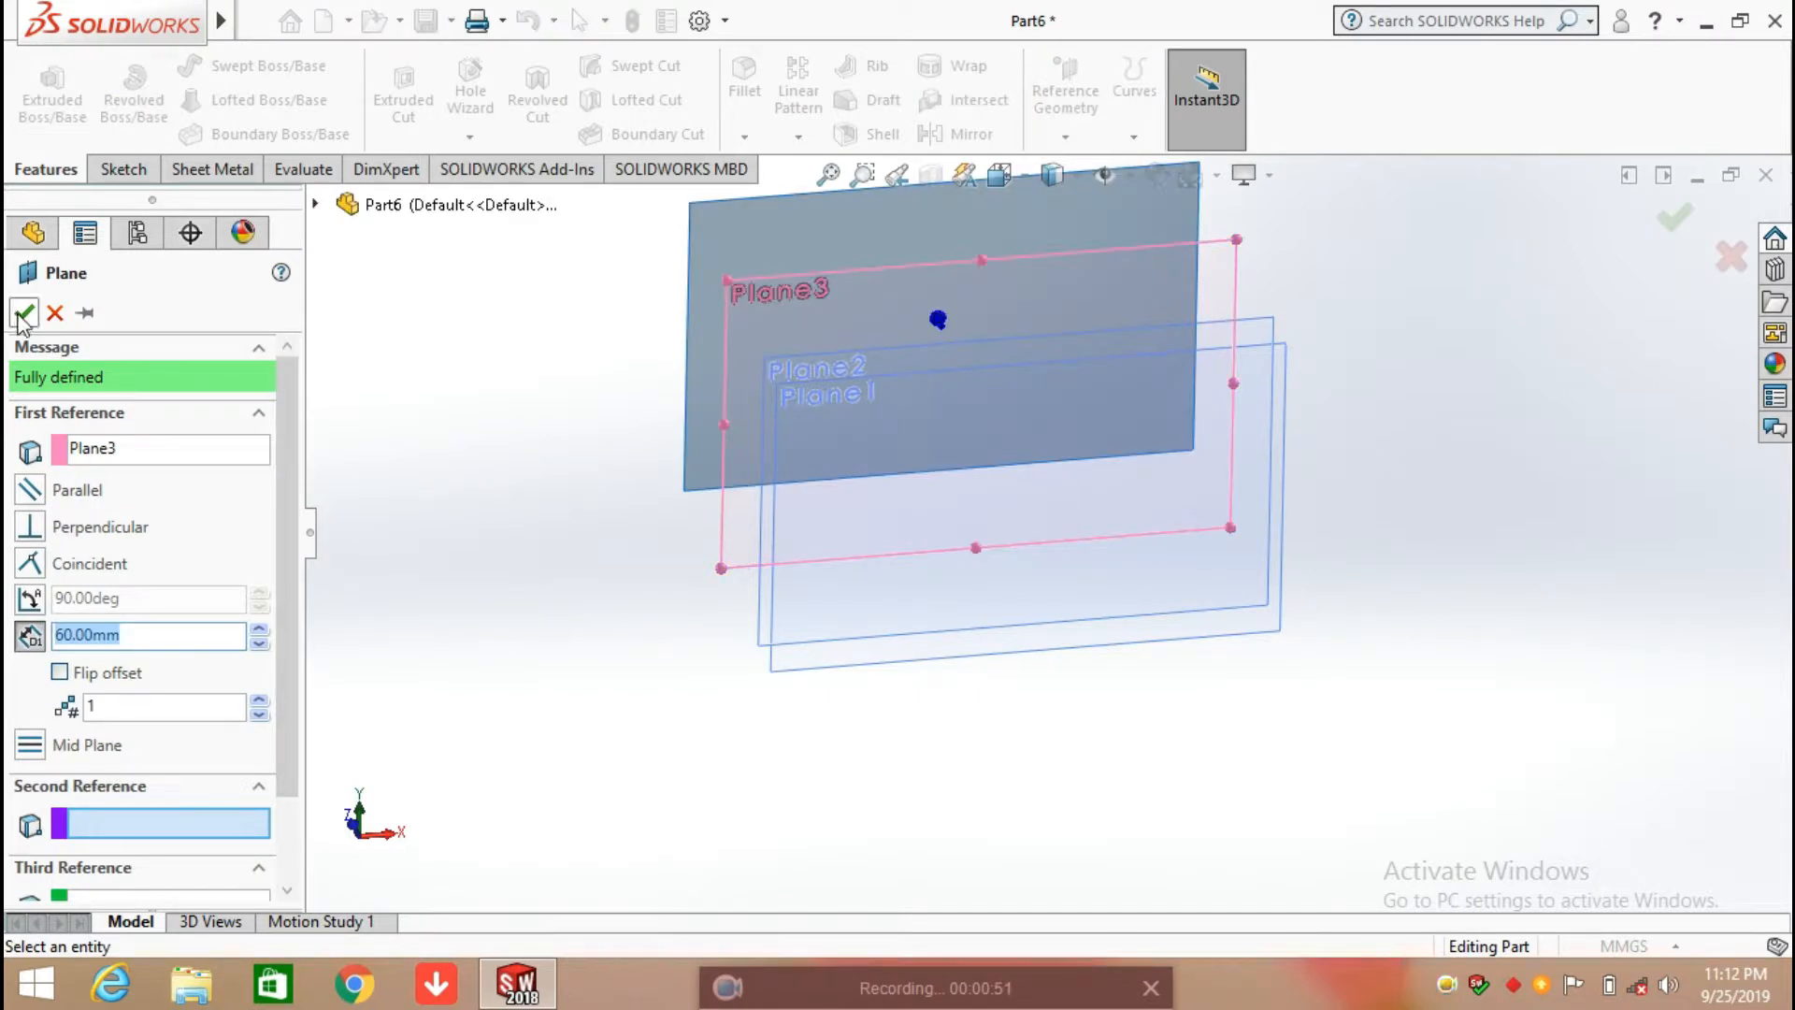
pyautogui.click(22, 312)
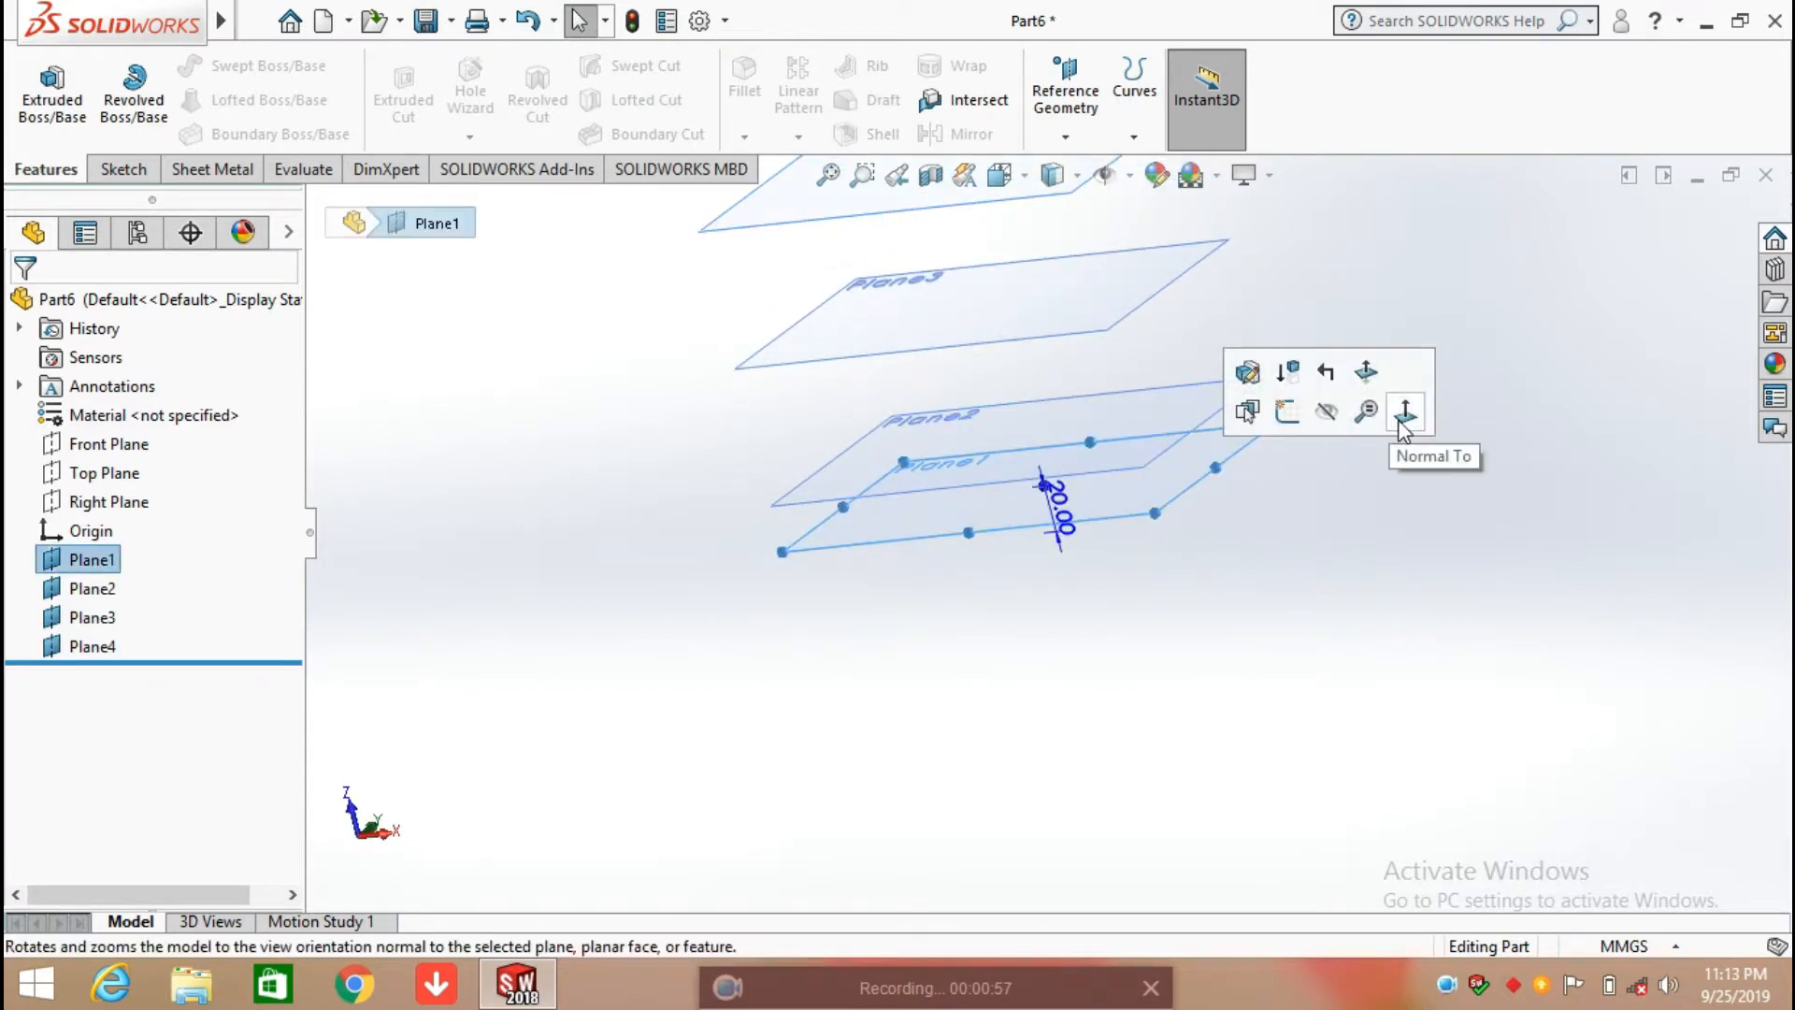
# On Plane1, dimension the centred rectangle's width and height to 30 mm.
pyautogui.click(1405, 413)
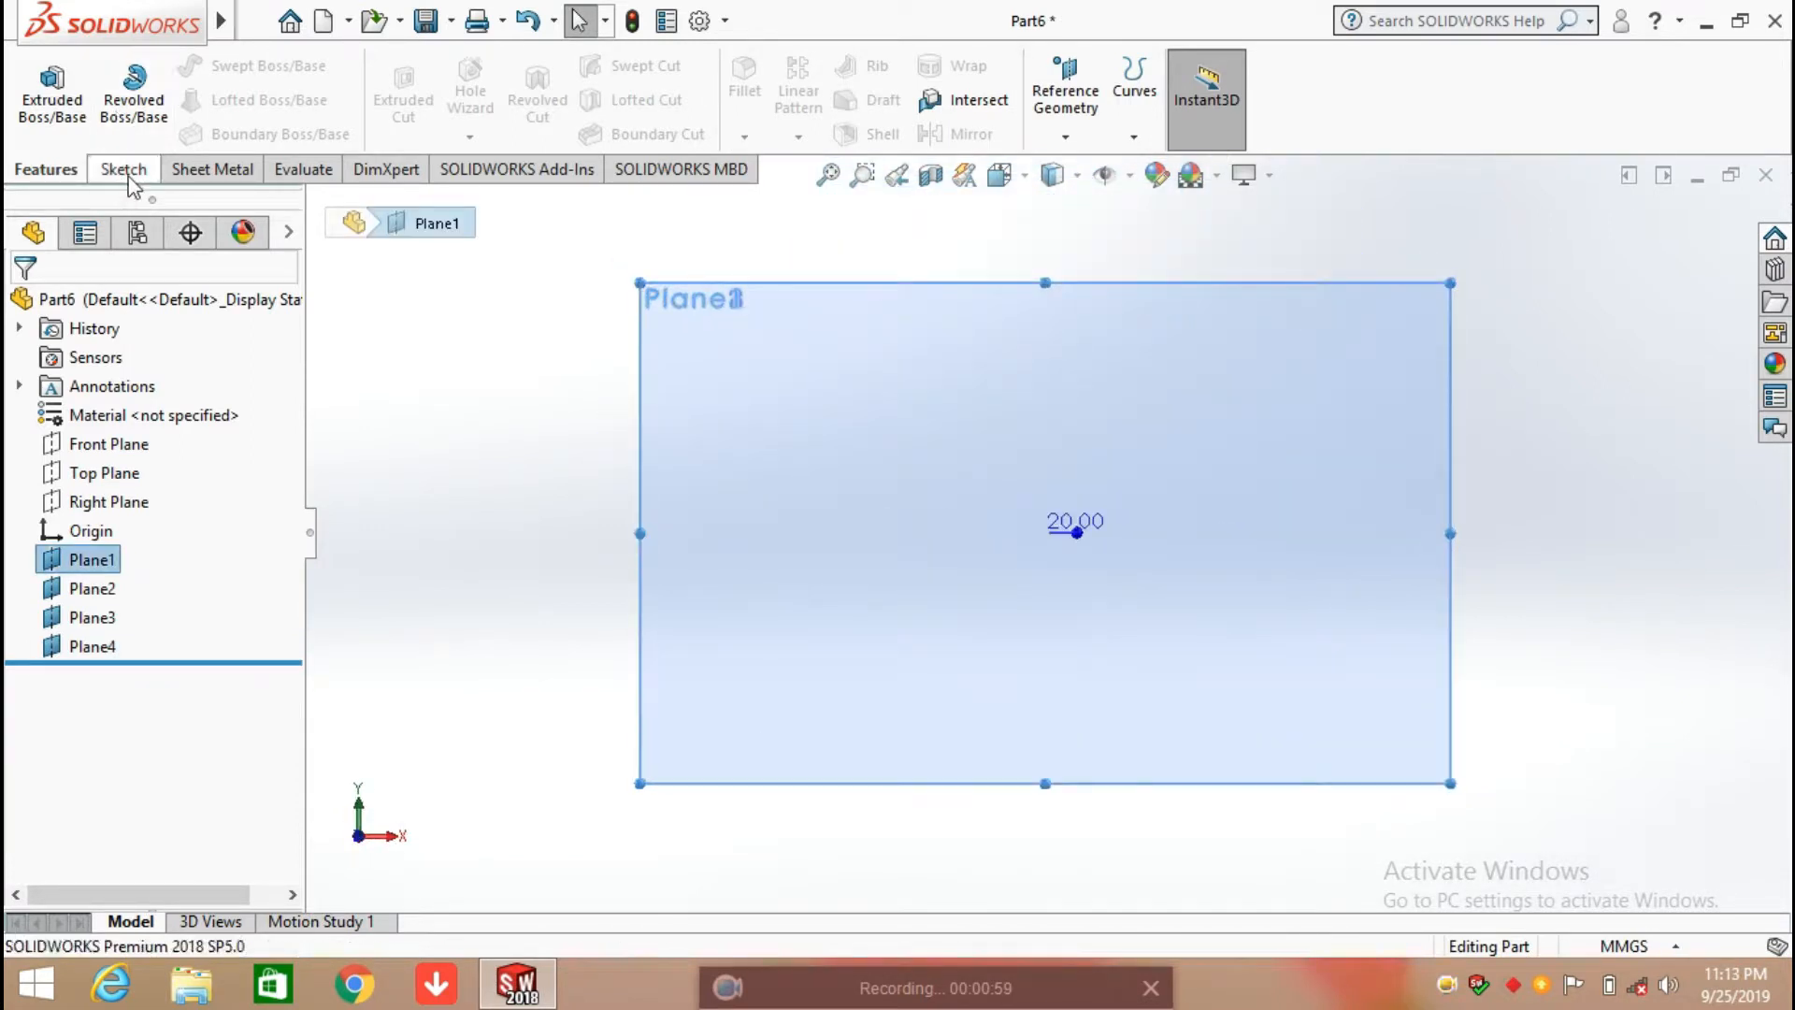
pyautogui.click(118, 168)
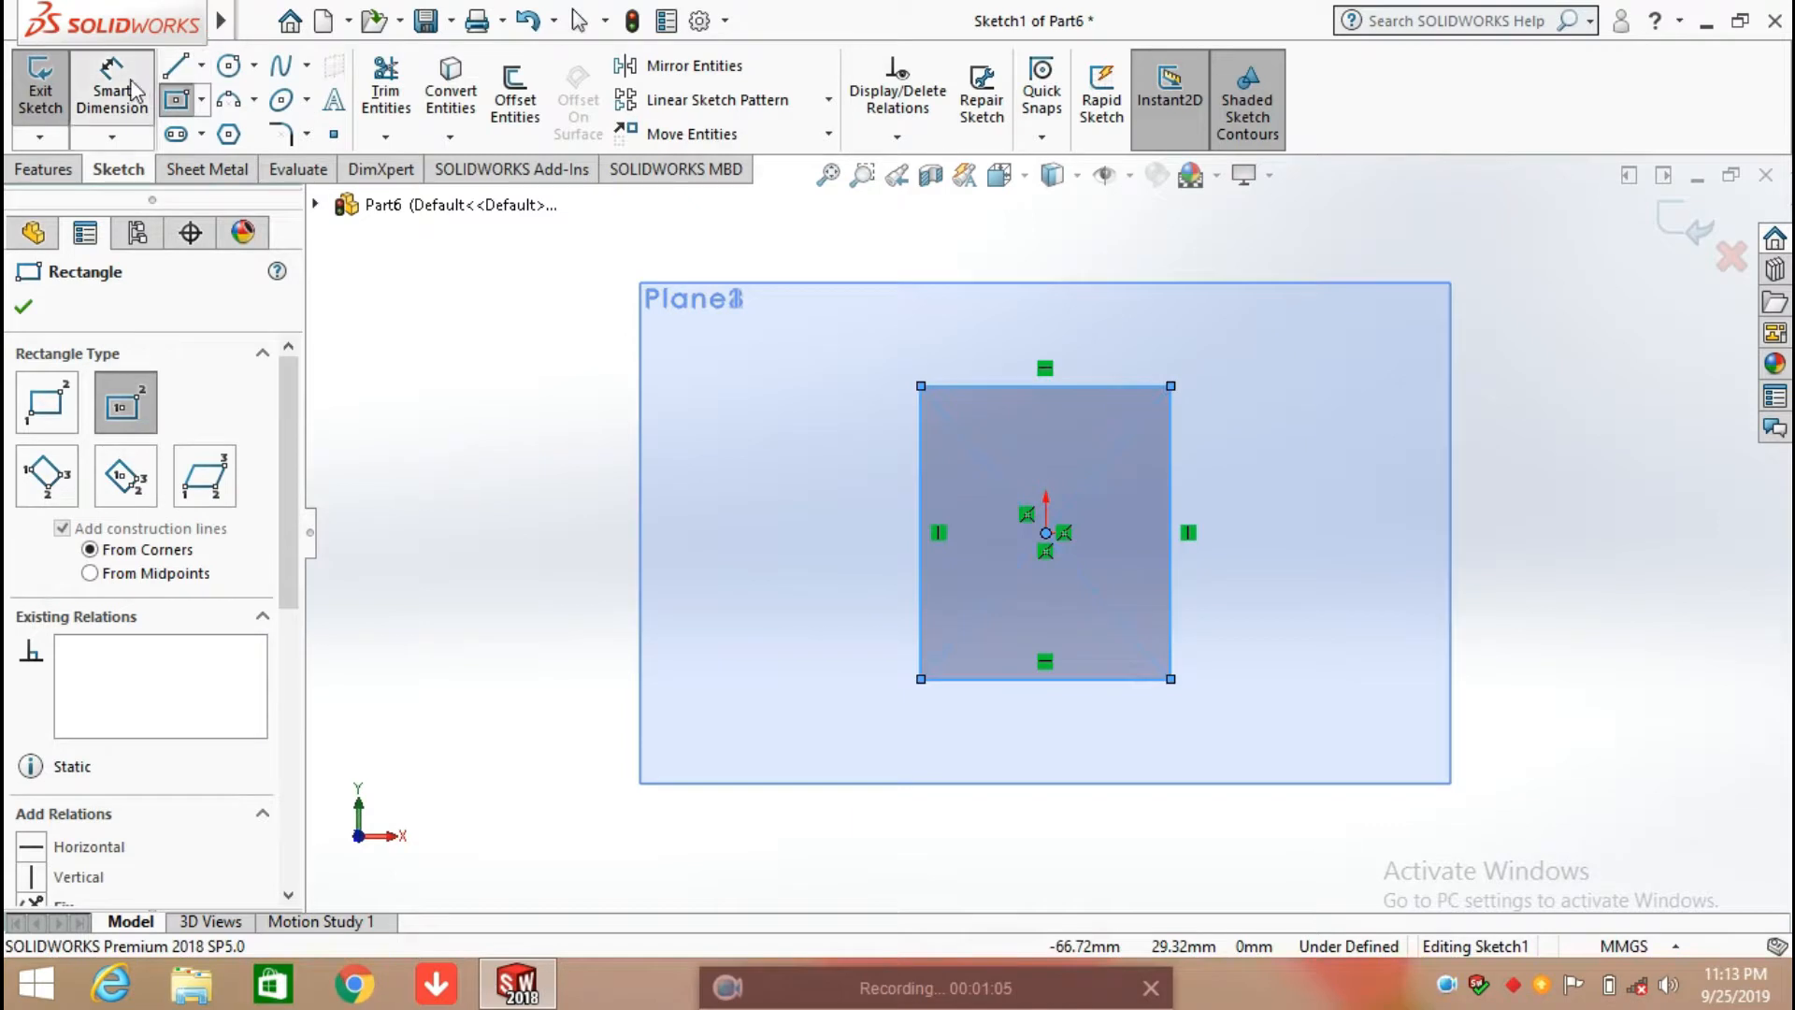
pyautogui.click(1044, 384)
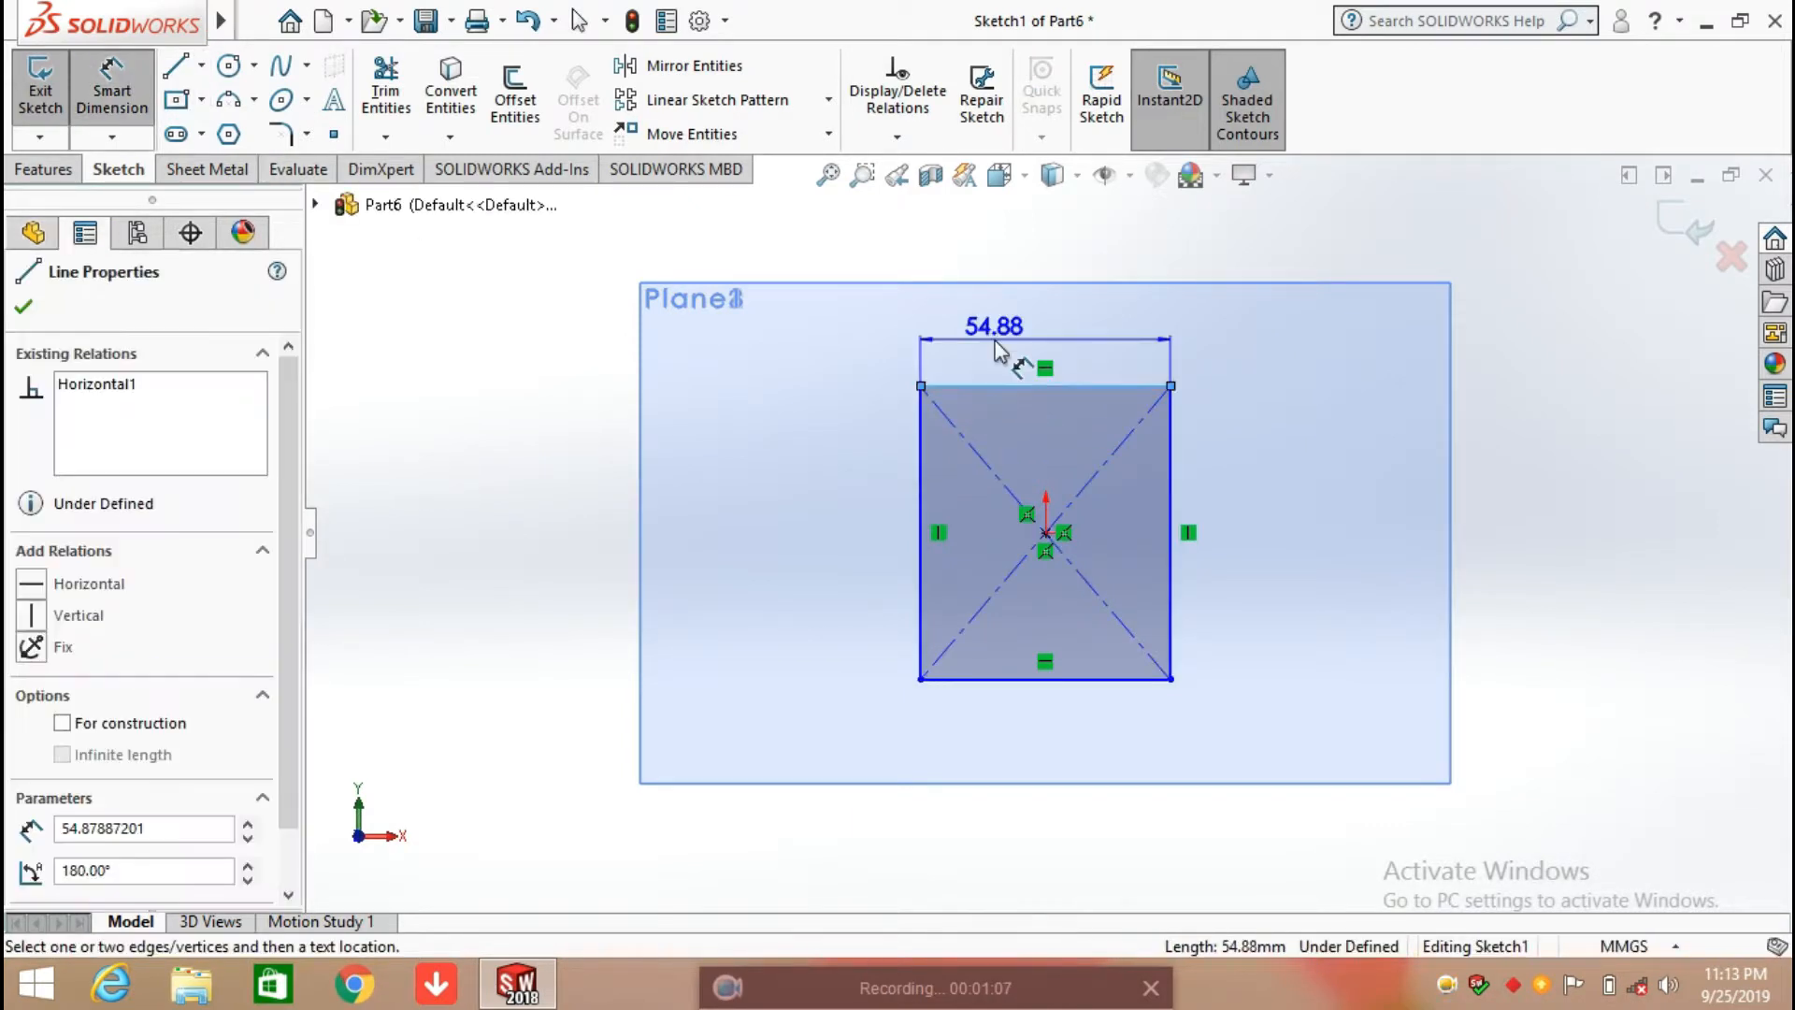
pyautogui.click(991, 326)
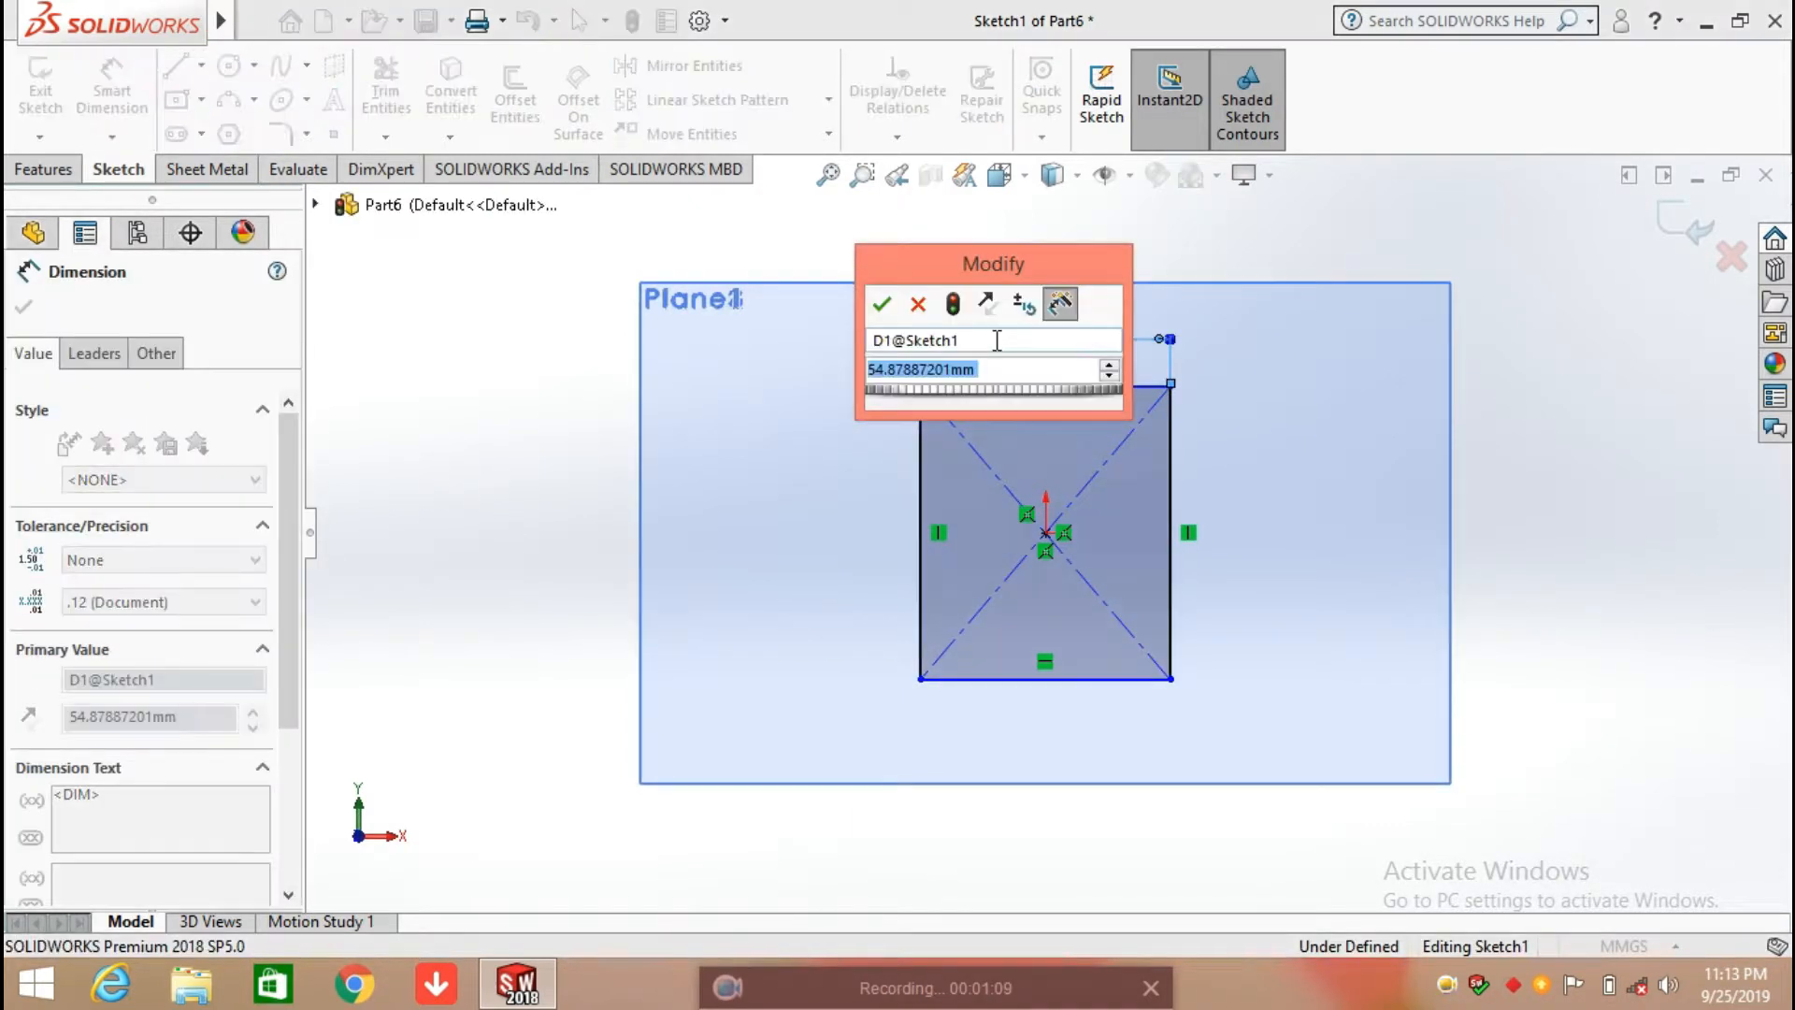
pyautogui.click(881, 305)
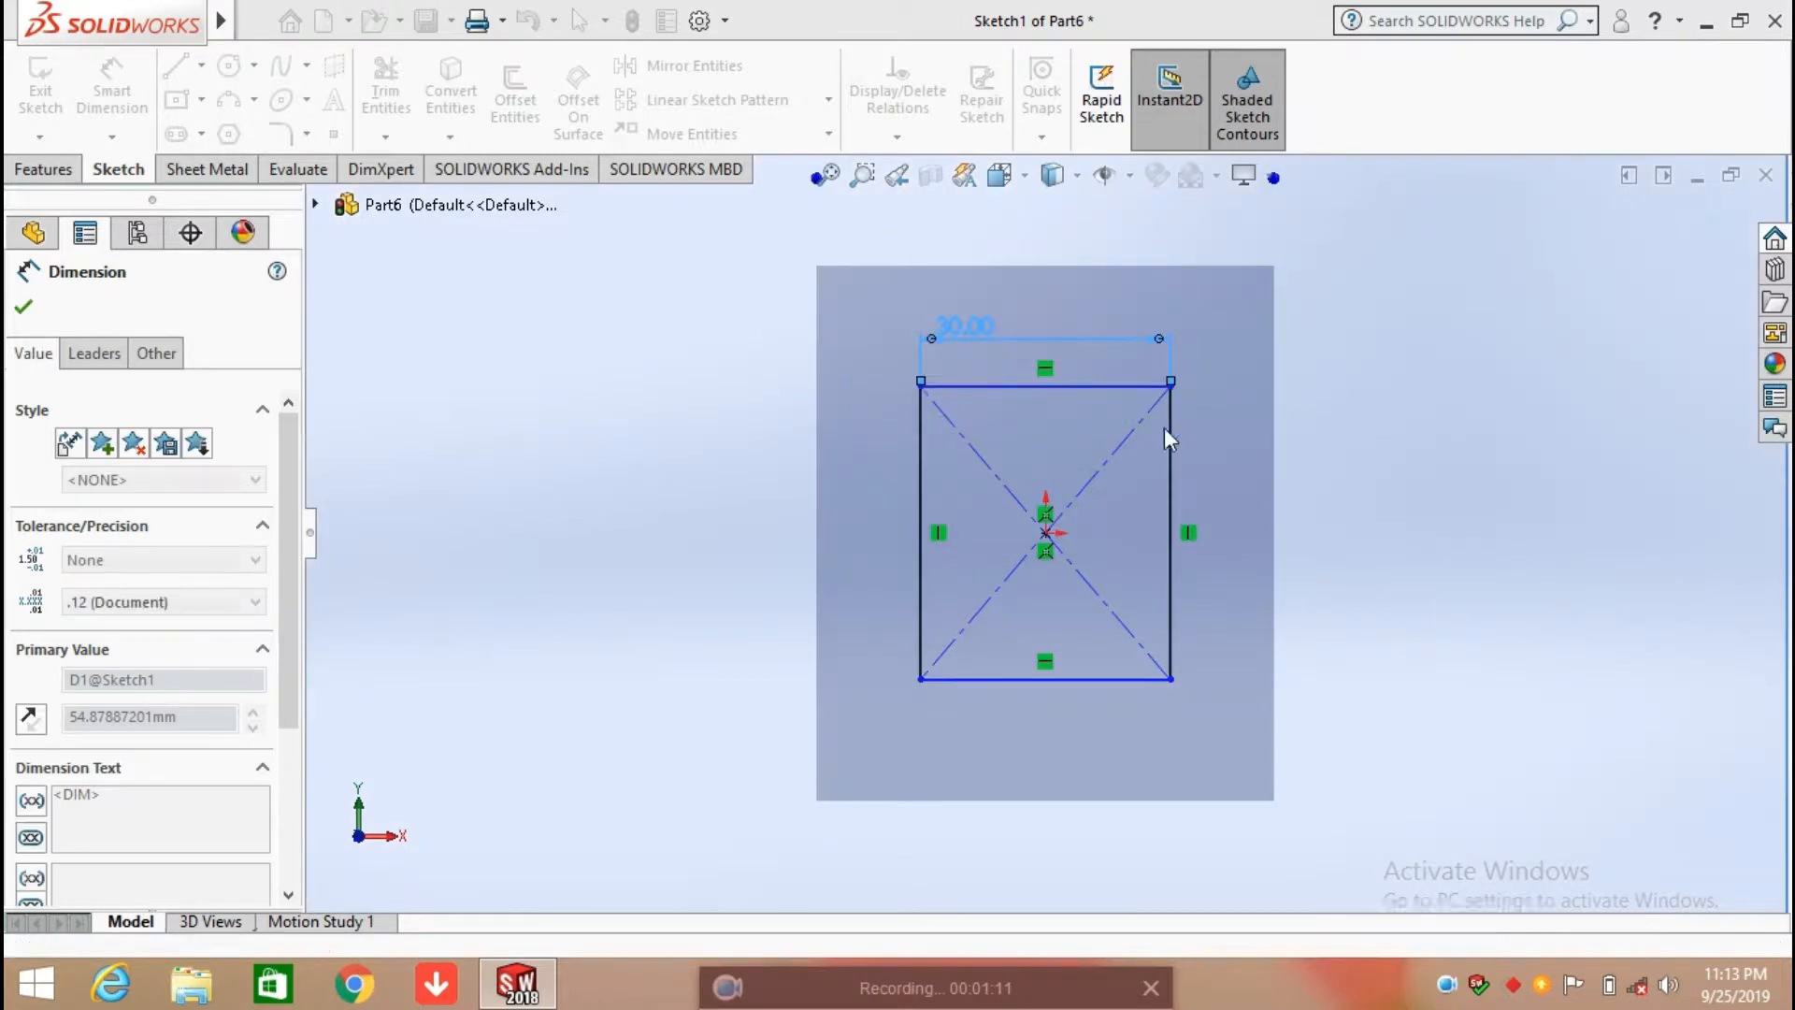
pyautogui.click(1170, 532)
pyautogui.write('30')
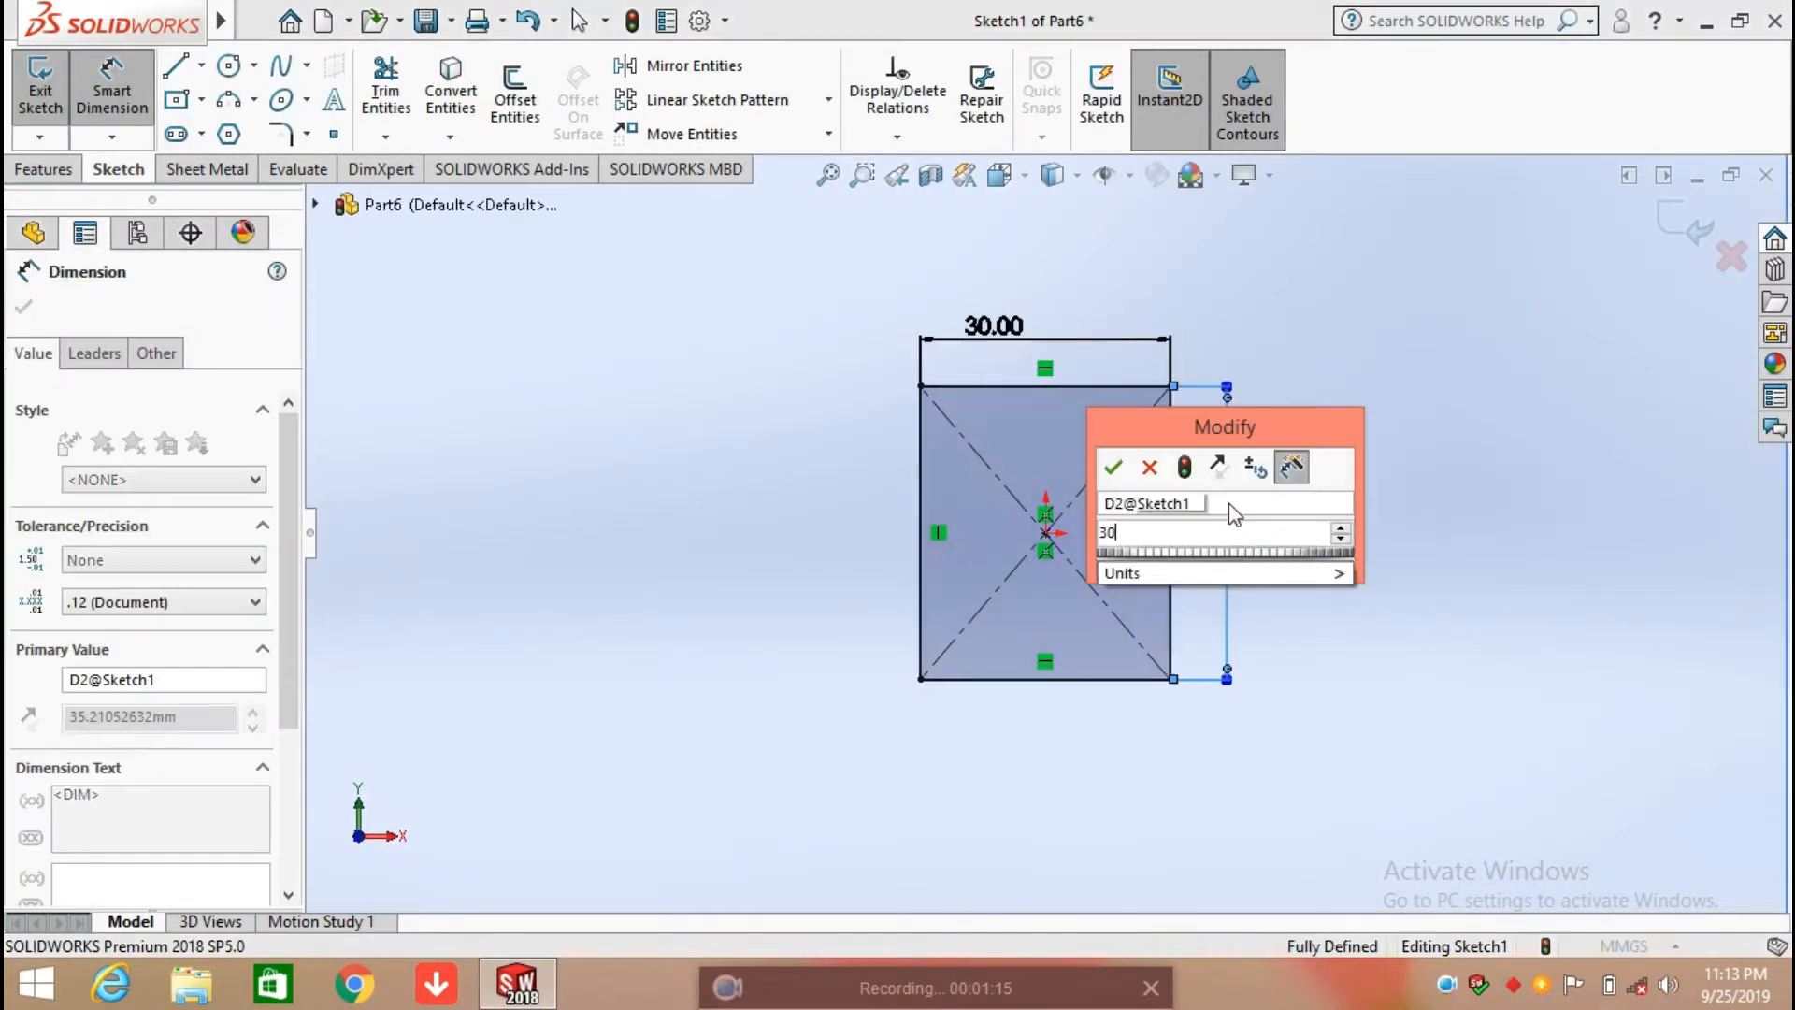
pyautogui.click(1113, 468)
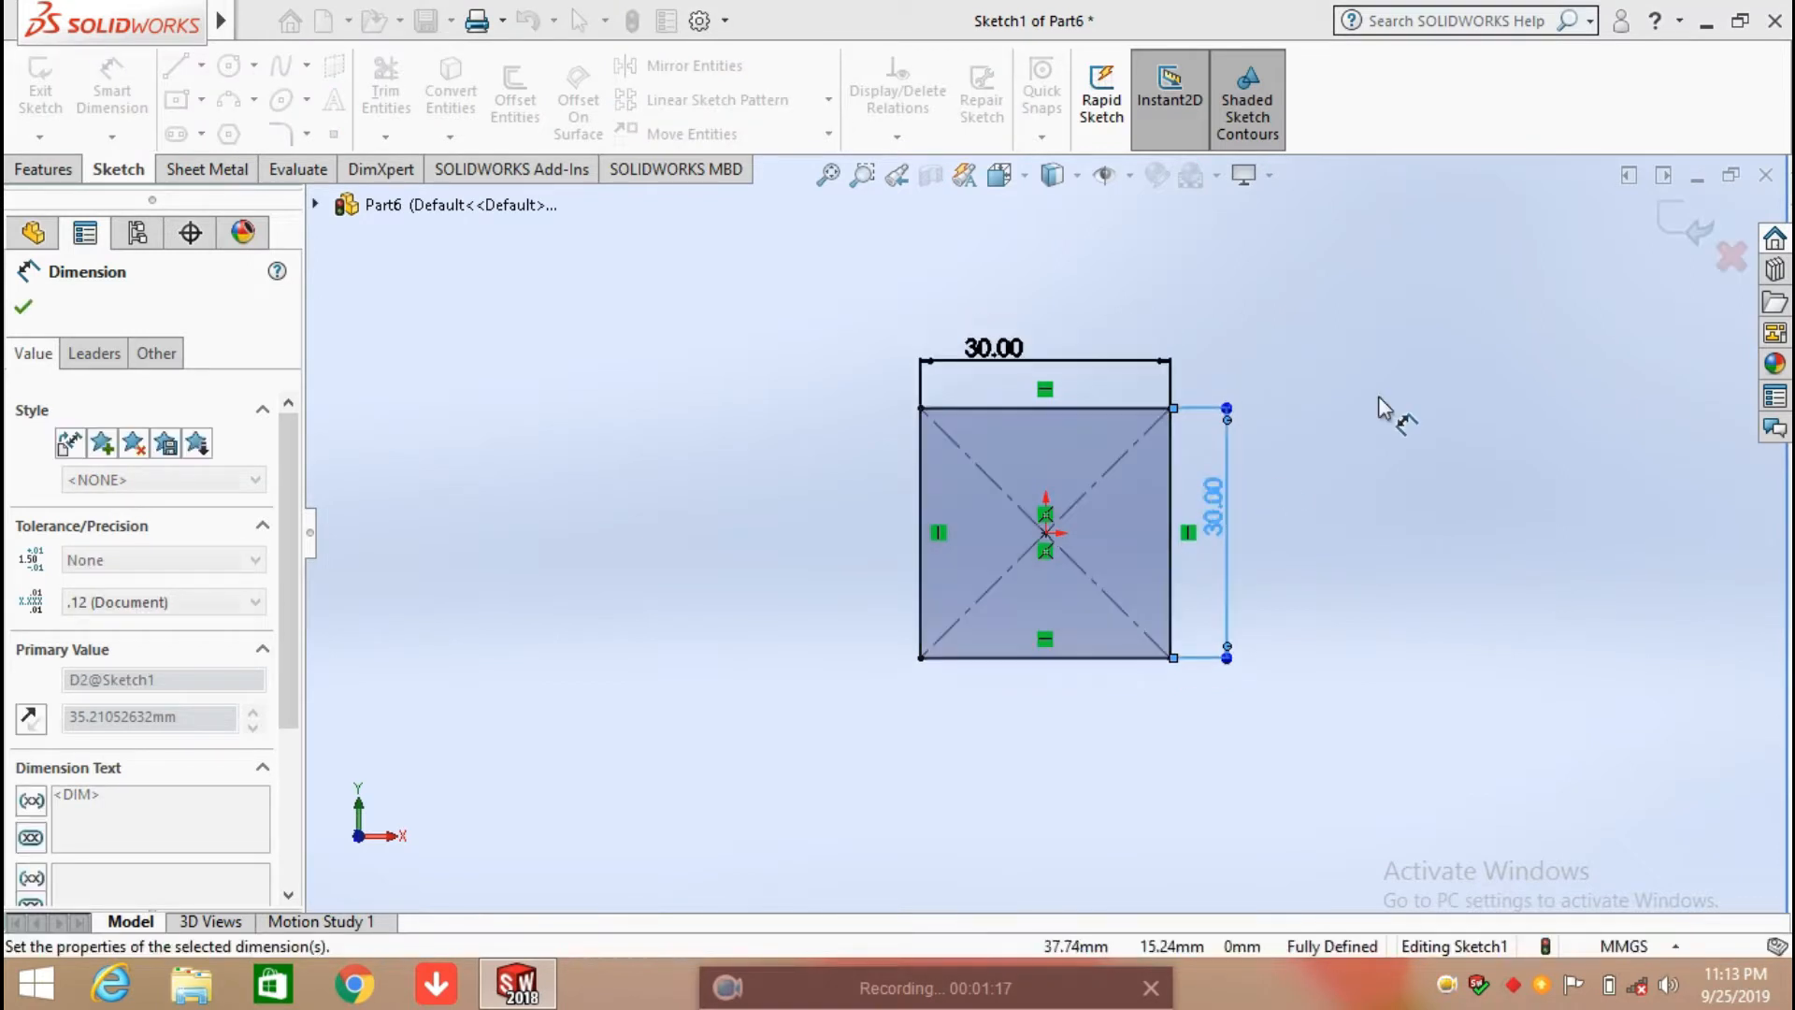
pyautogui.write('30.00mm')
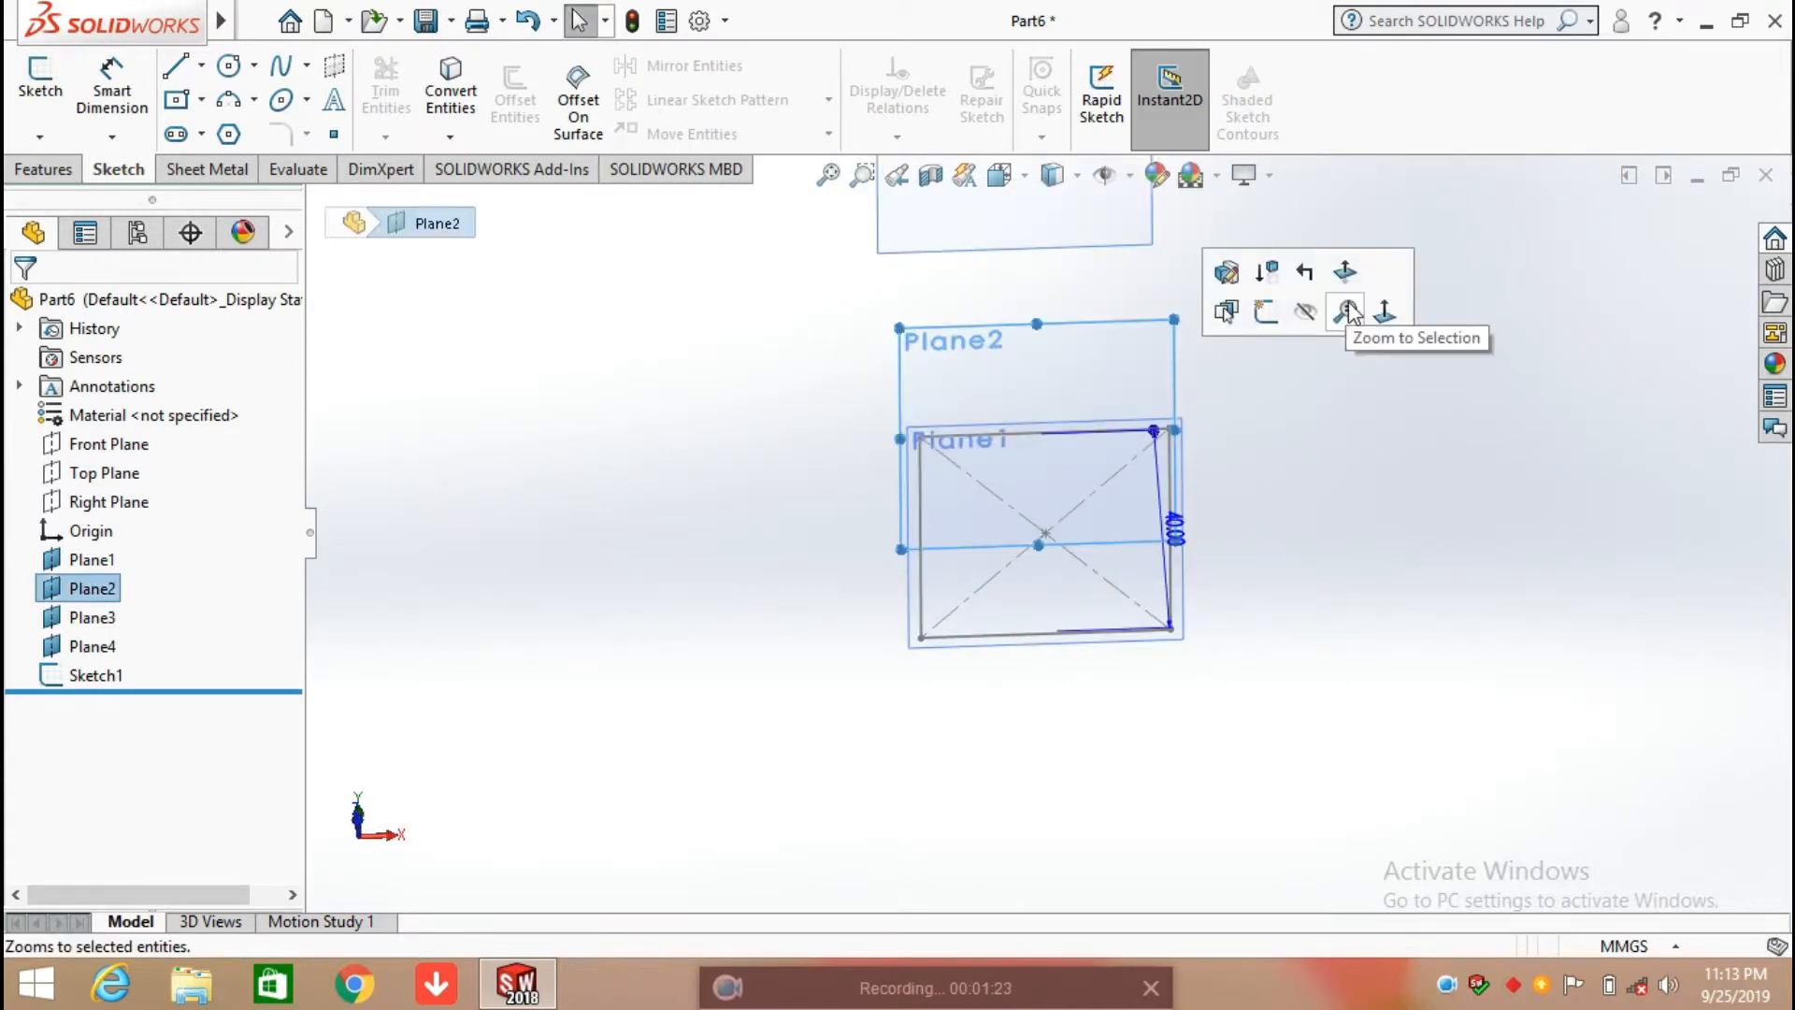
# Draw a centre-point rectangle from the origin on Plane2 and exit the sketch.
pyautogui.click(1345, 311)
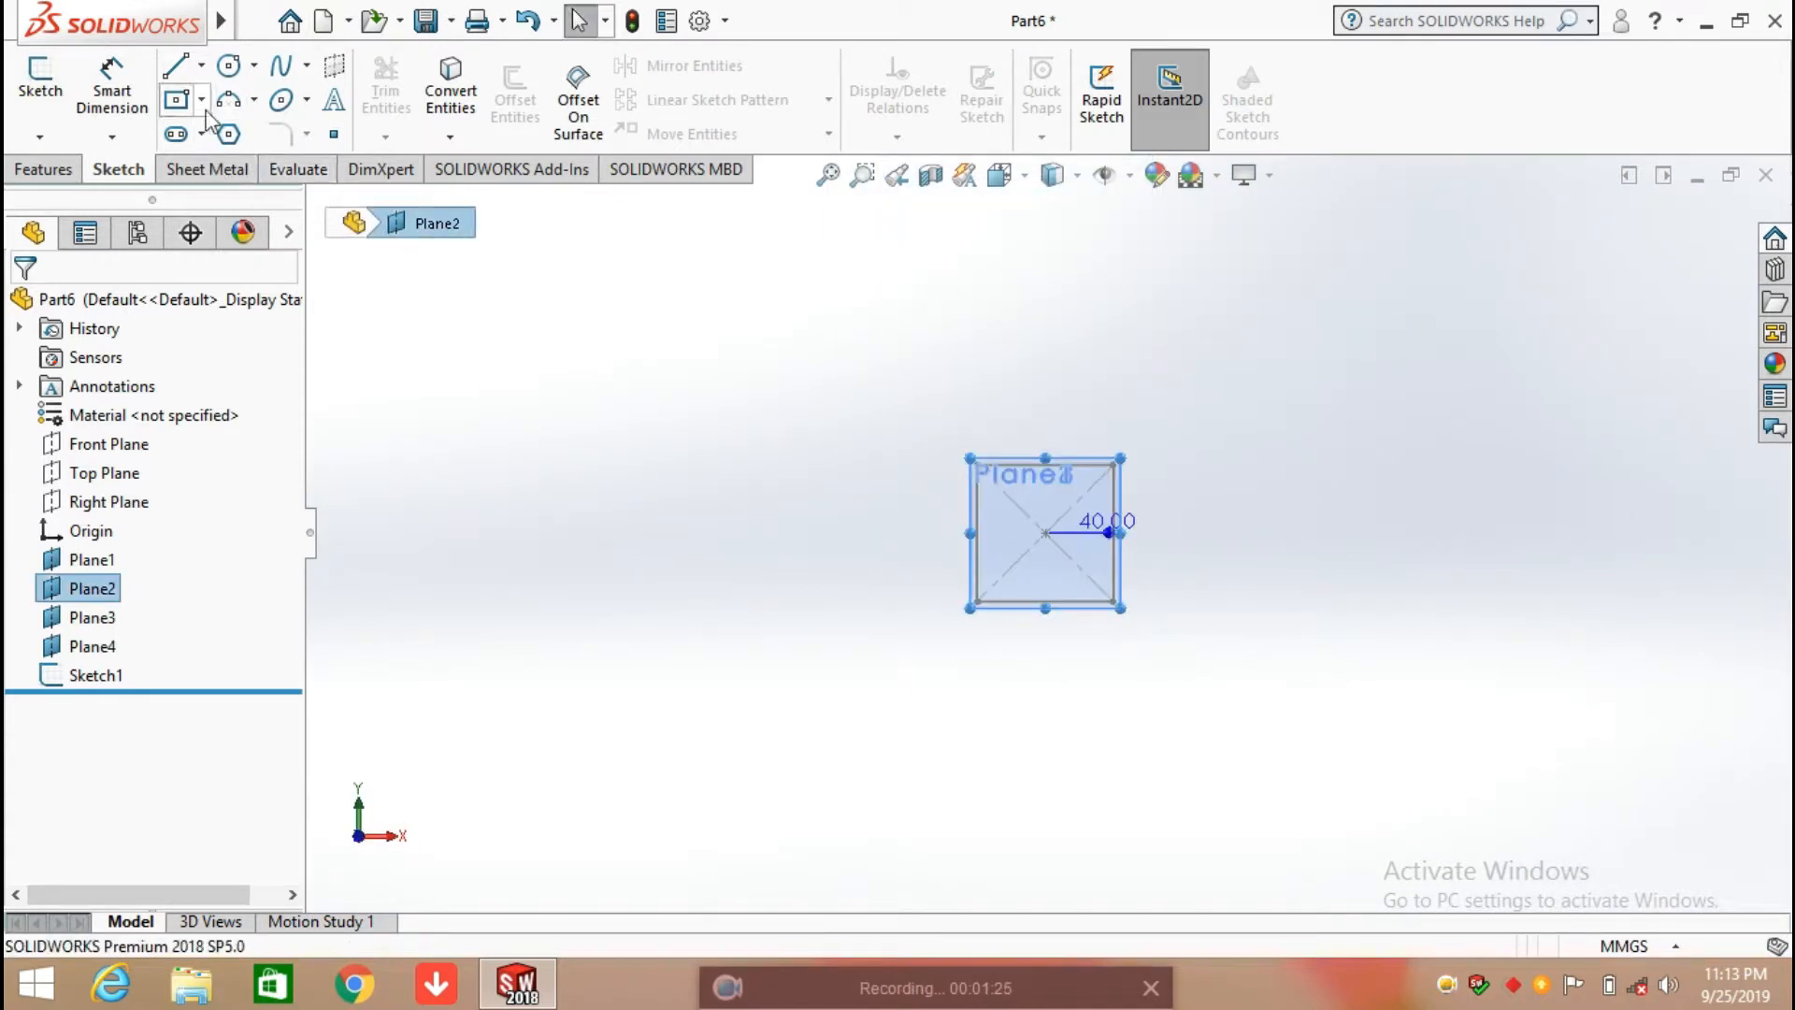
pyautogui.click(178, 100)
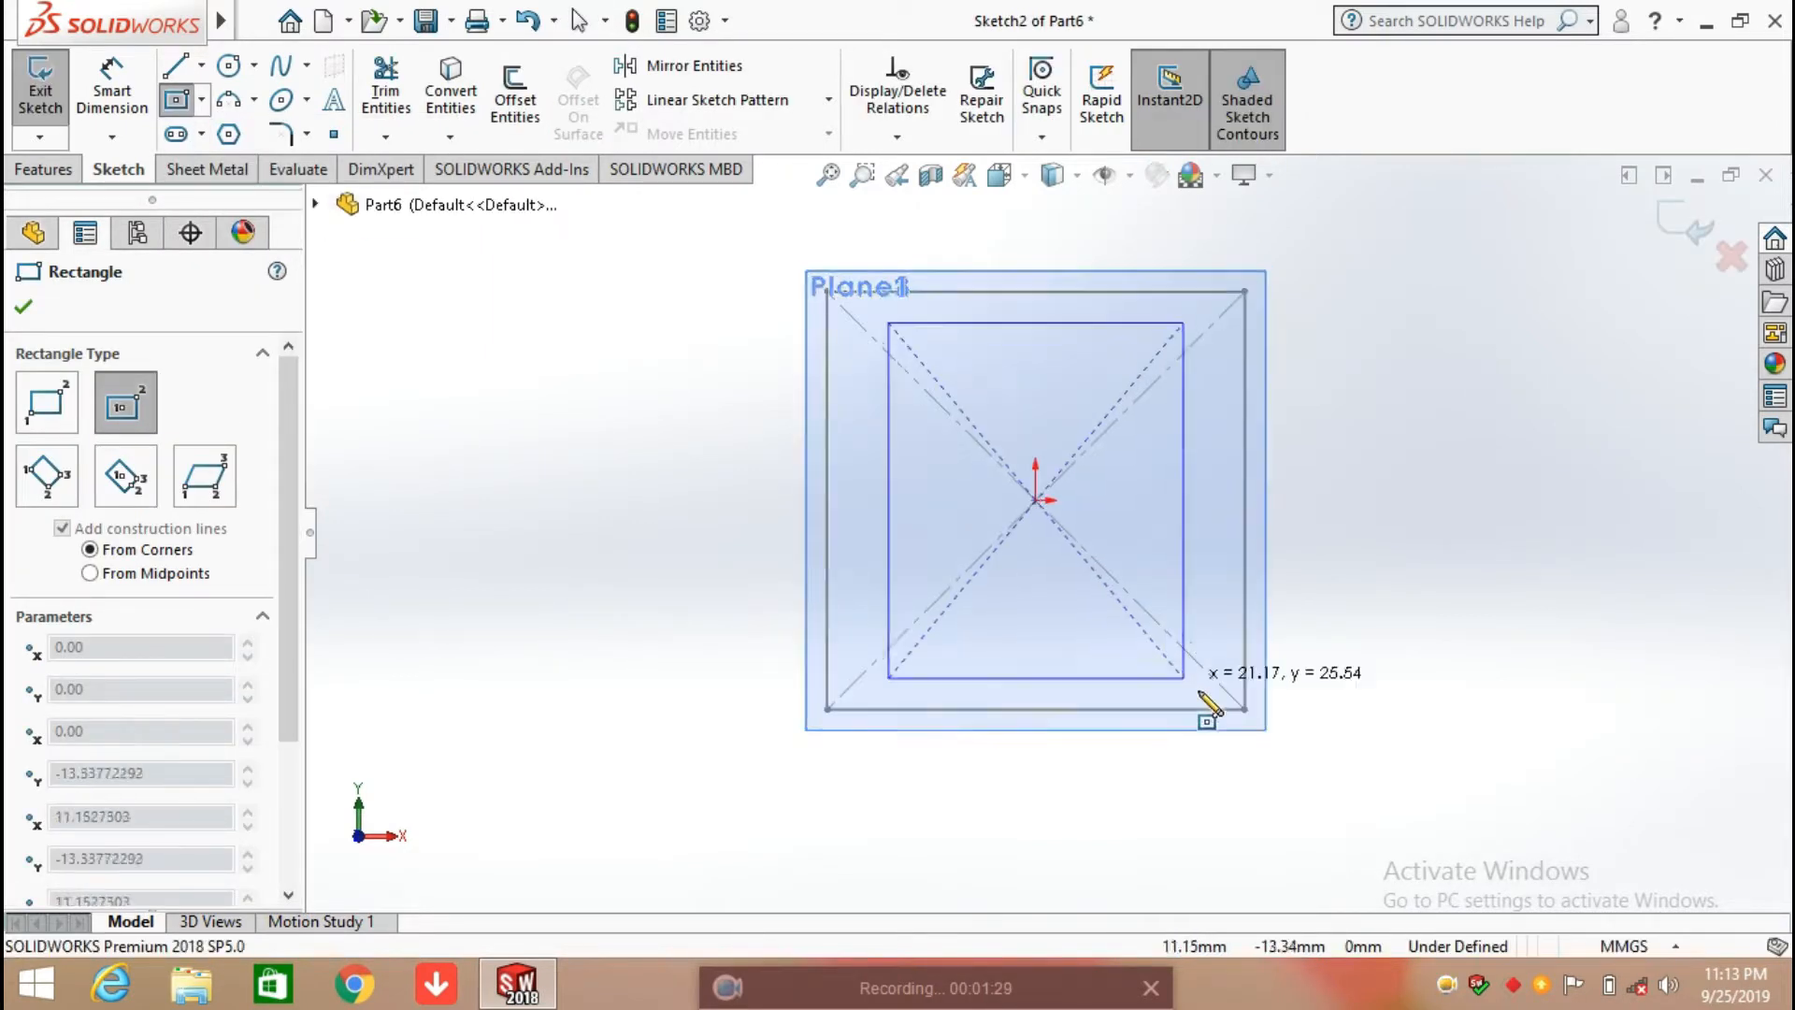
pyautogui.rightClick(1208, 716)
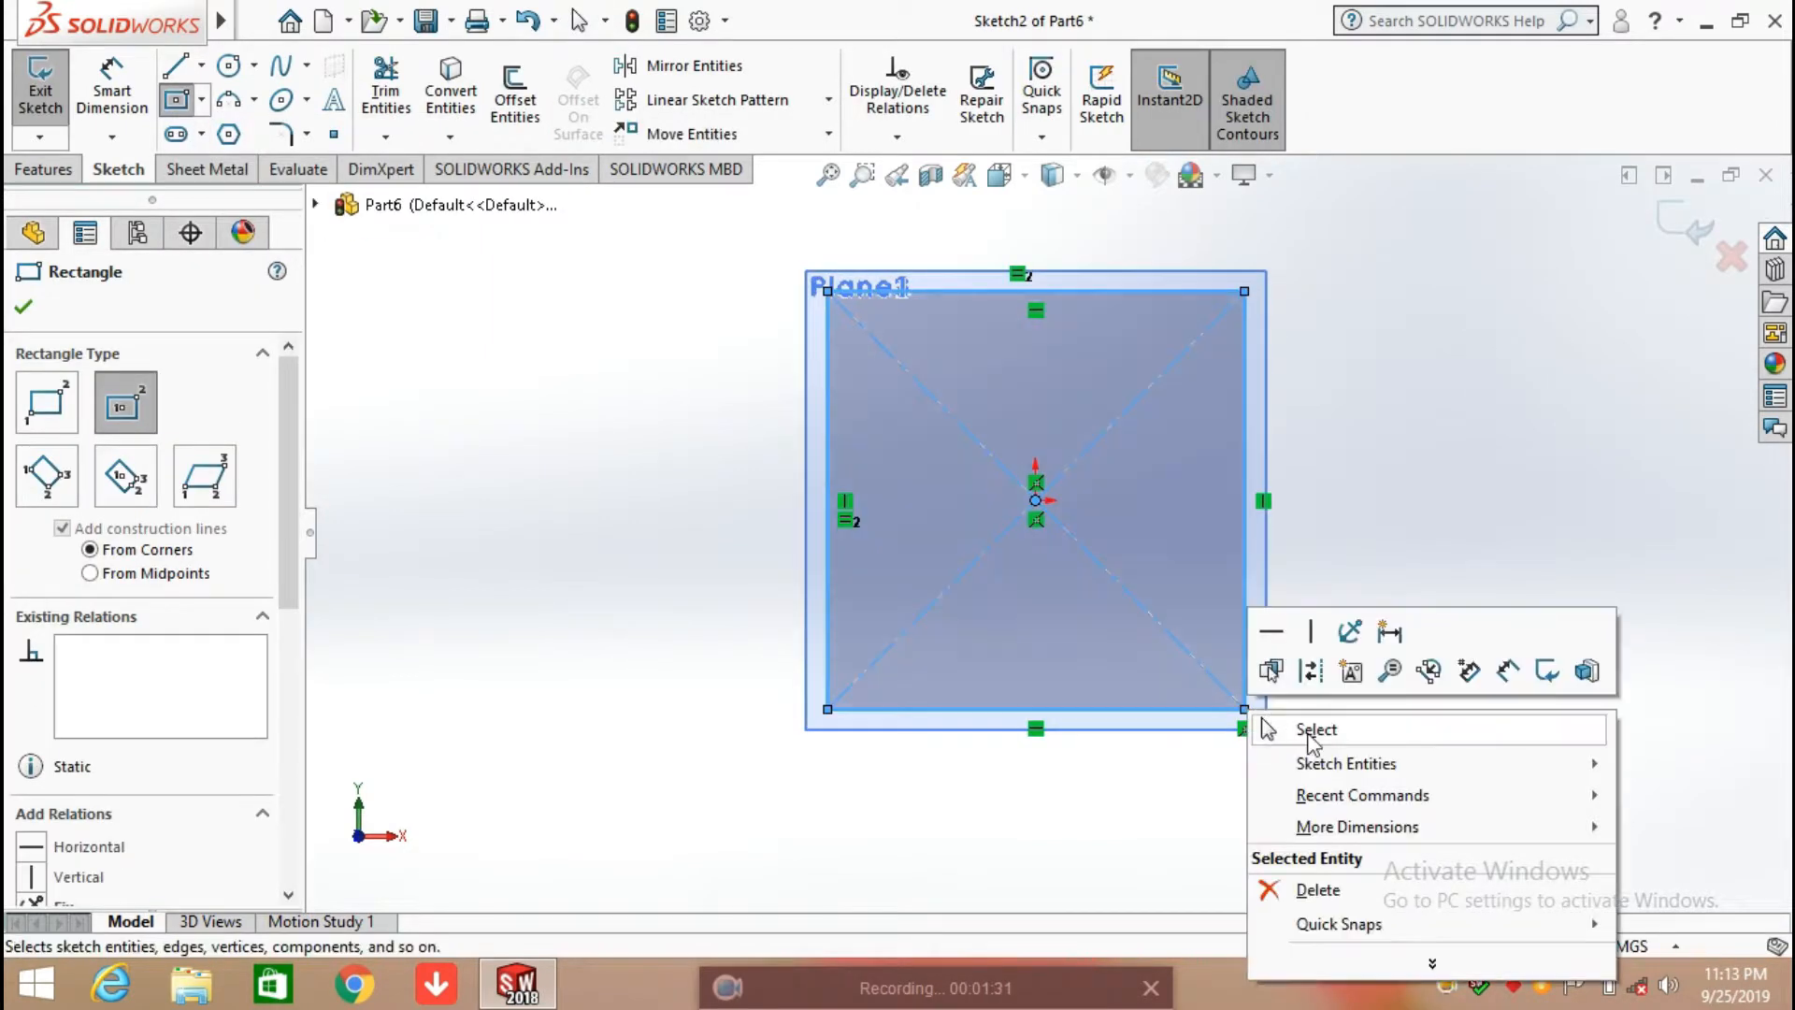
pyautogui.click(1314, 729)
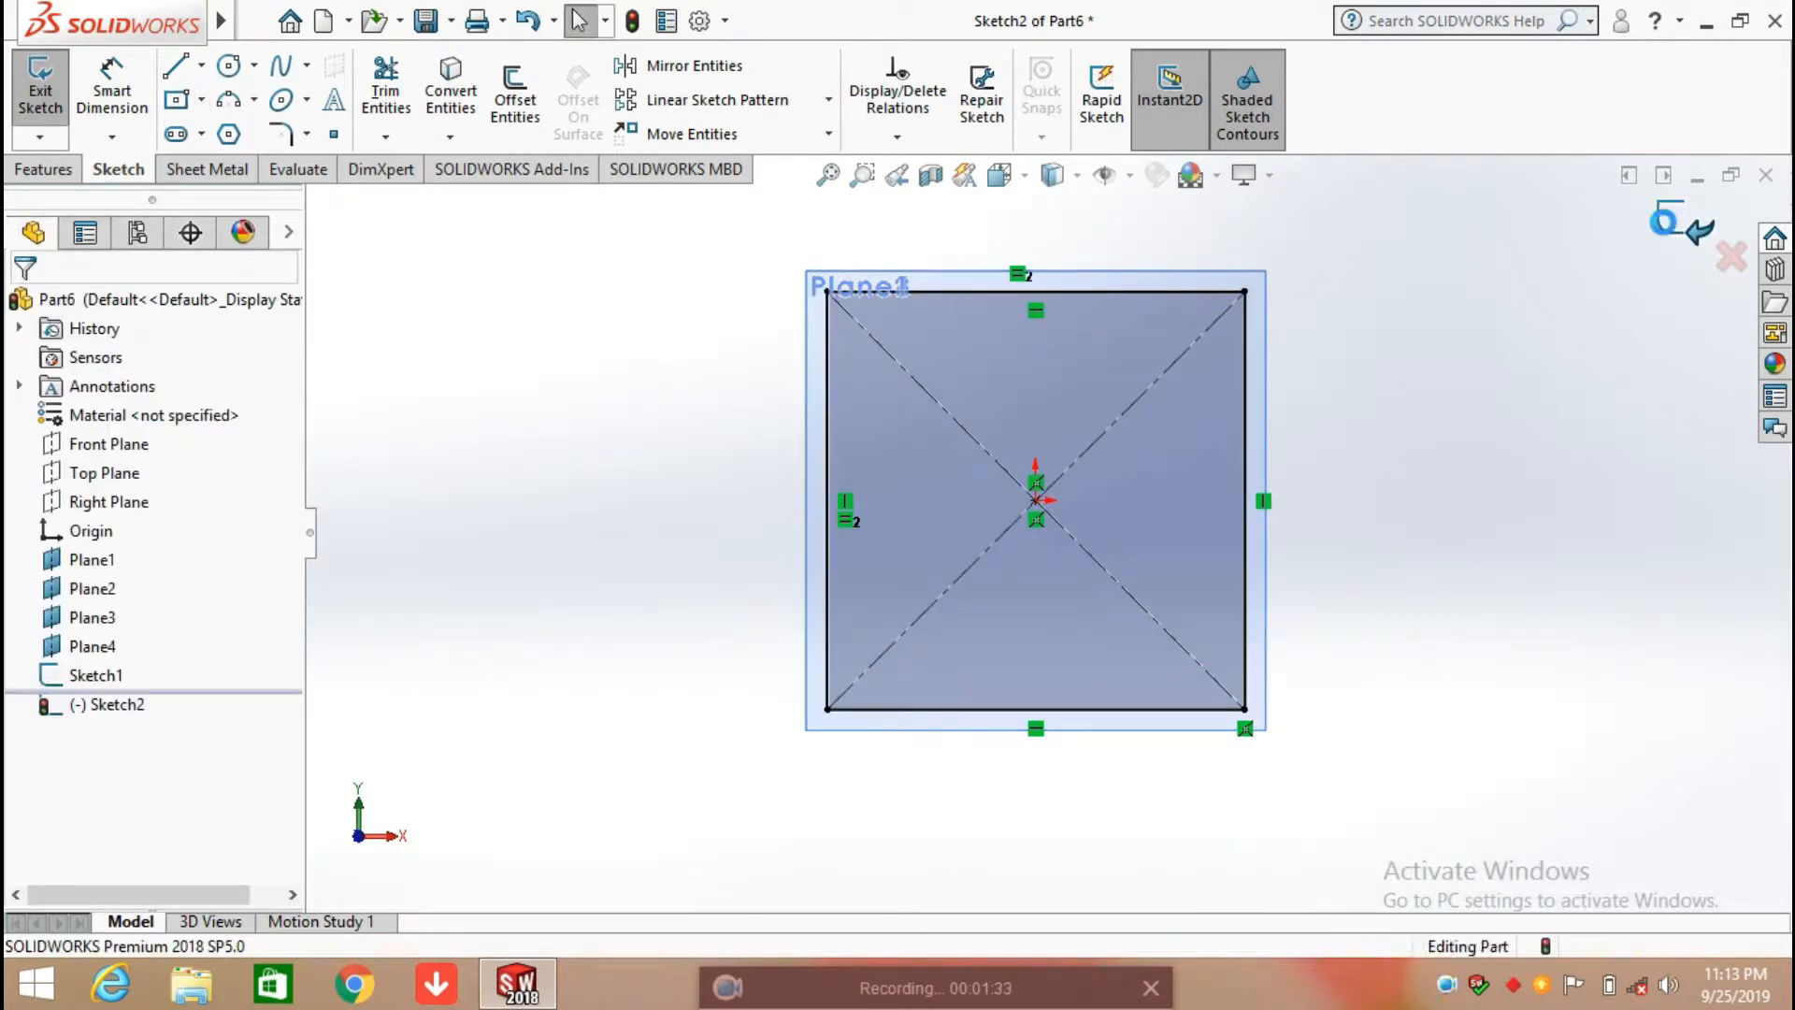
pyautogui.click(40, 86)
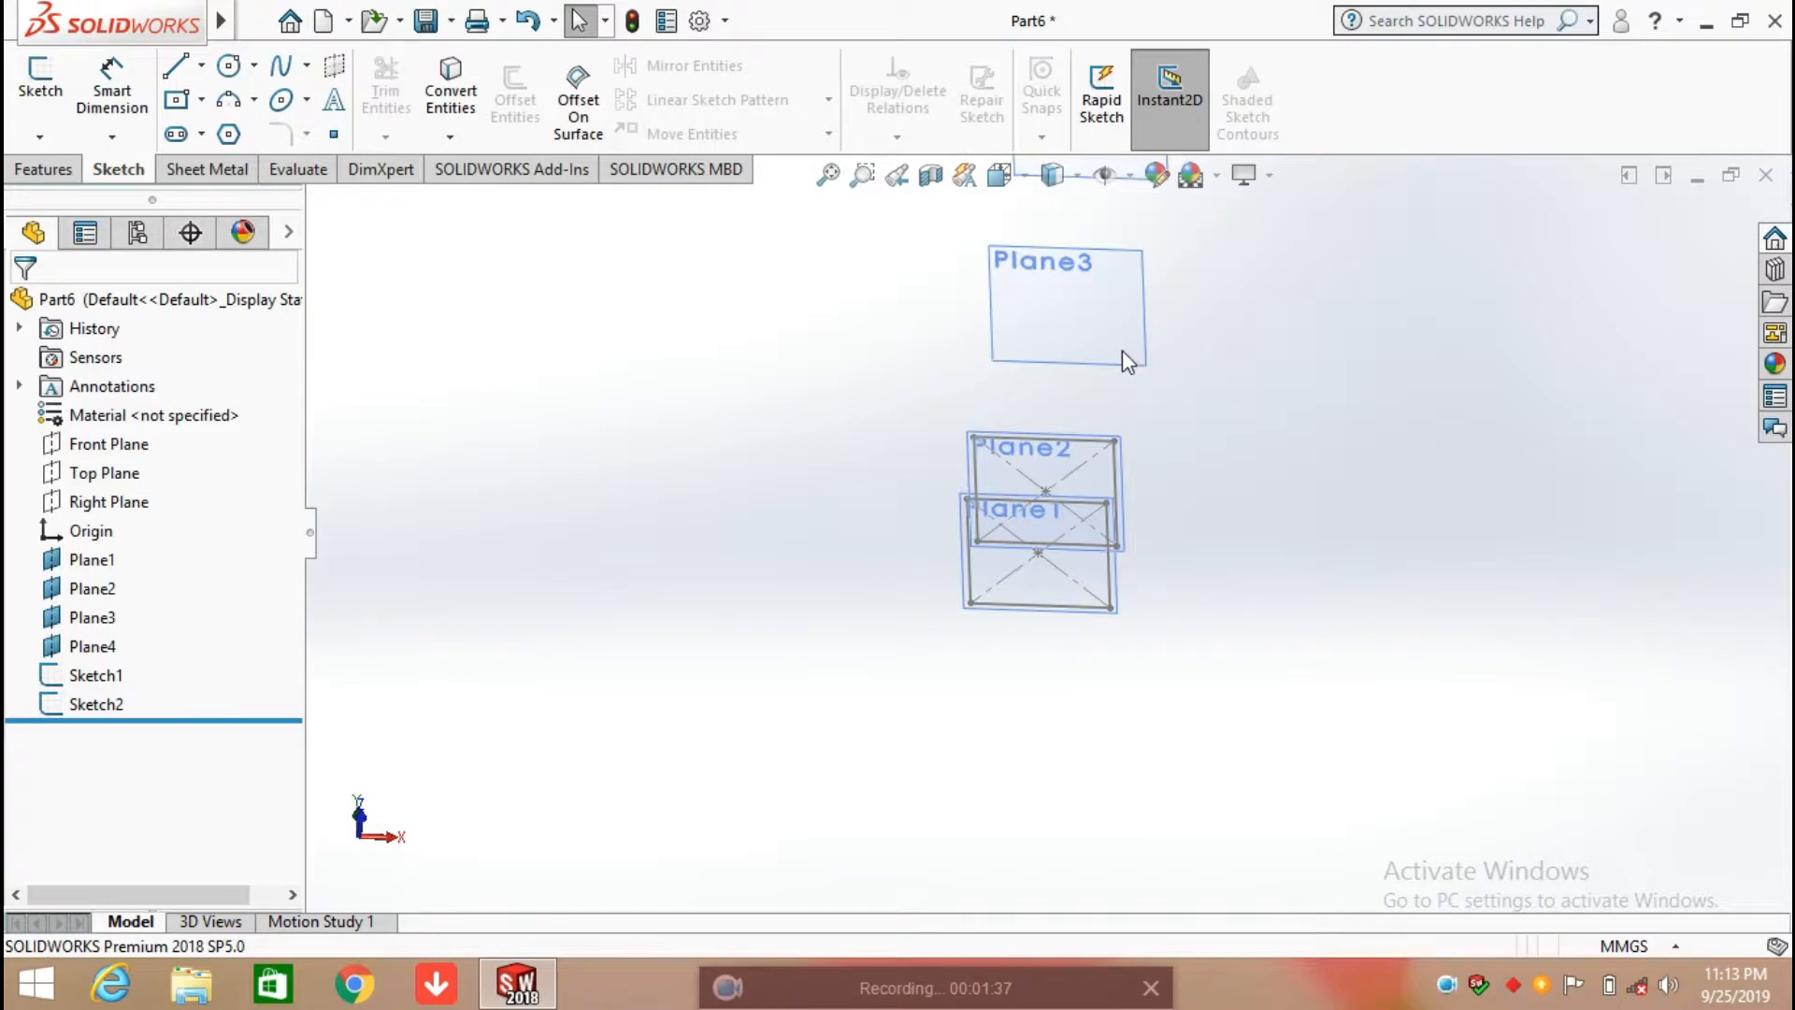
# Draw a centred square on Plane3, dimension both sides 140 mm, and exit.
pyautogui.click(1064, 303)
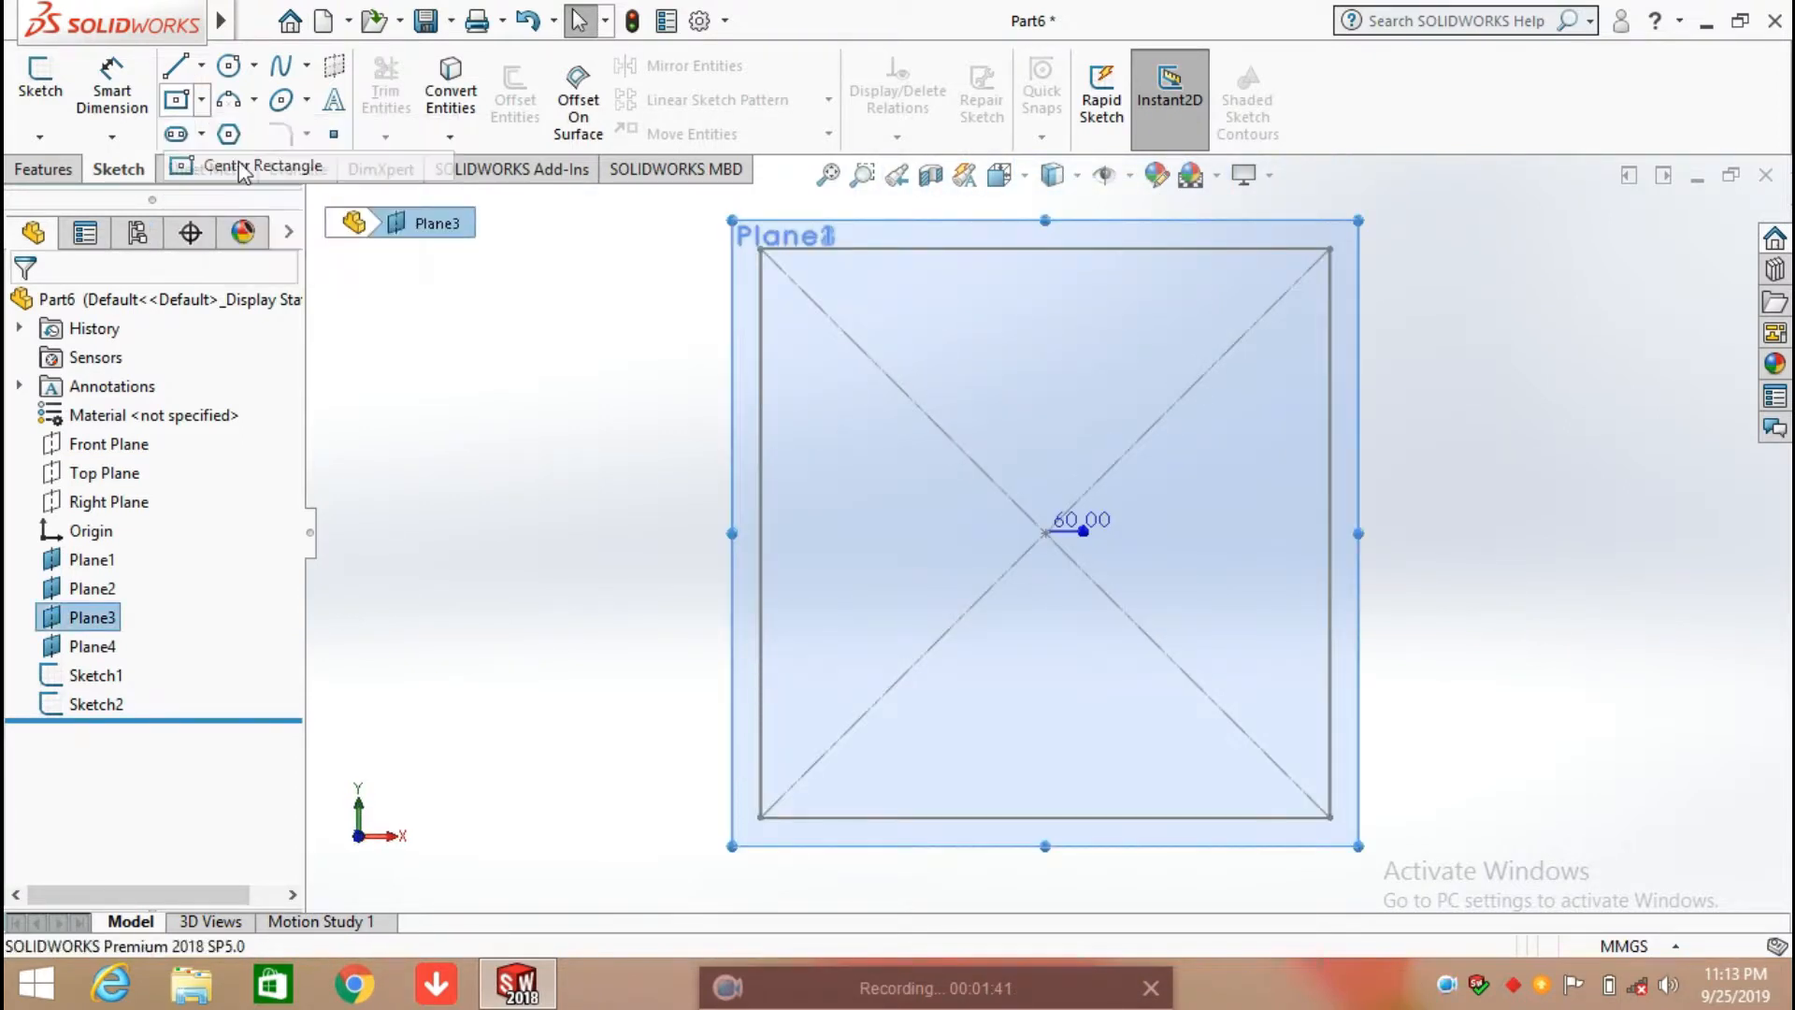
pyautogui.click(264, 167)
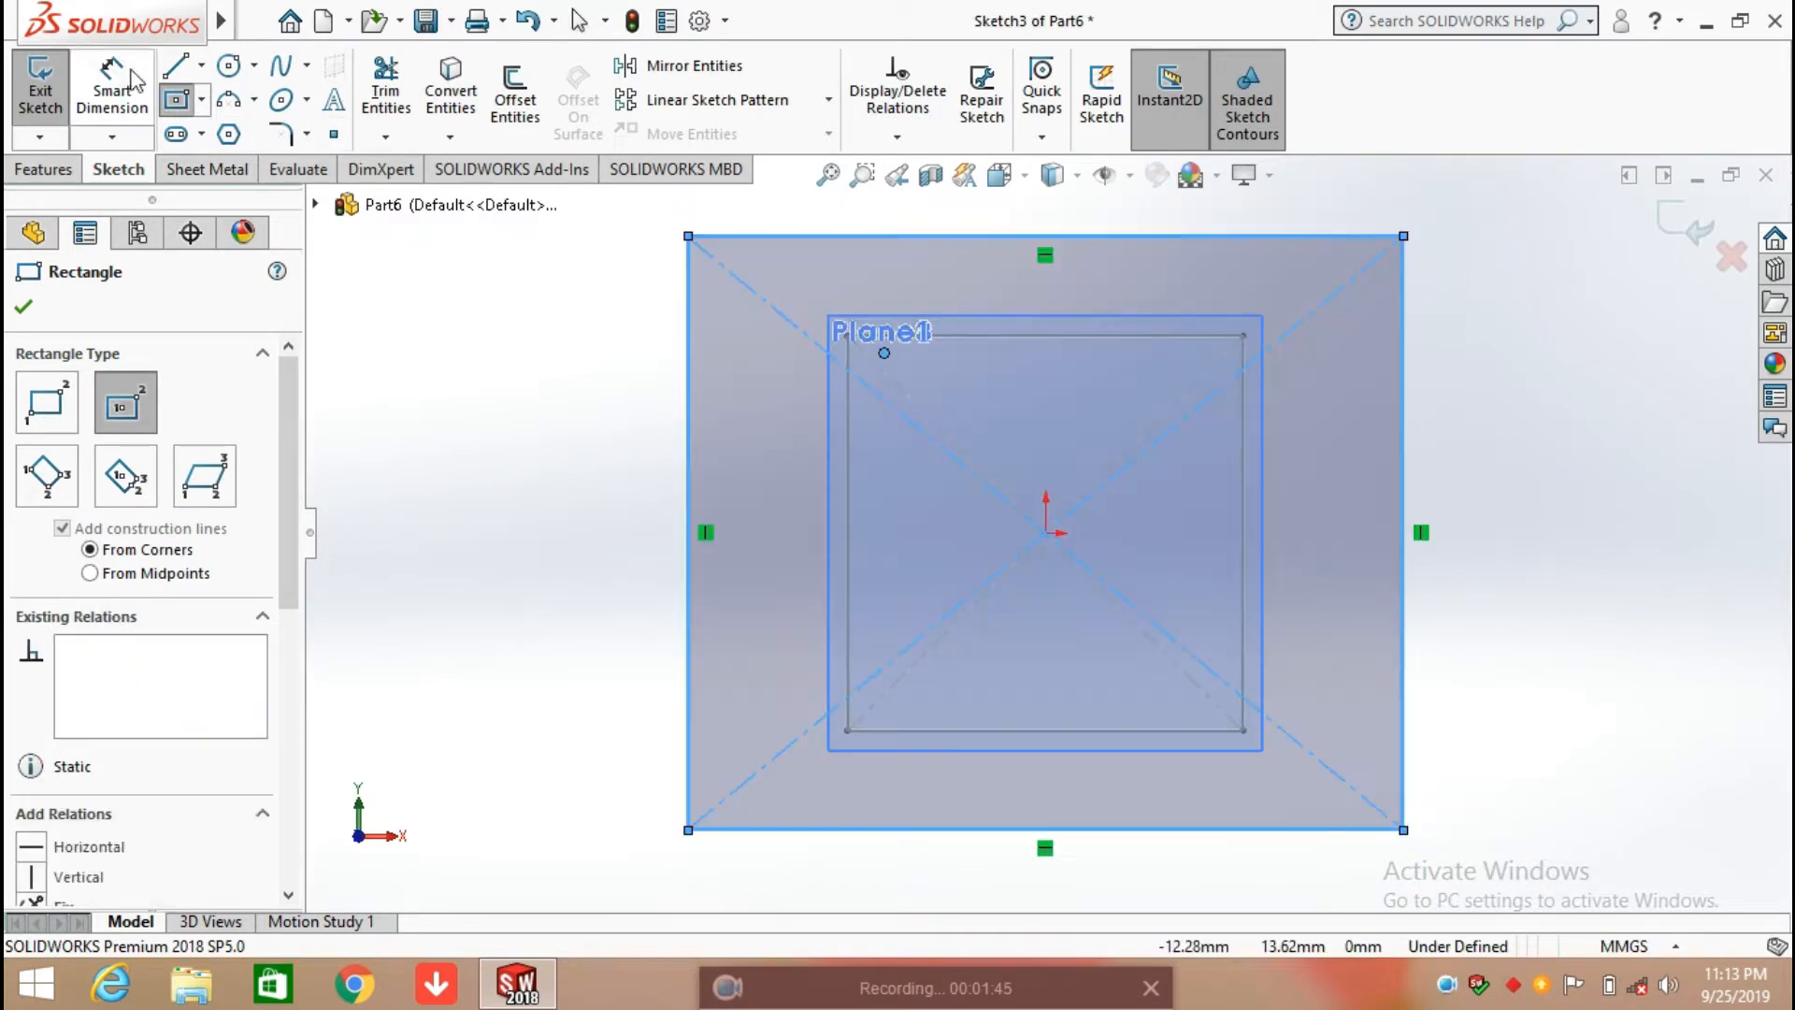
pyautogui.click(1042, 237)
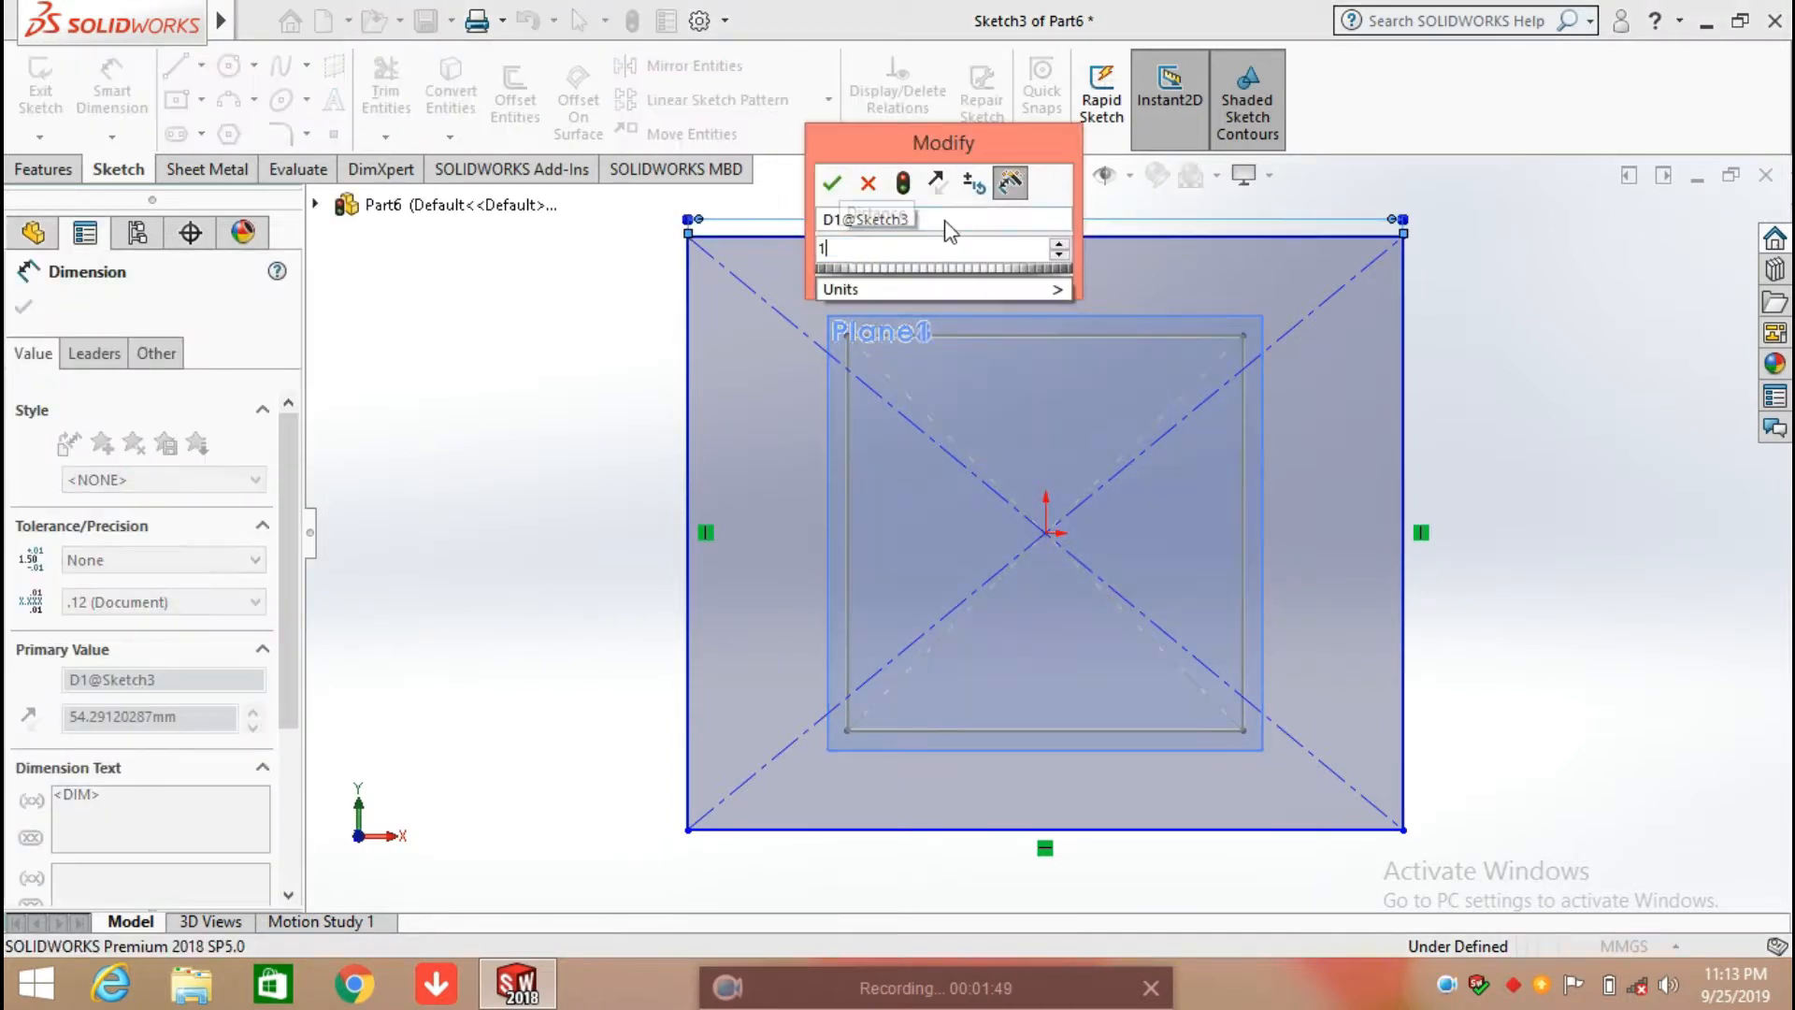
pyautogui.write('140')
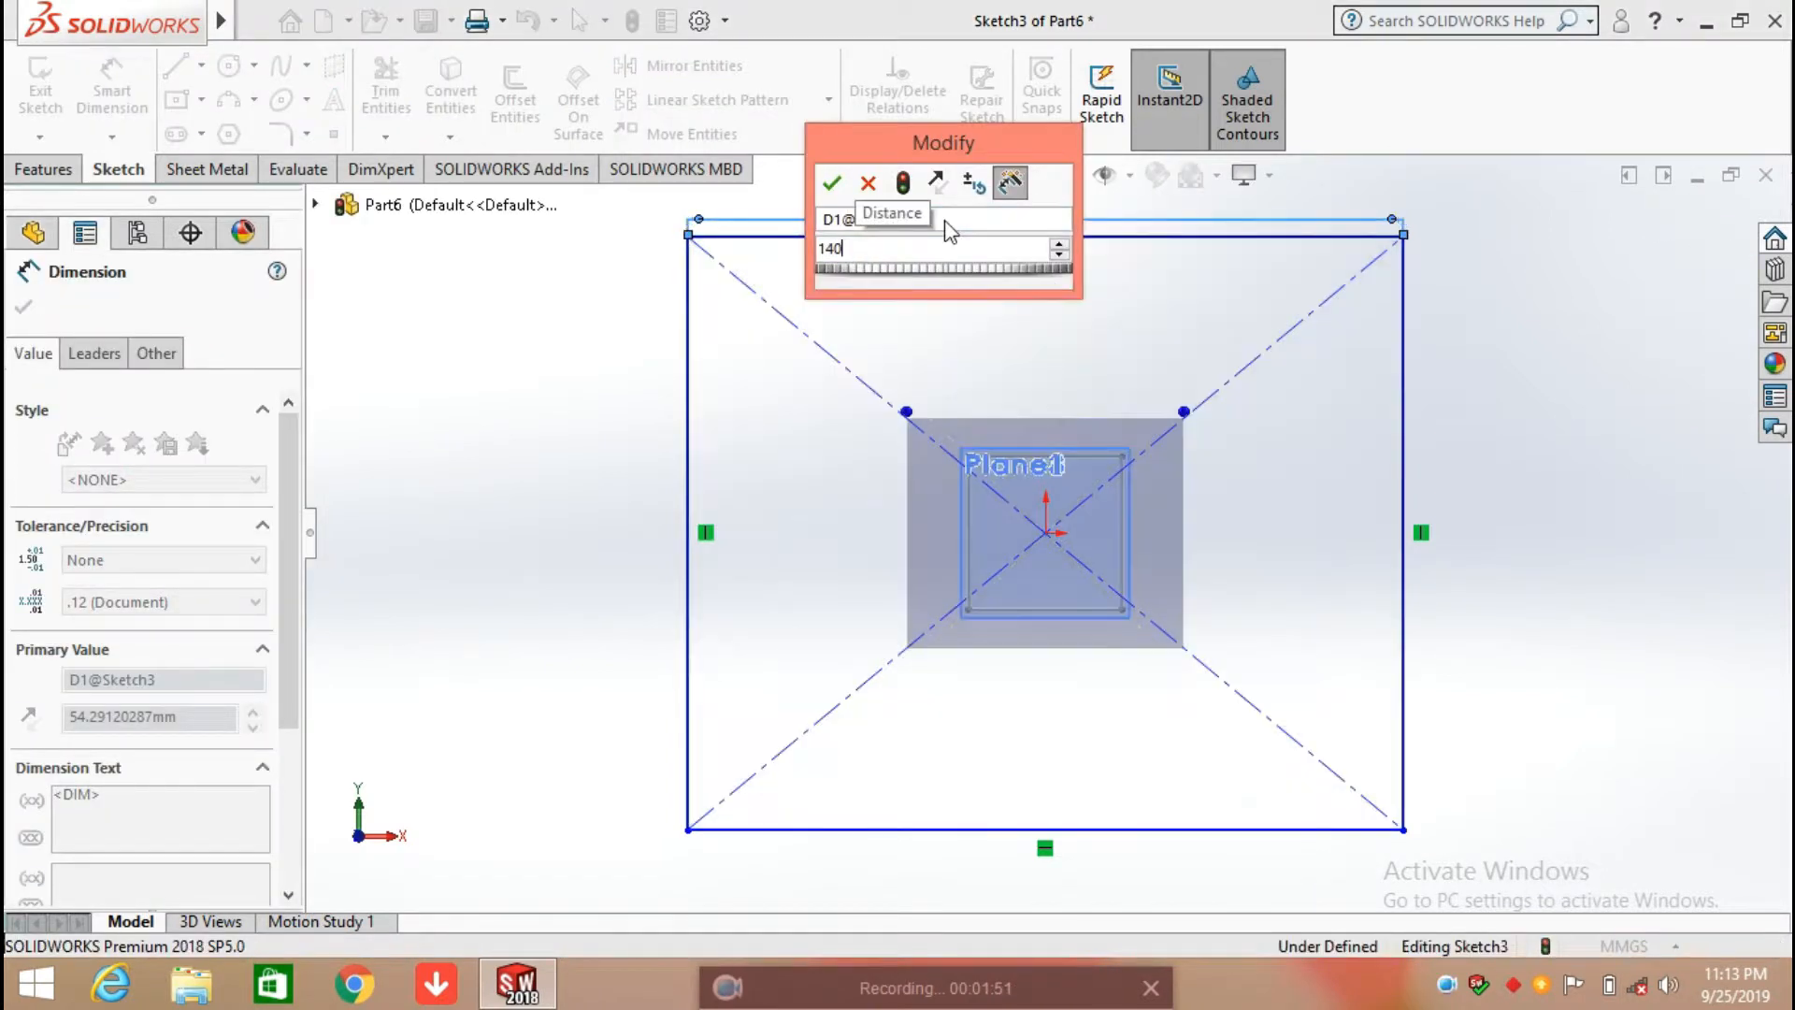
pyautogui.click(832, 183)
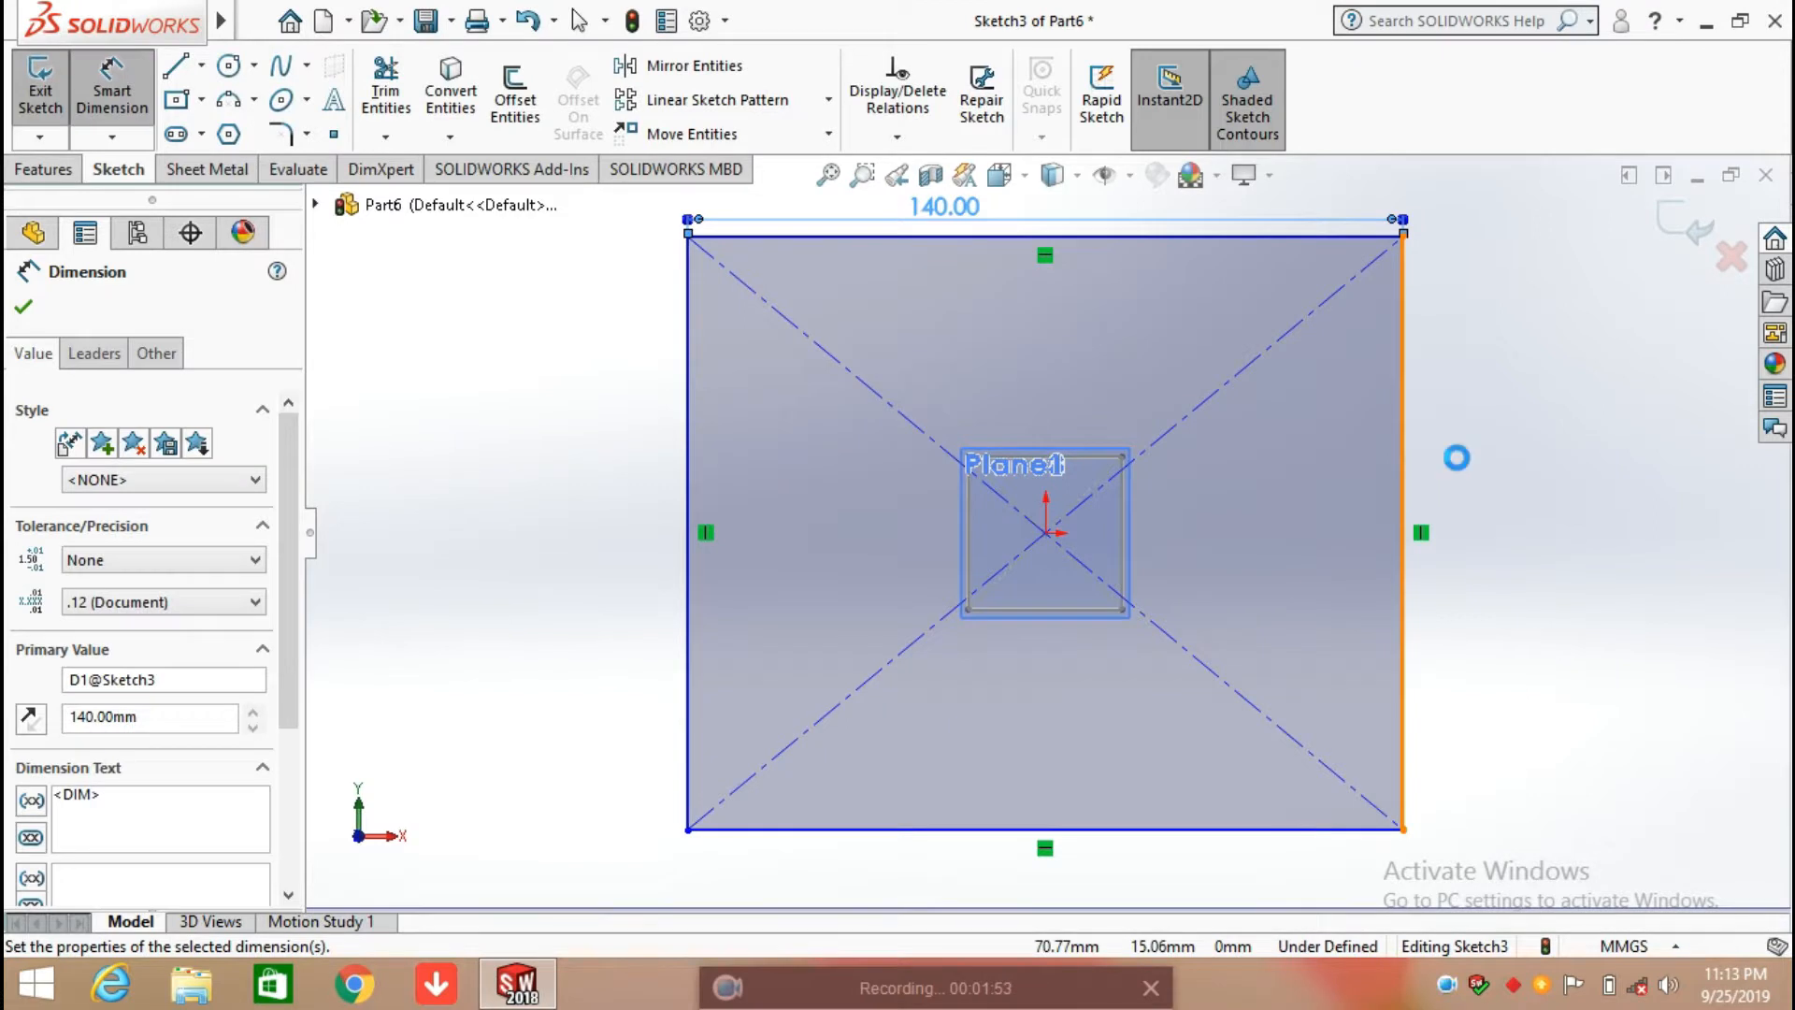
pyautogui.click(1420, 532)
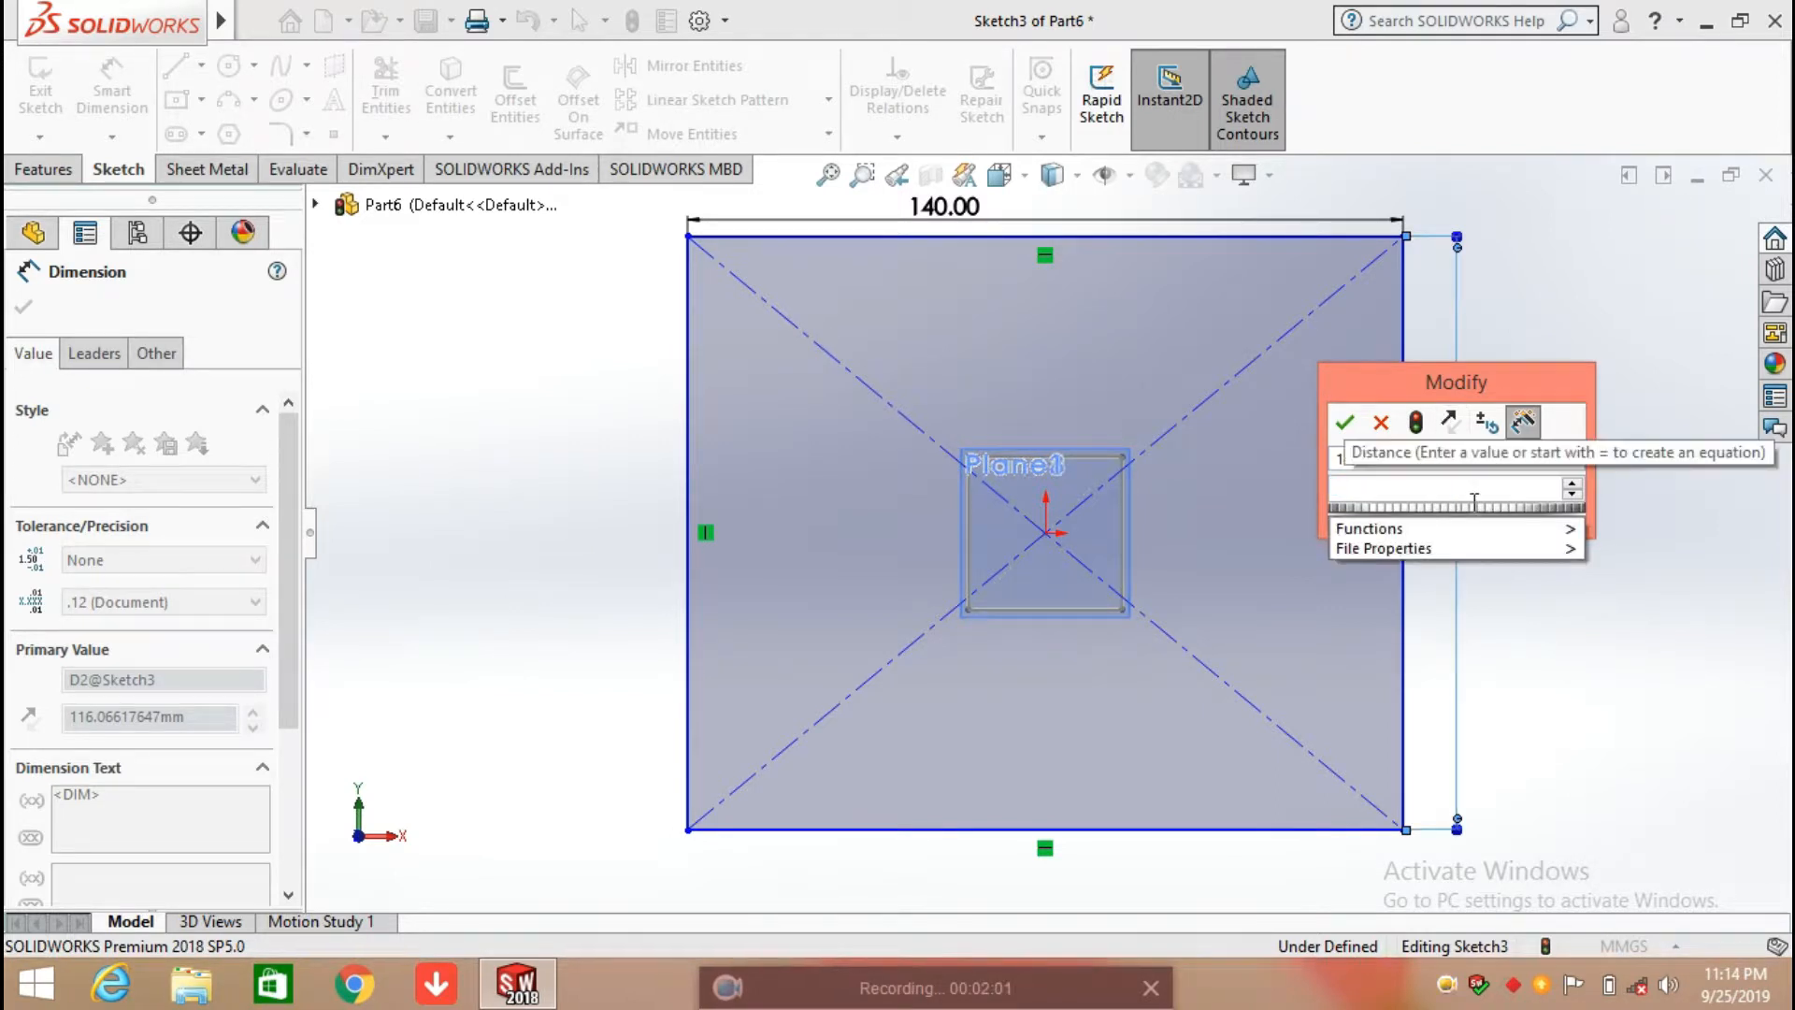
pyautogui.write('140')
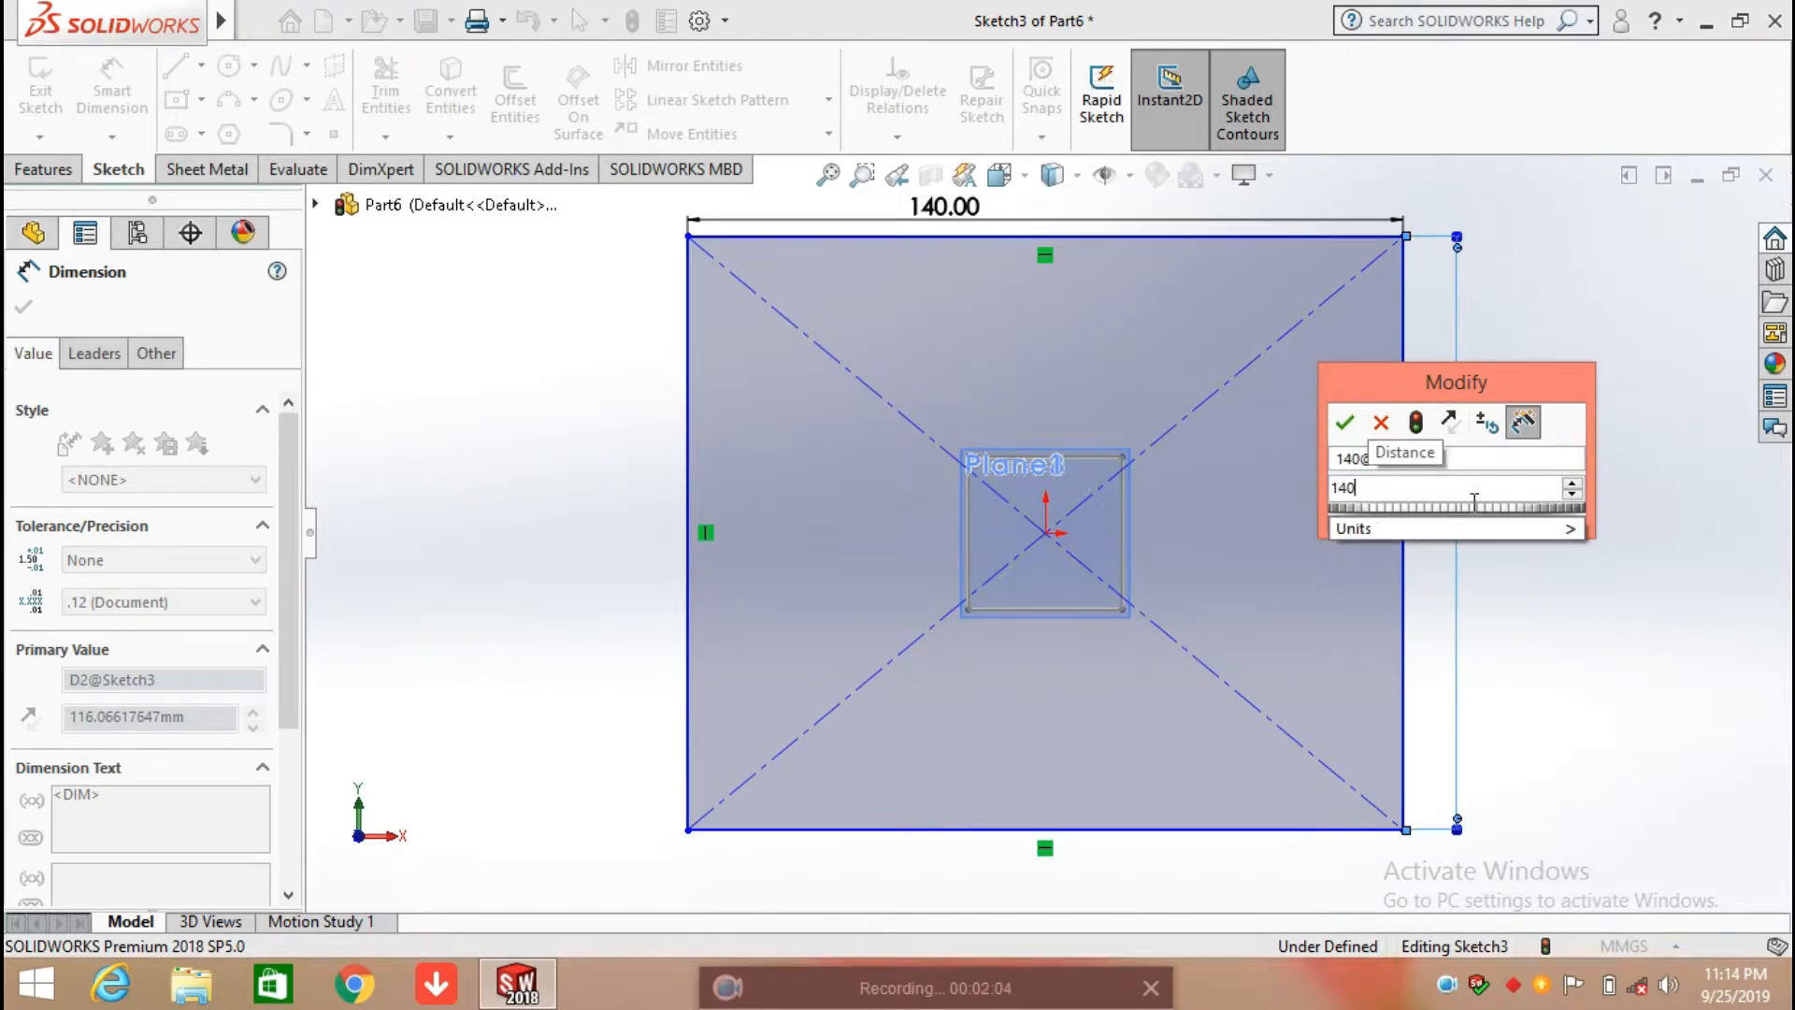
pyautogui.click(1344, 423)
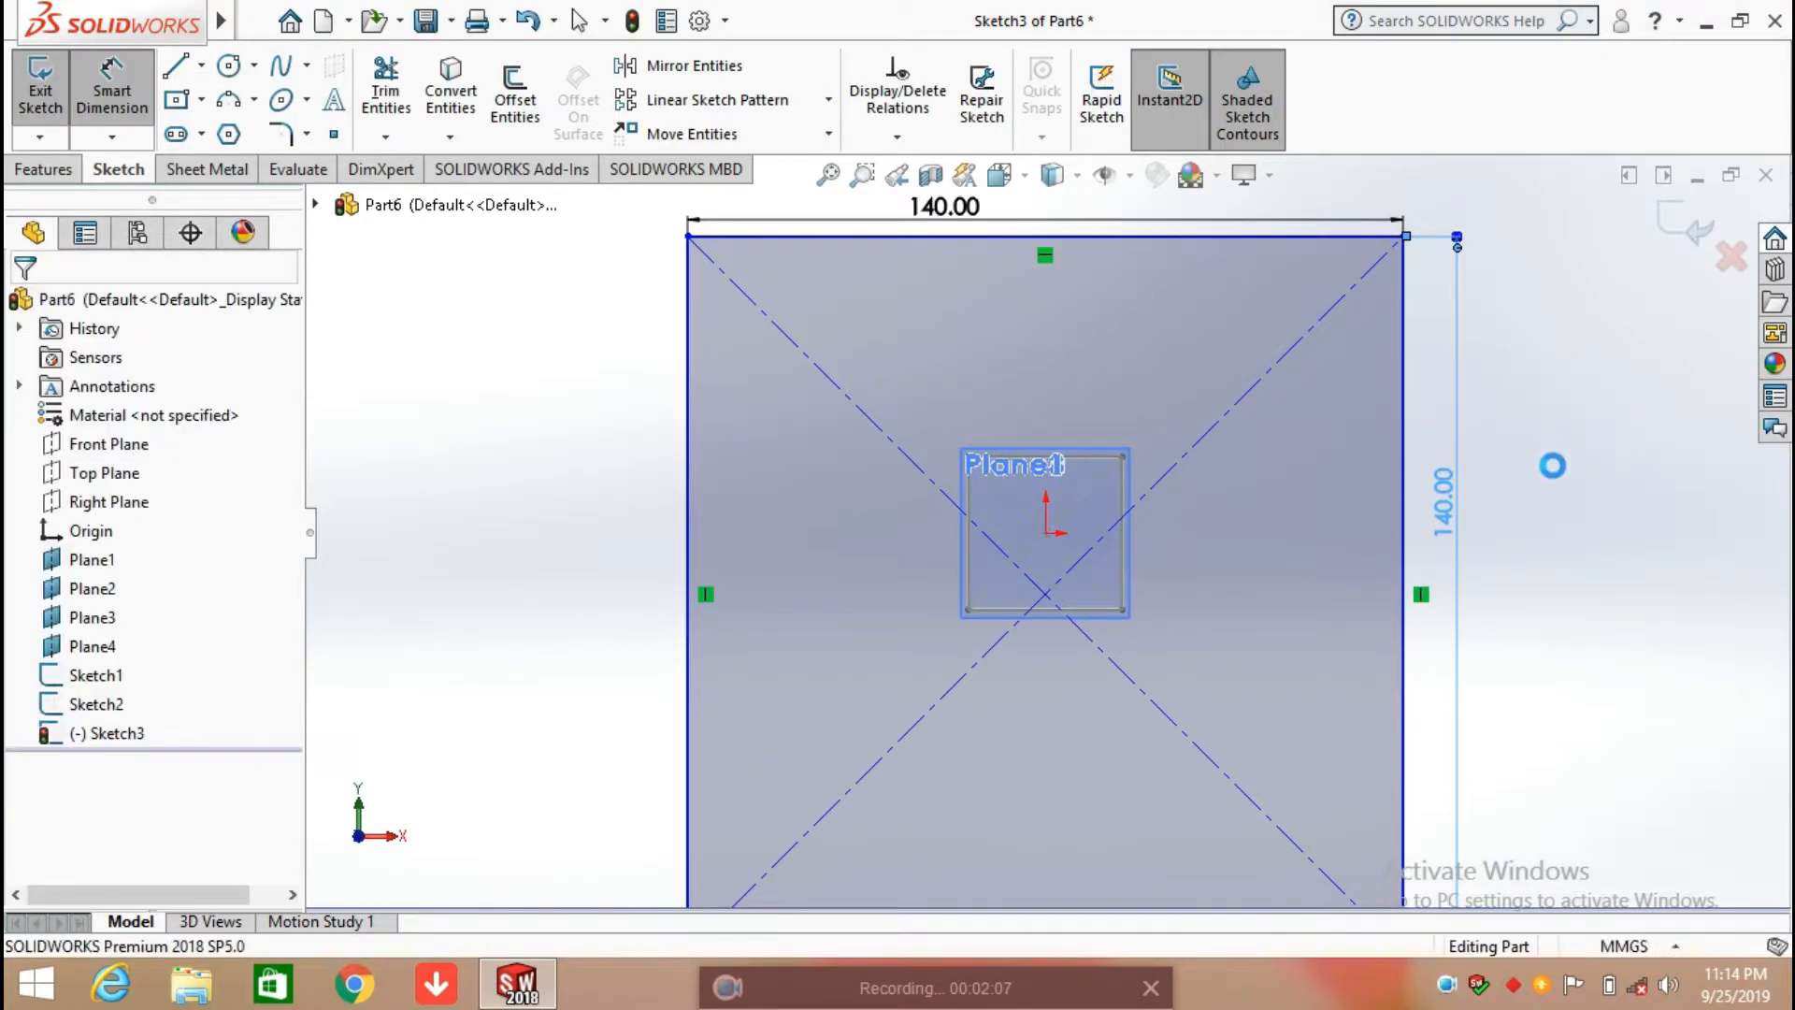
pyautogui.click(39, 86)
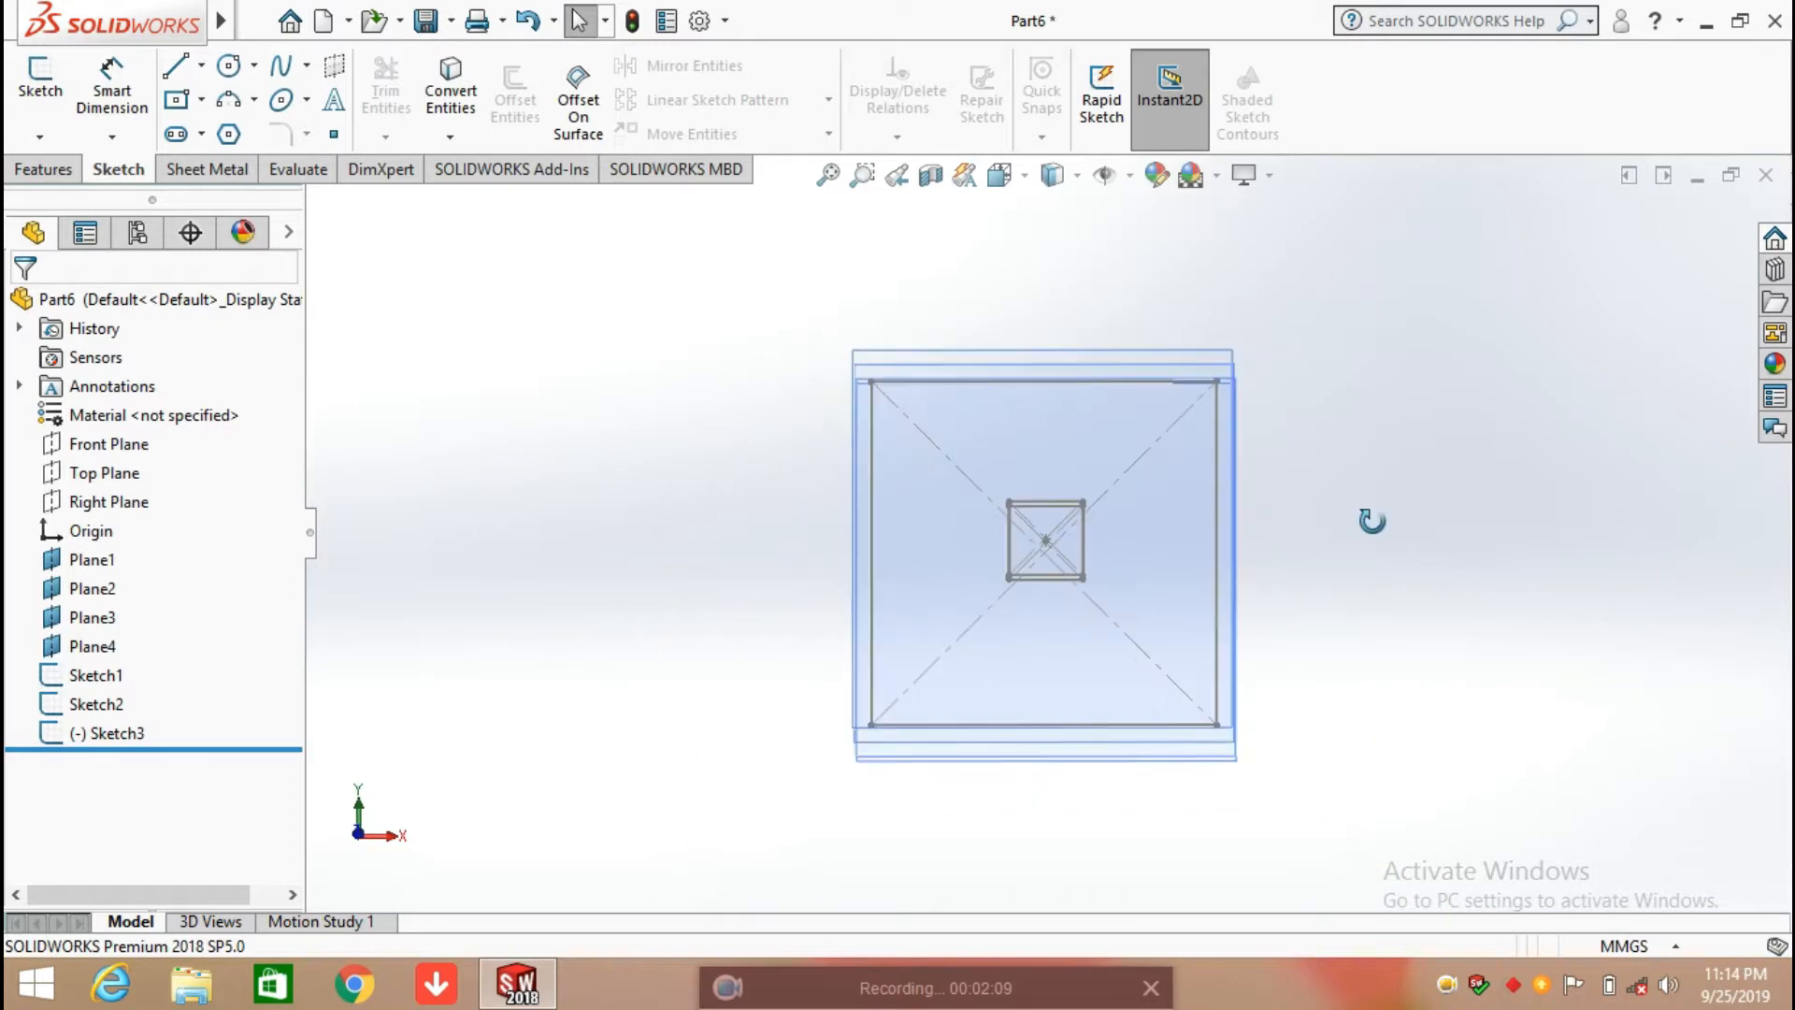
# Sketch a centred 140 mm square on Plane4 as Sketch4.
pyautogui.click(90, 646)
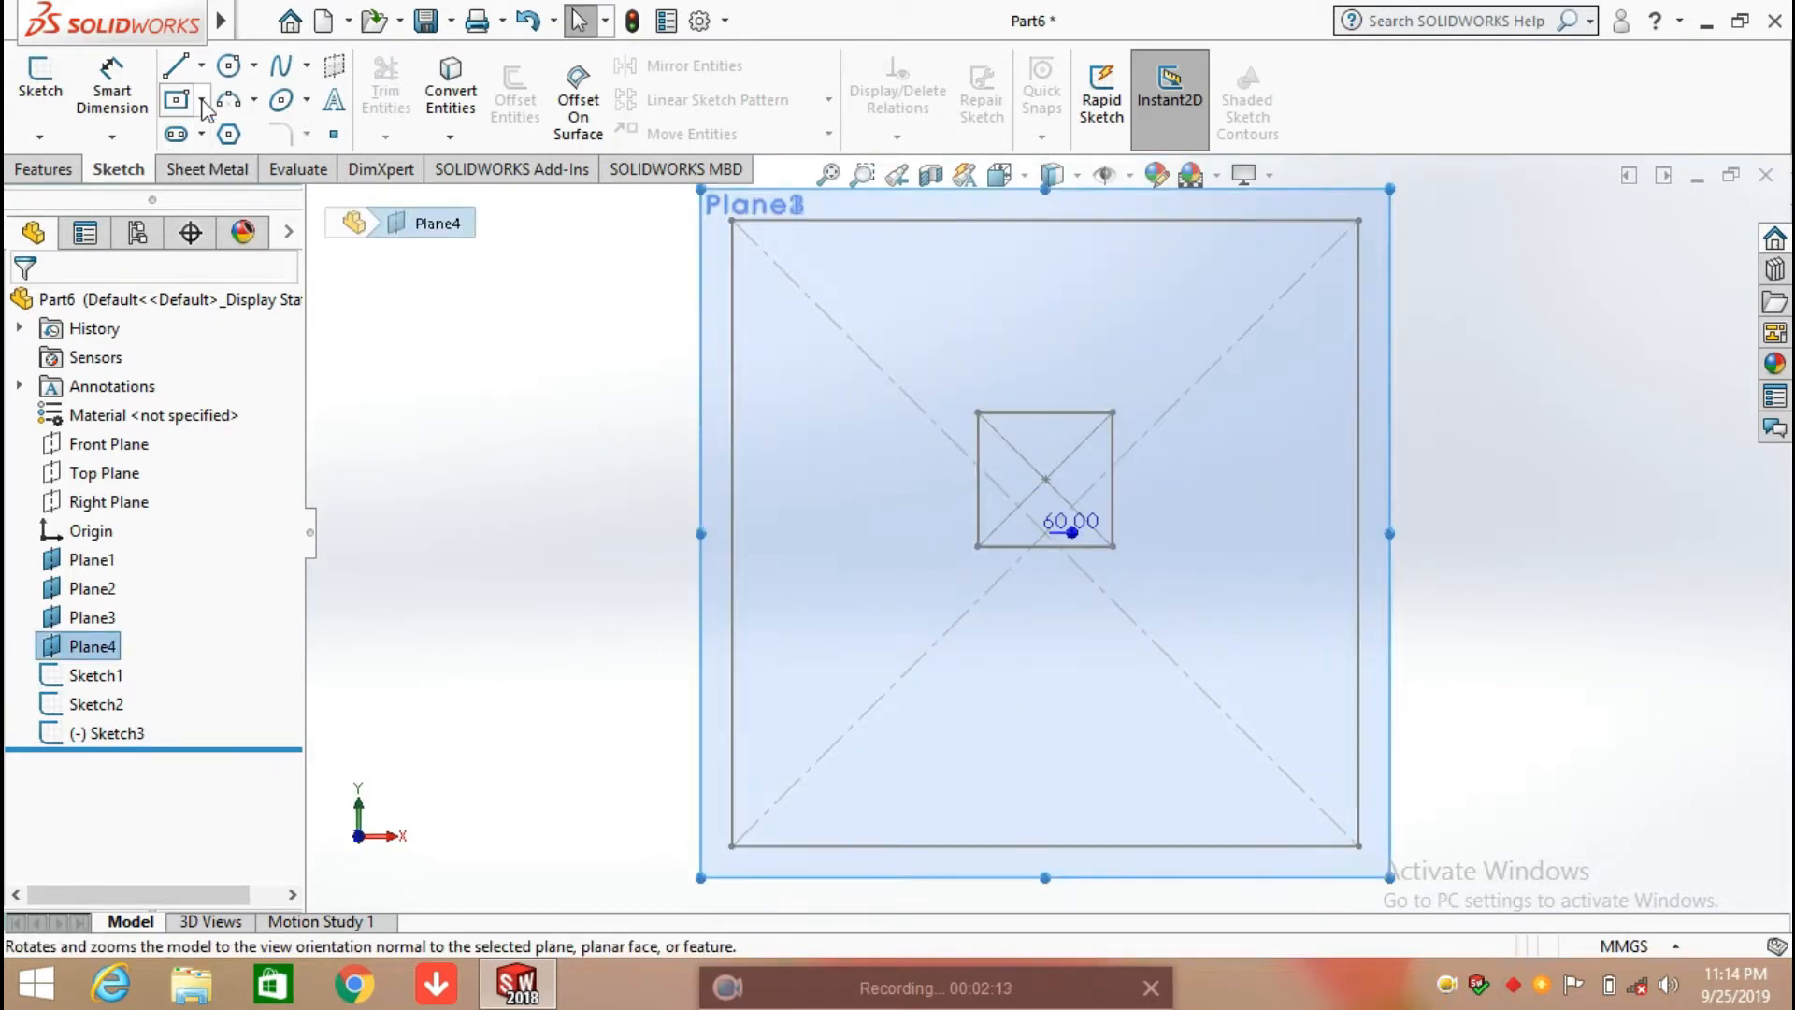
pyautogui.click(177, 101)
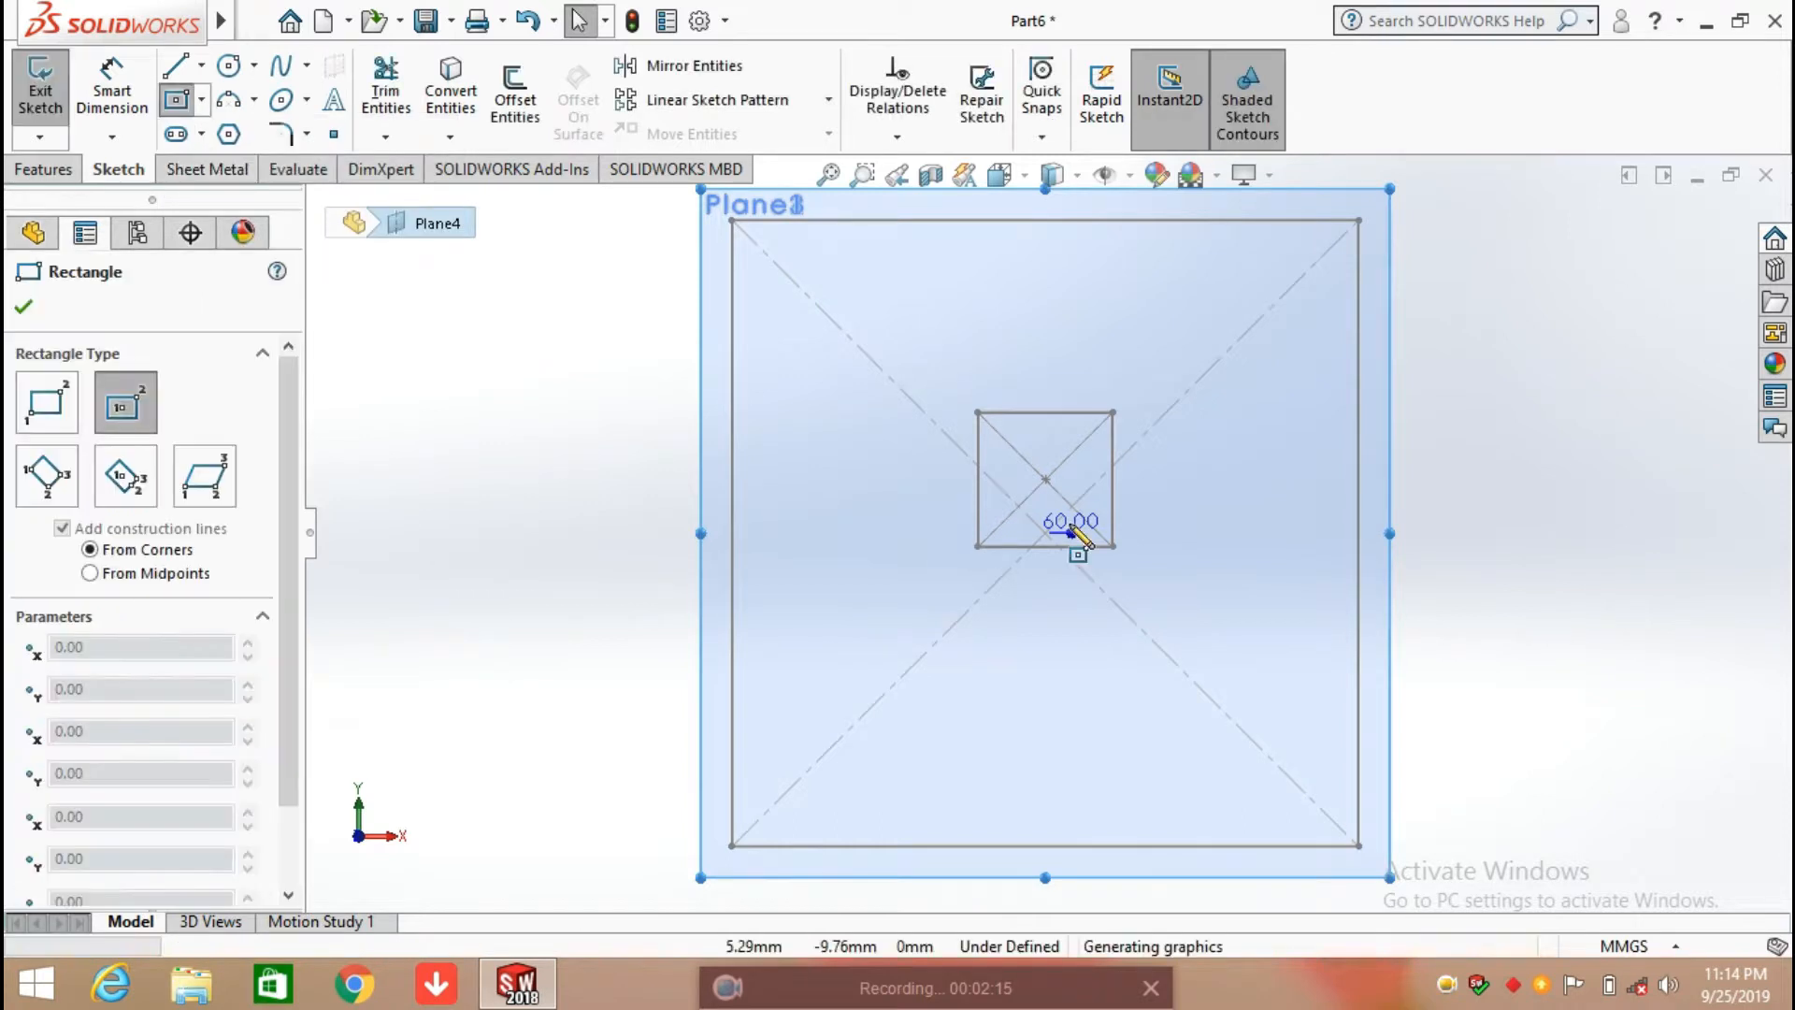
pyautogui.moveTo(1077, 532); pyautogui.dragTo(1352, 847)
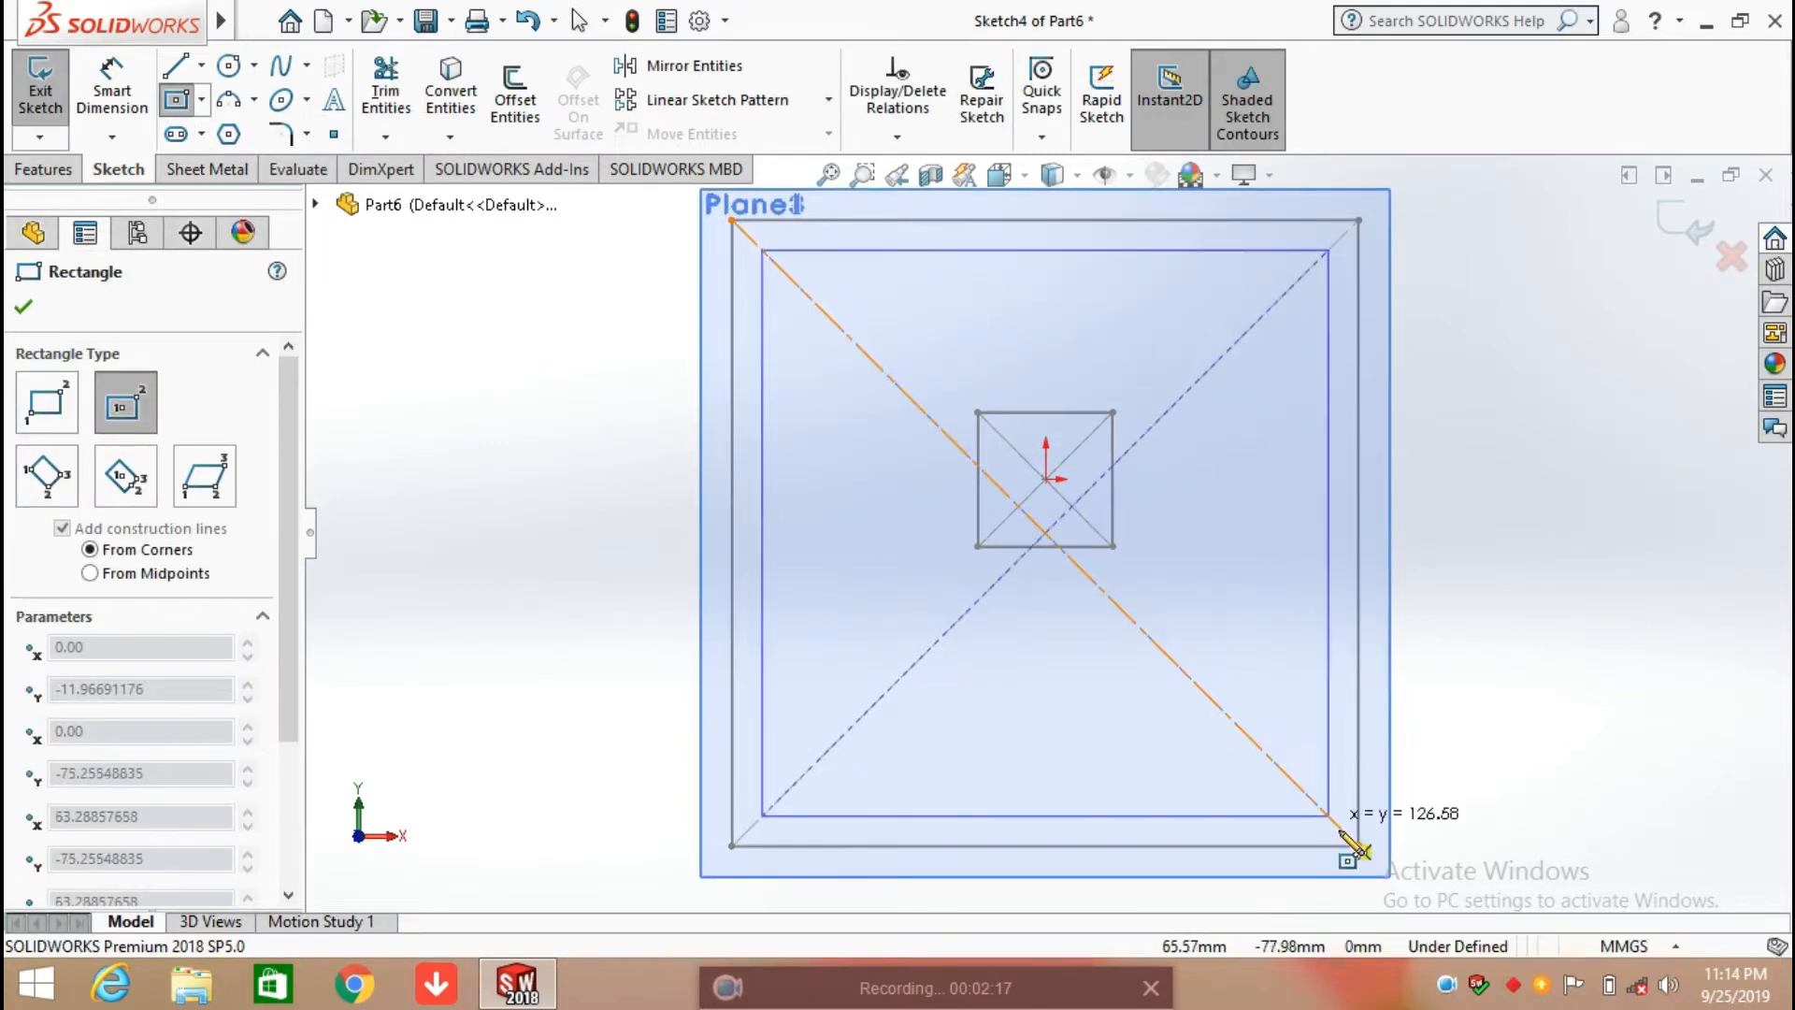
pyautogui.moveTo(1351, 847); pyautogui.dragTo(1368, 871)
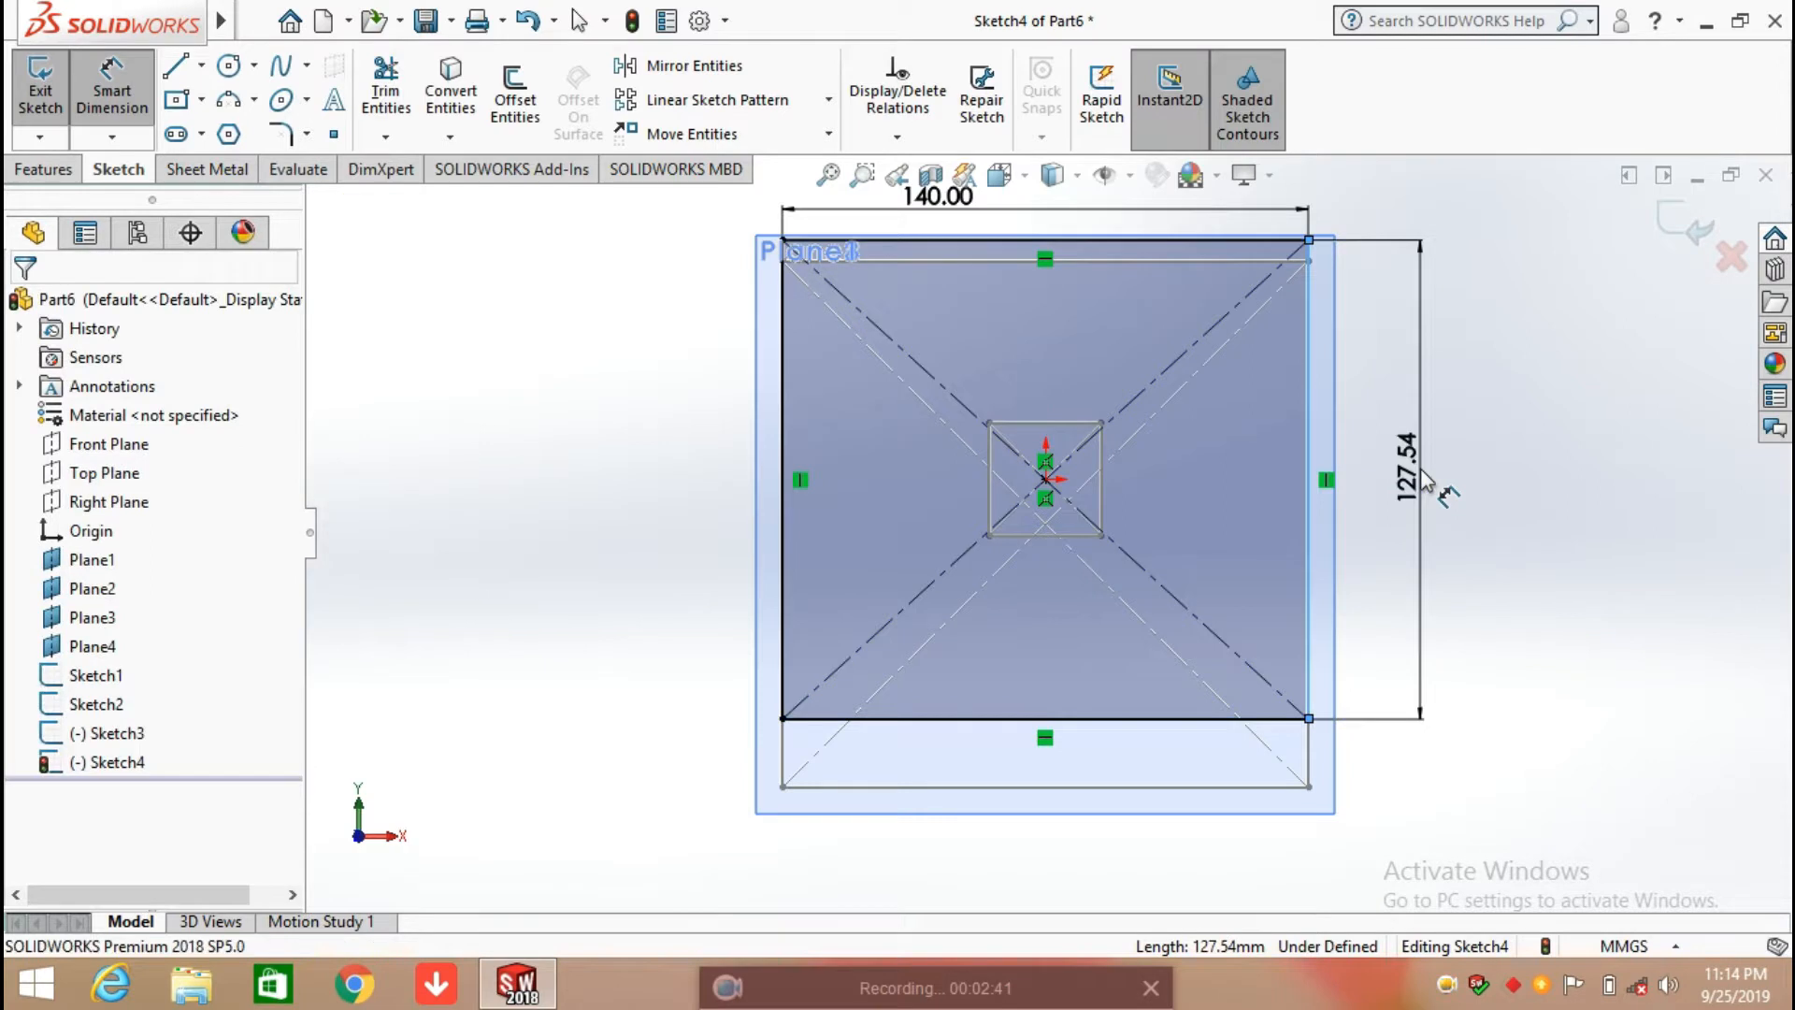
pyautogui.click(1407, 479)
pyautogui.write('140')
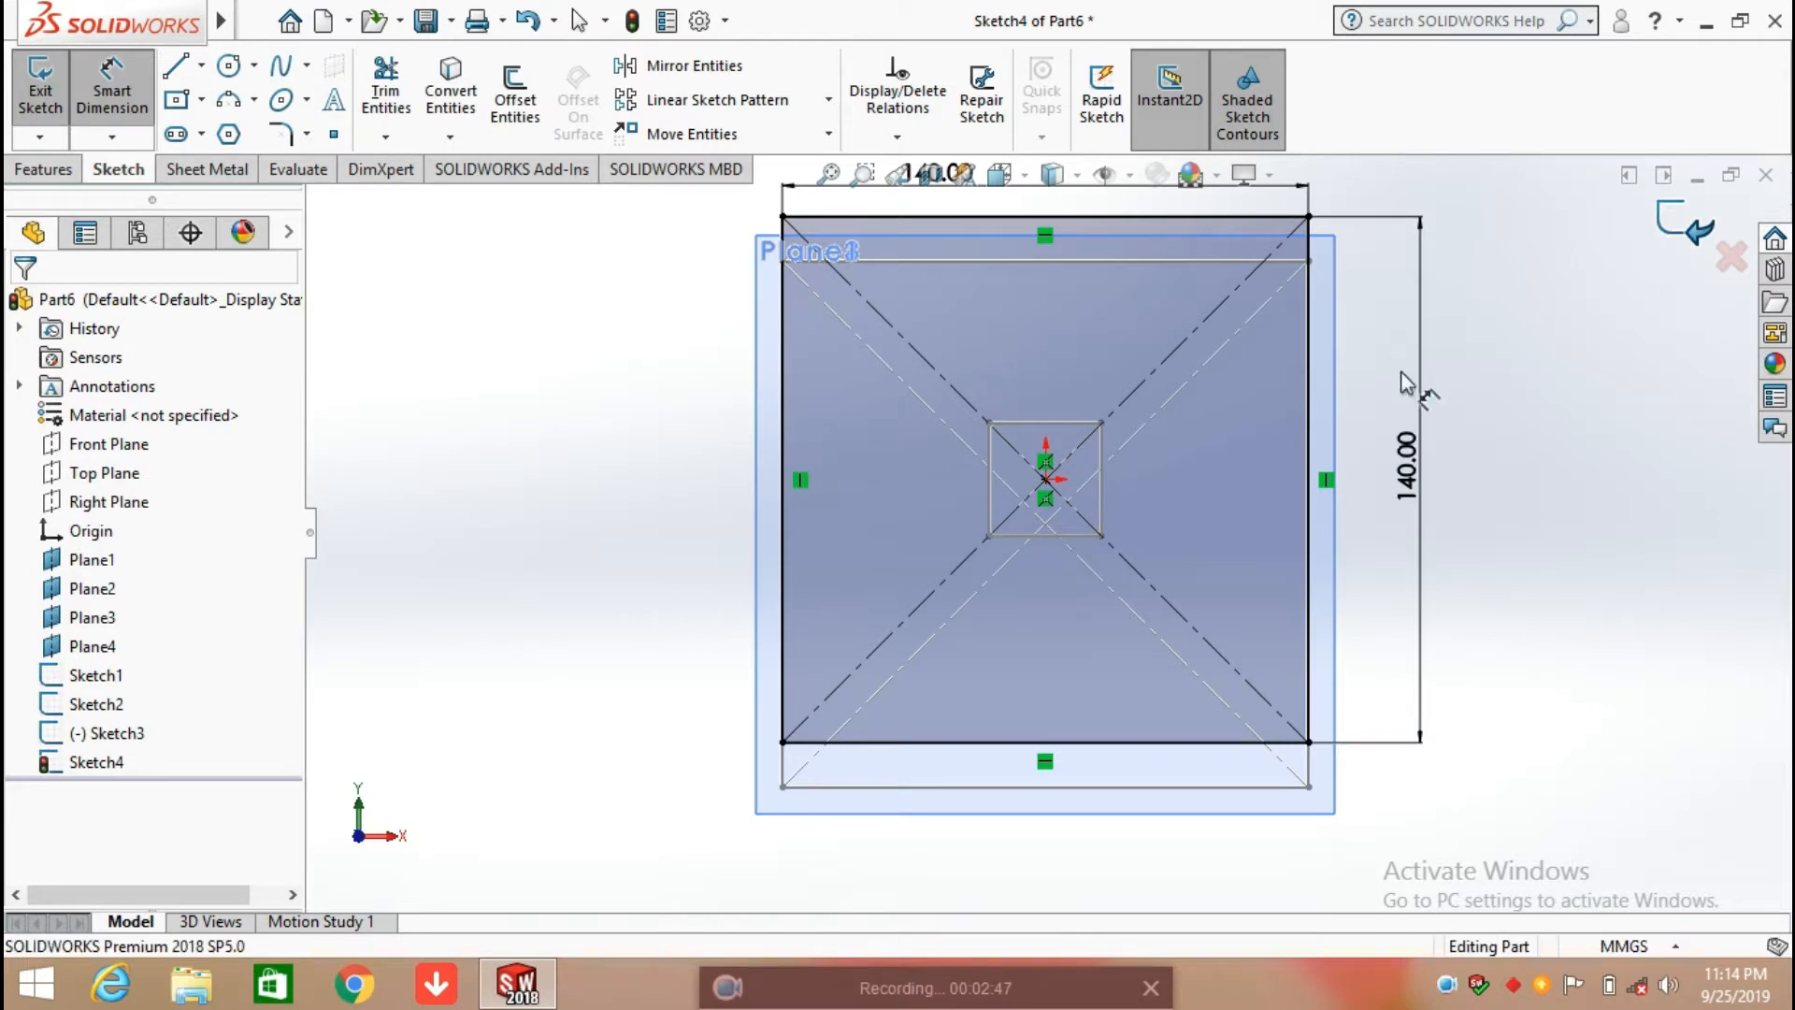
pyautogui.click(39, 90)
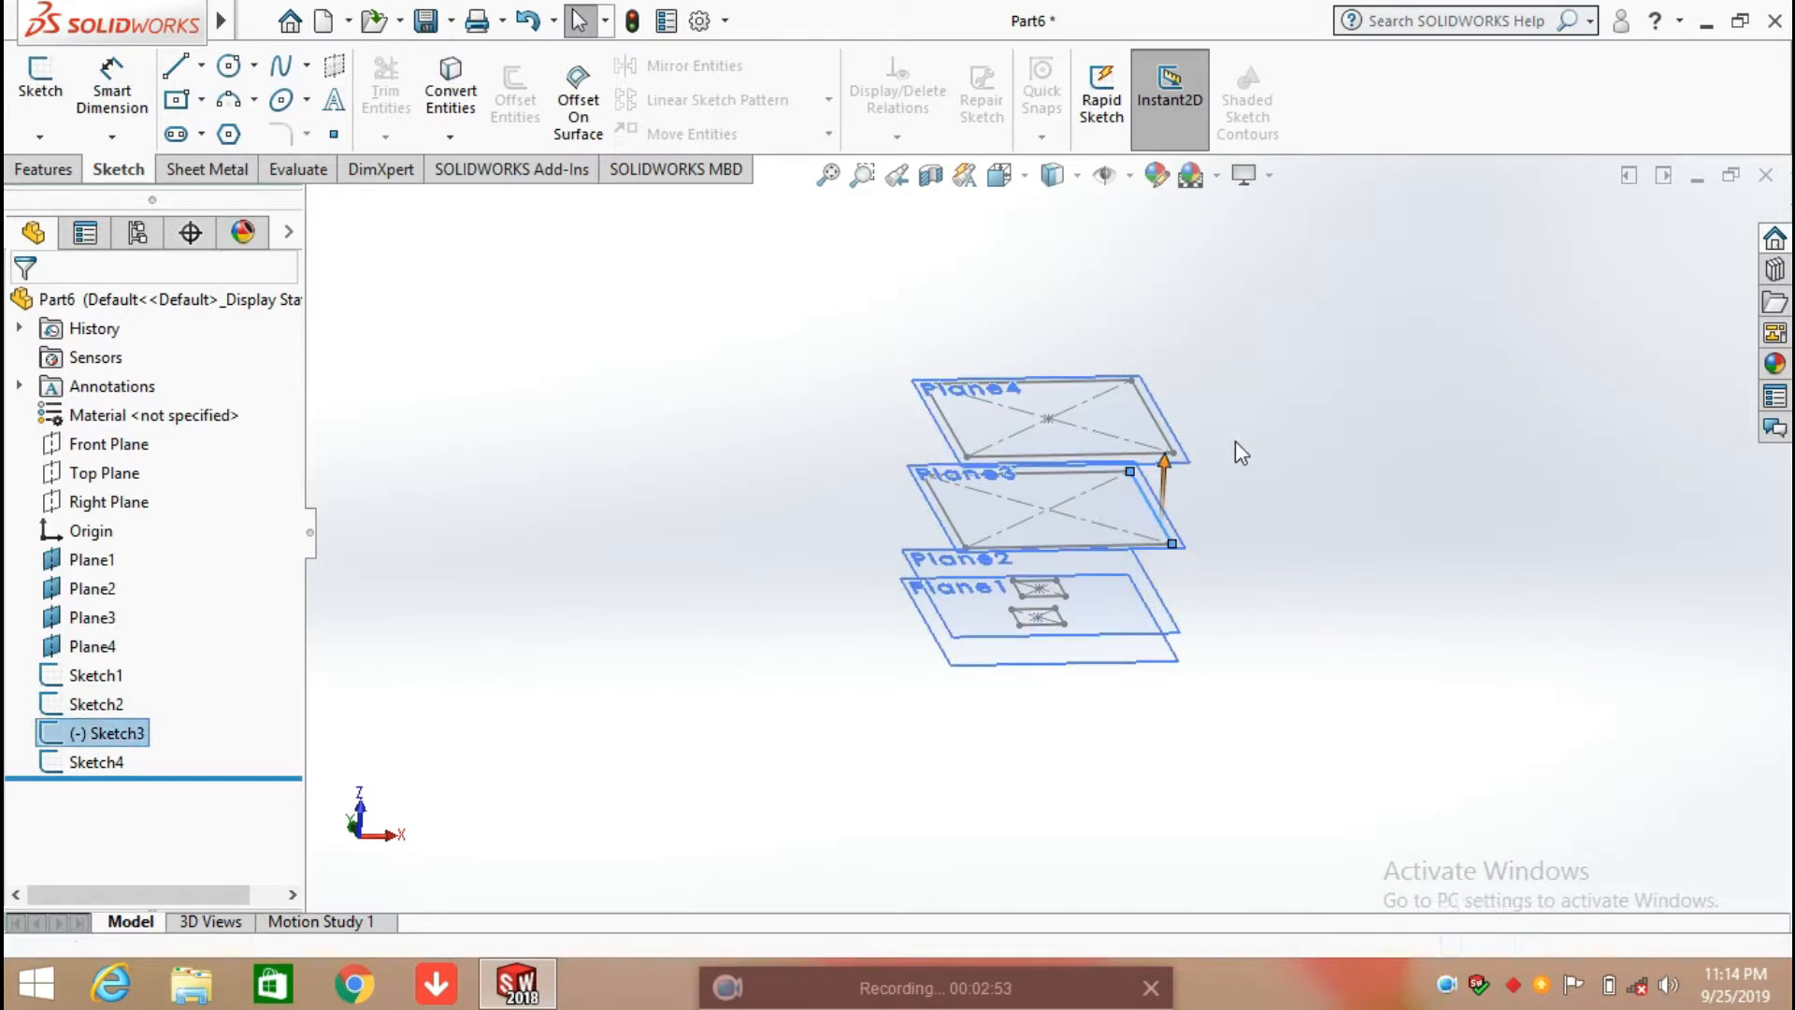
# Reopen Sketch3 and anchor its square's centre to the origin.
pyautogui.doubleClick(111, 733)
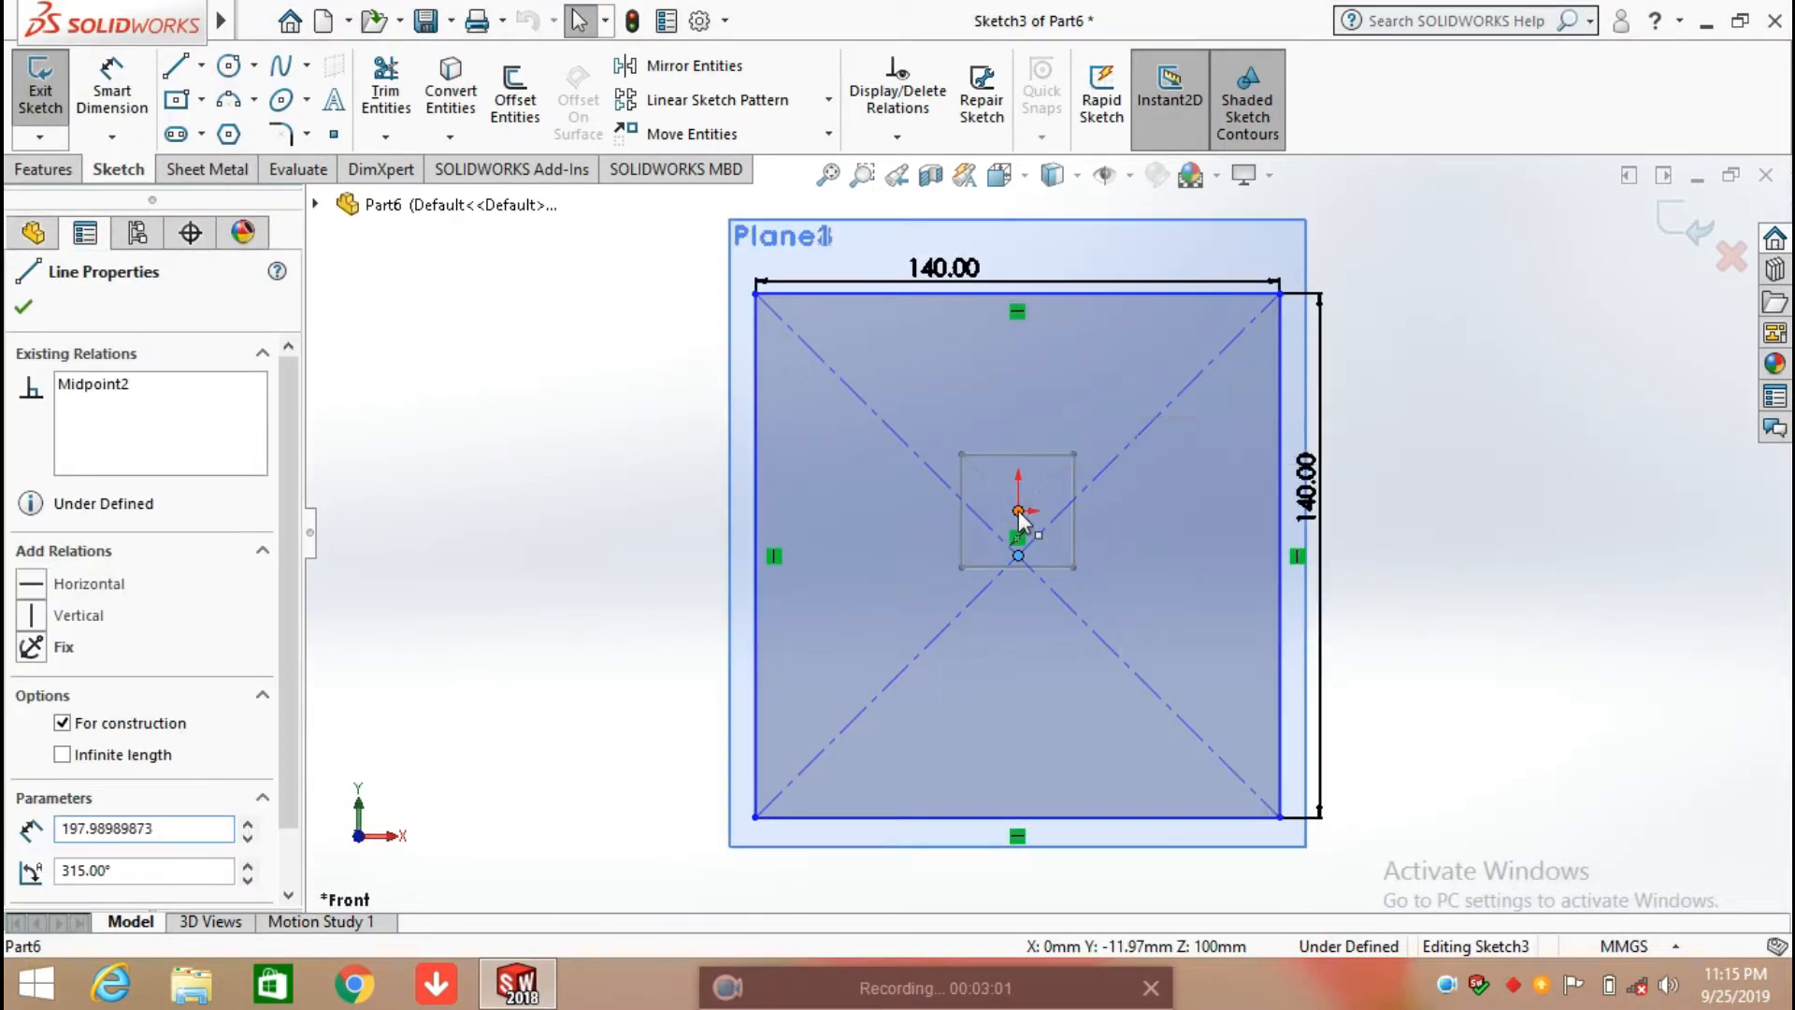
pyautogui.click(1019, 512)
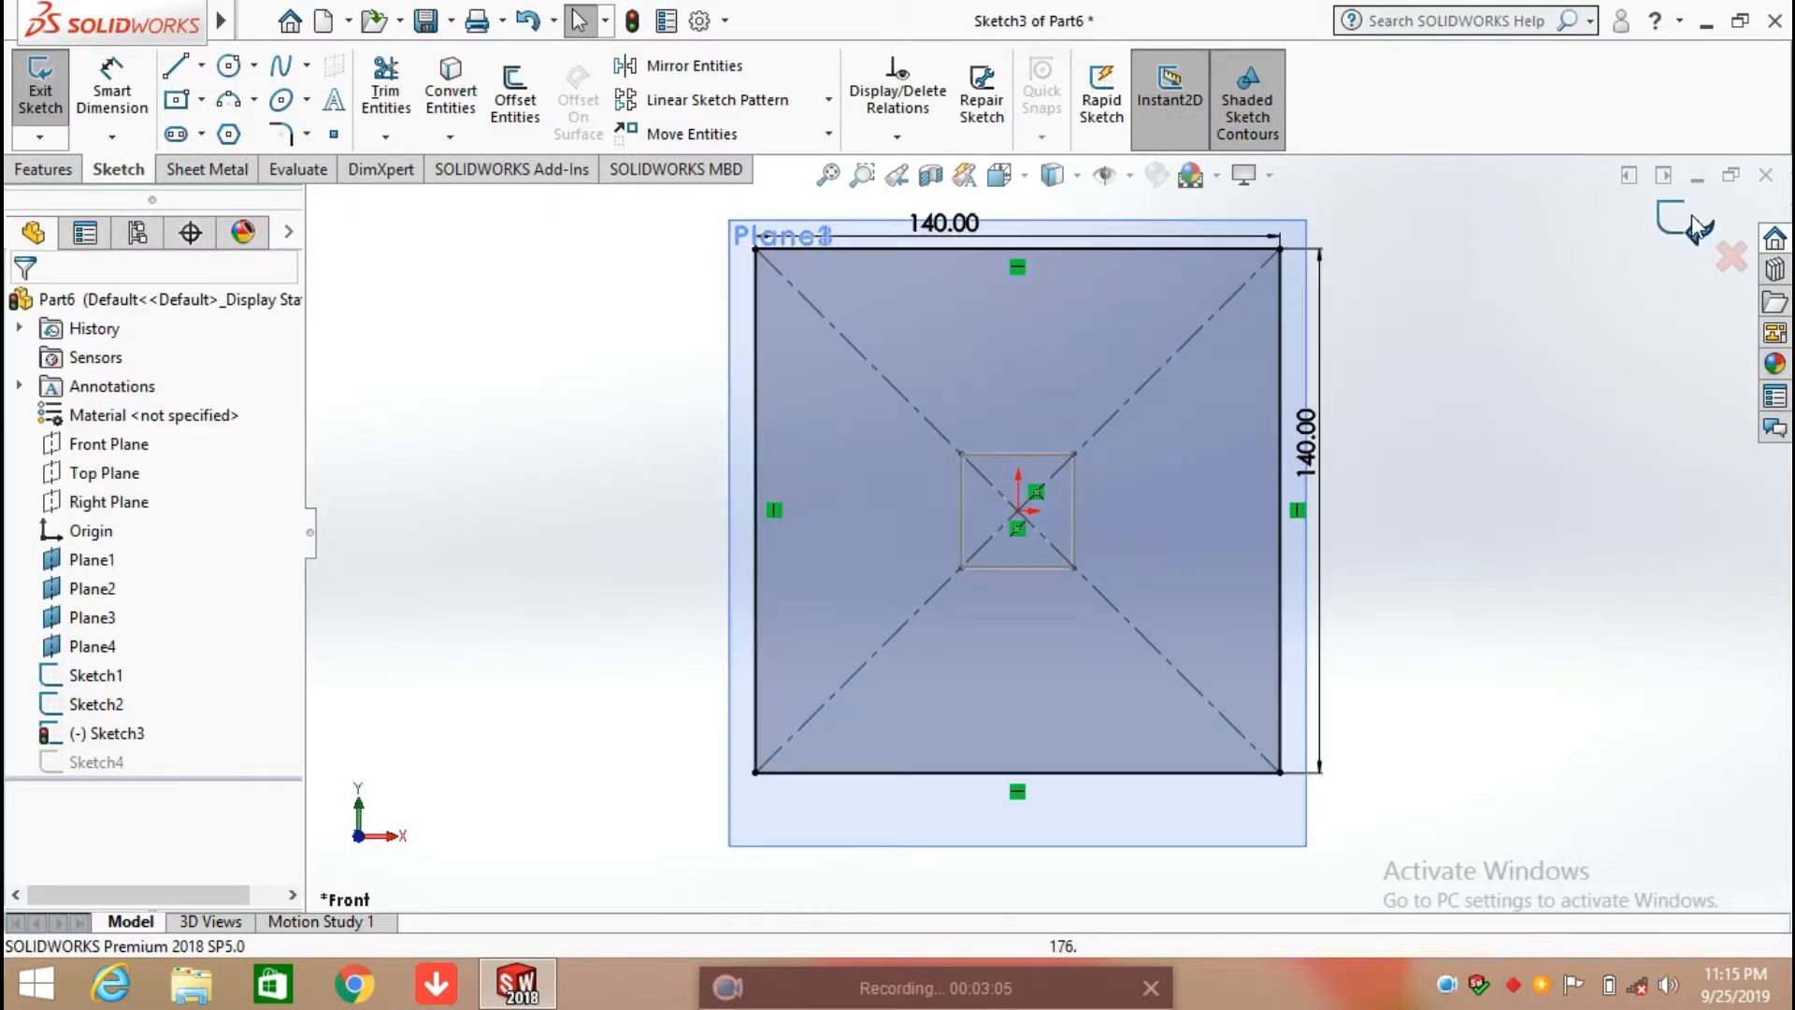
pyautogui.click(39, 90)
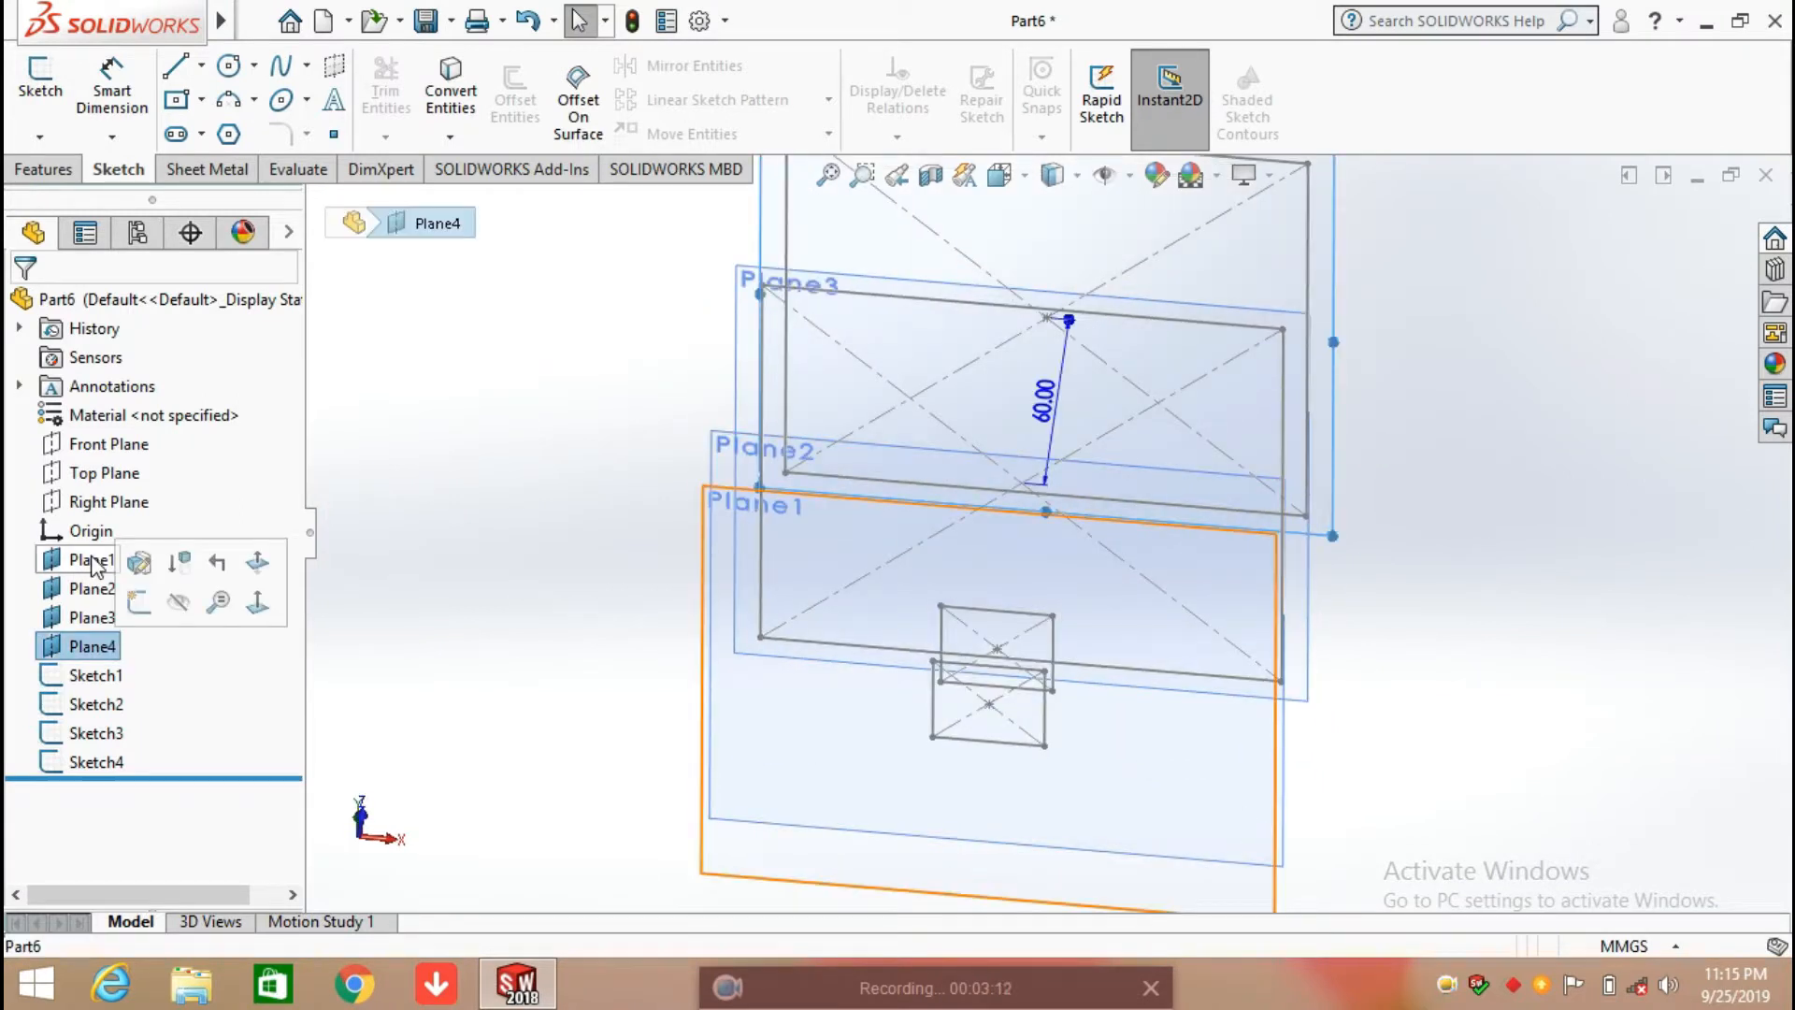
# Hide the planes and loft the spout between Sketch1 and Sketch2.
pyautogui.click(389, 450)
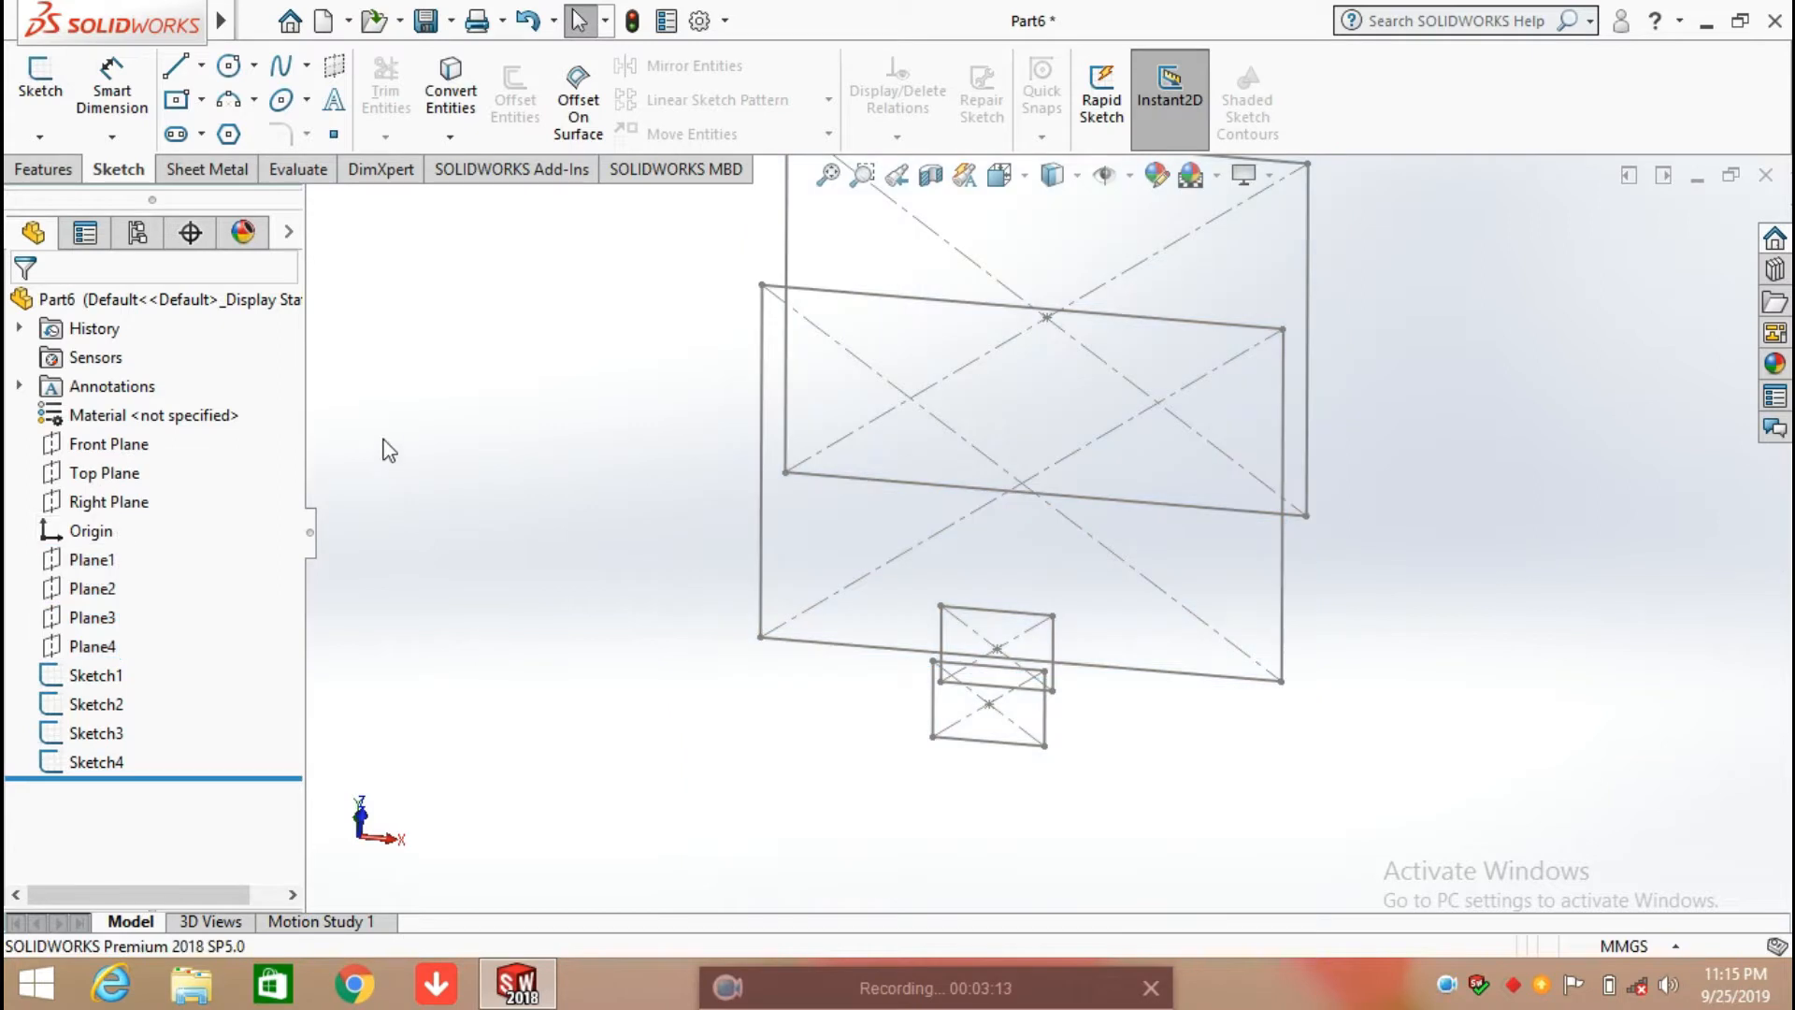
pyautogui.click(42, 168)
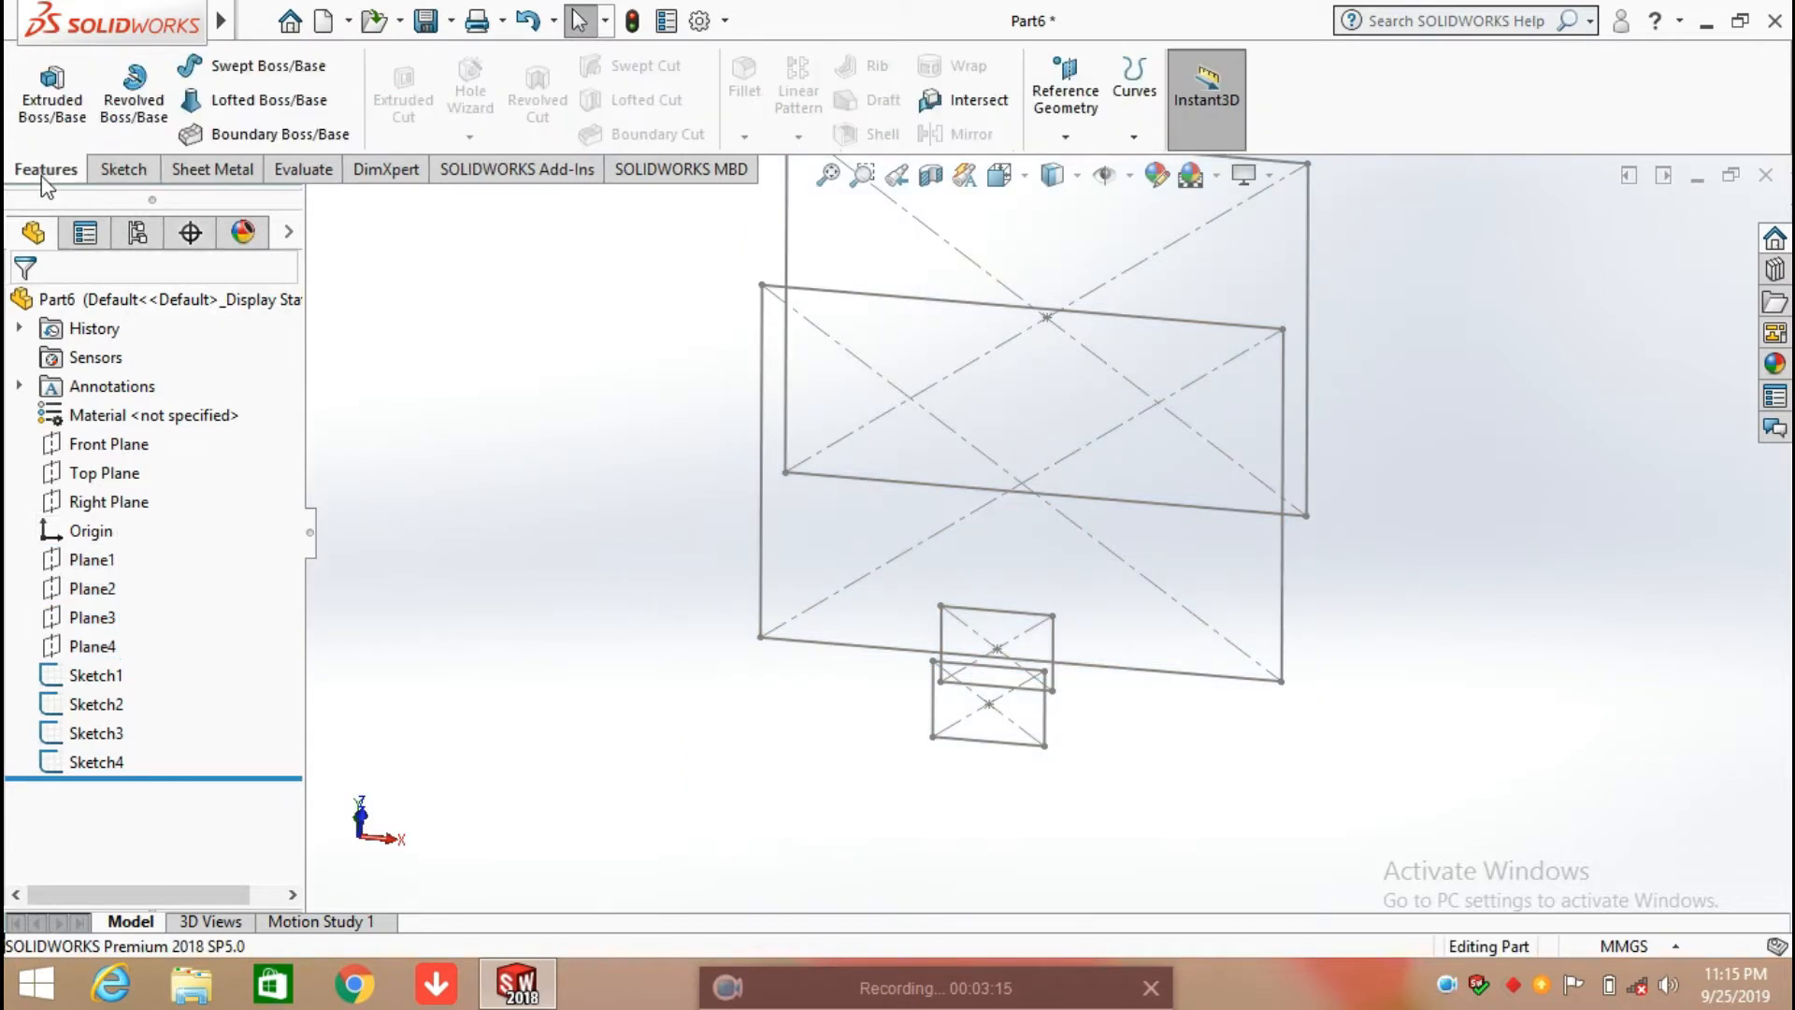
pyautogui.click(271, 100)
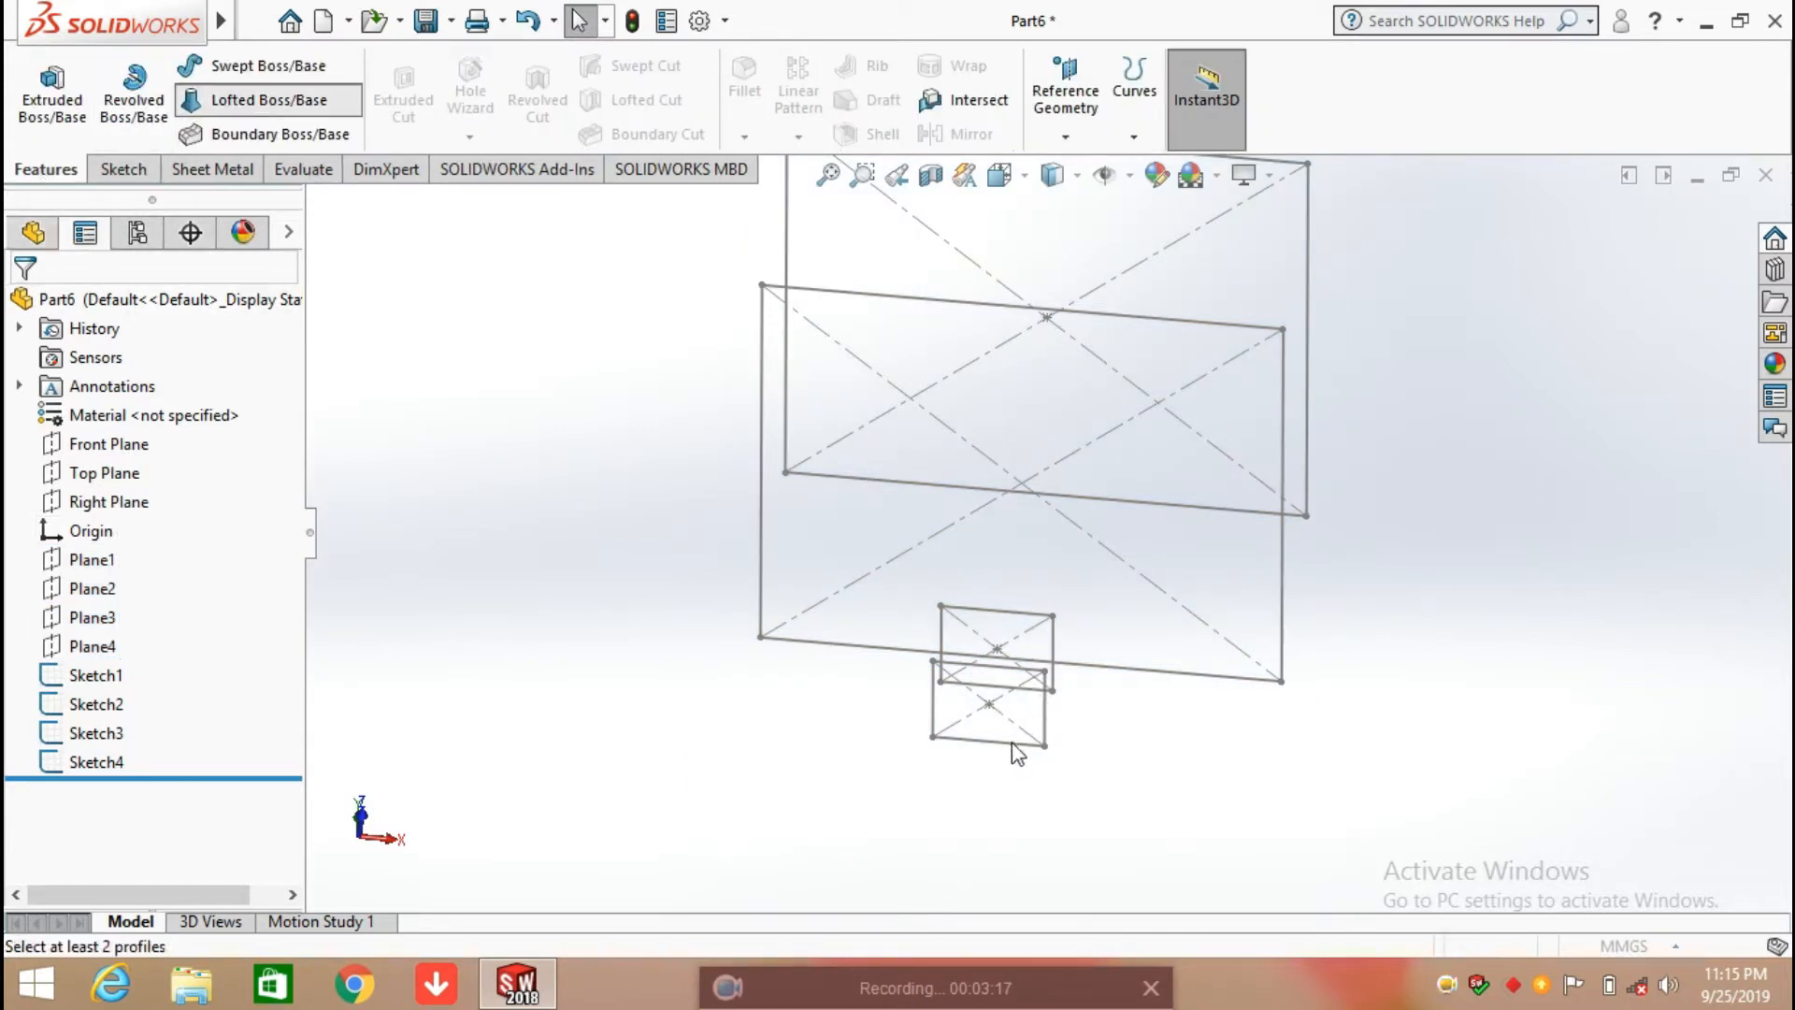
pyautogui.click(268, 100)
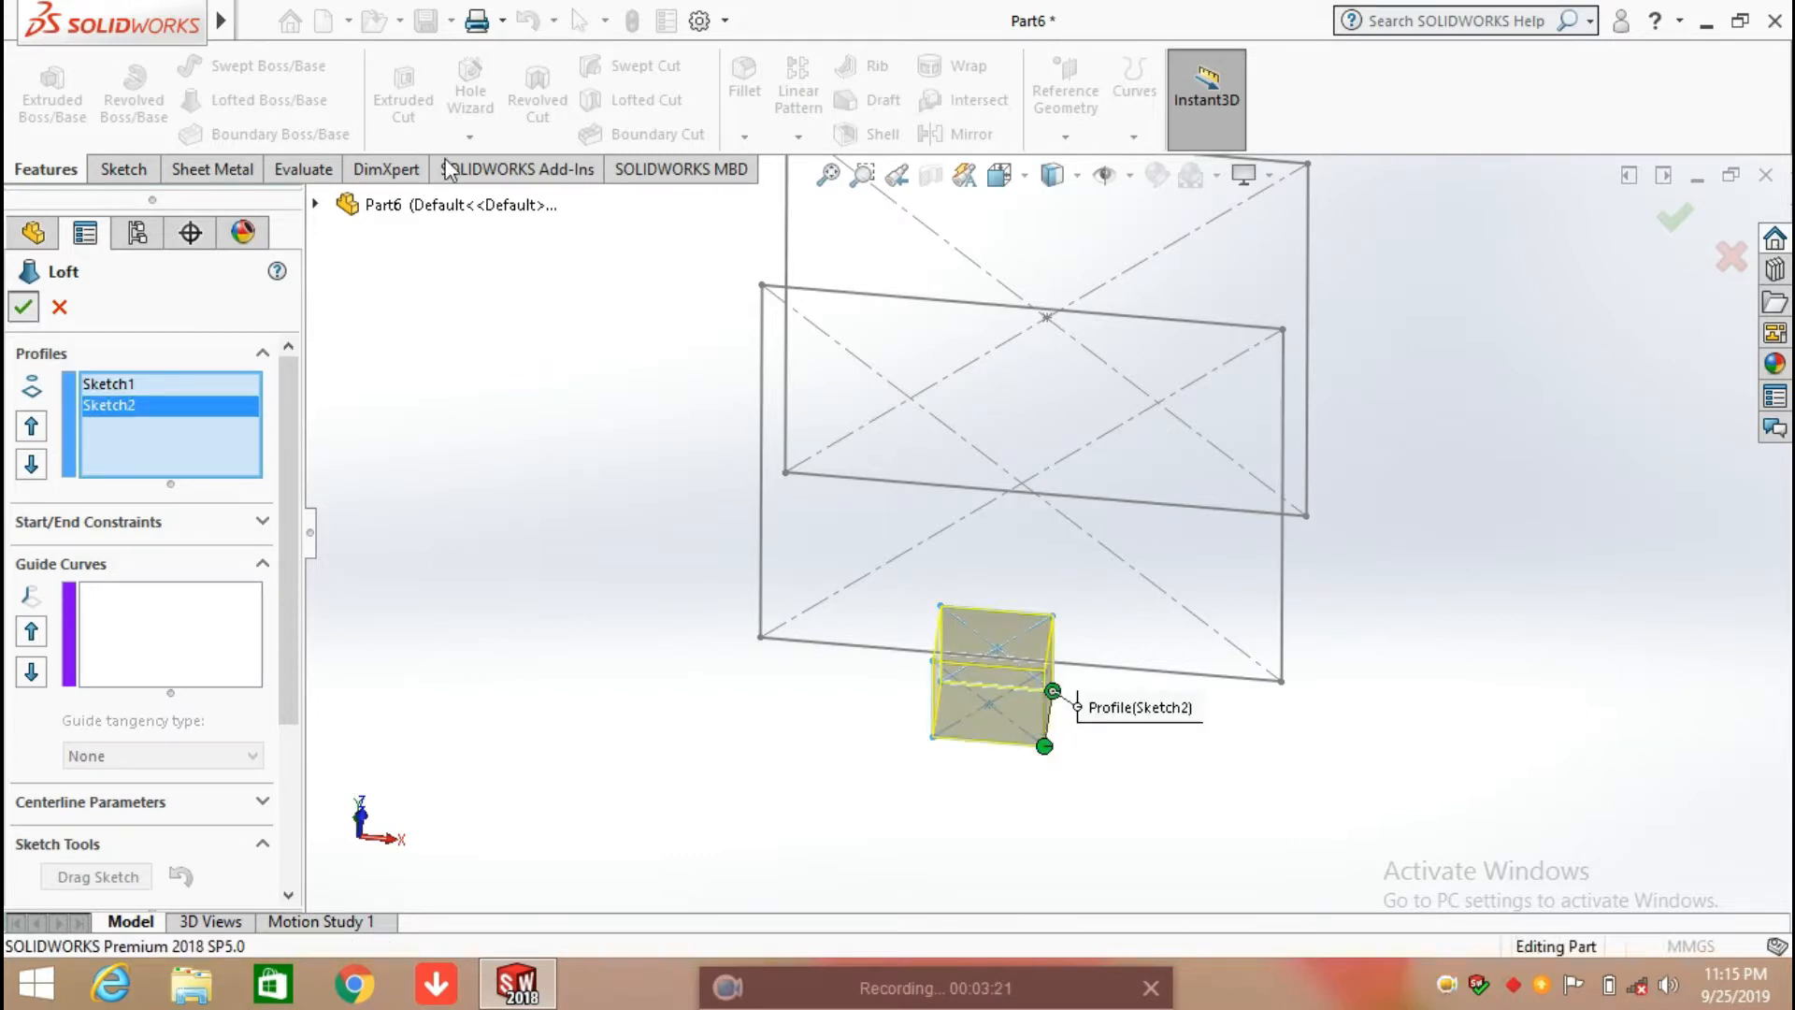
pyautogui.click(23, 307)
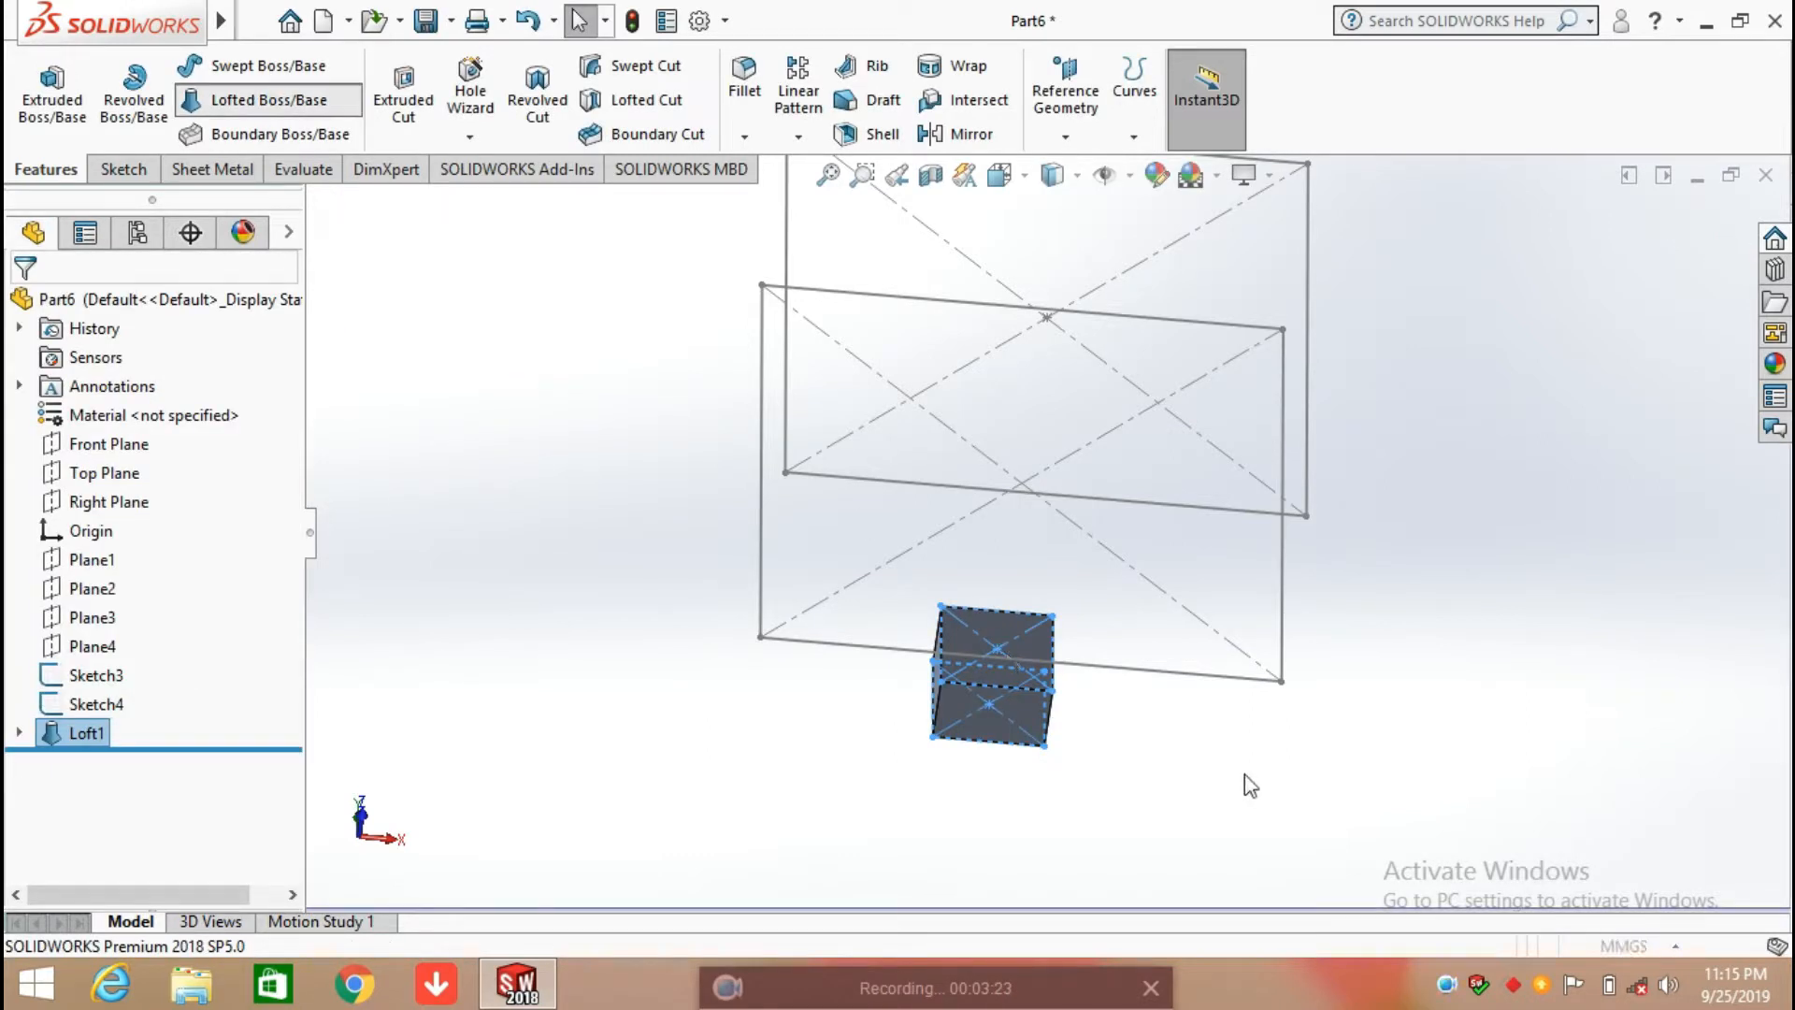
# Loft the tapered body to Sketch3 and the straight top section to Sketch4.
pyautogui.doubleClick(87, 733)
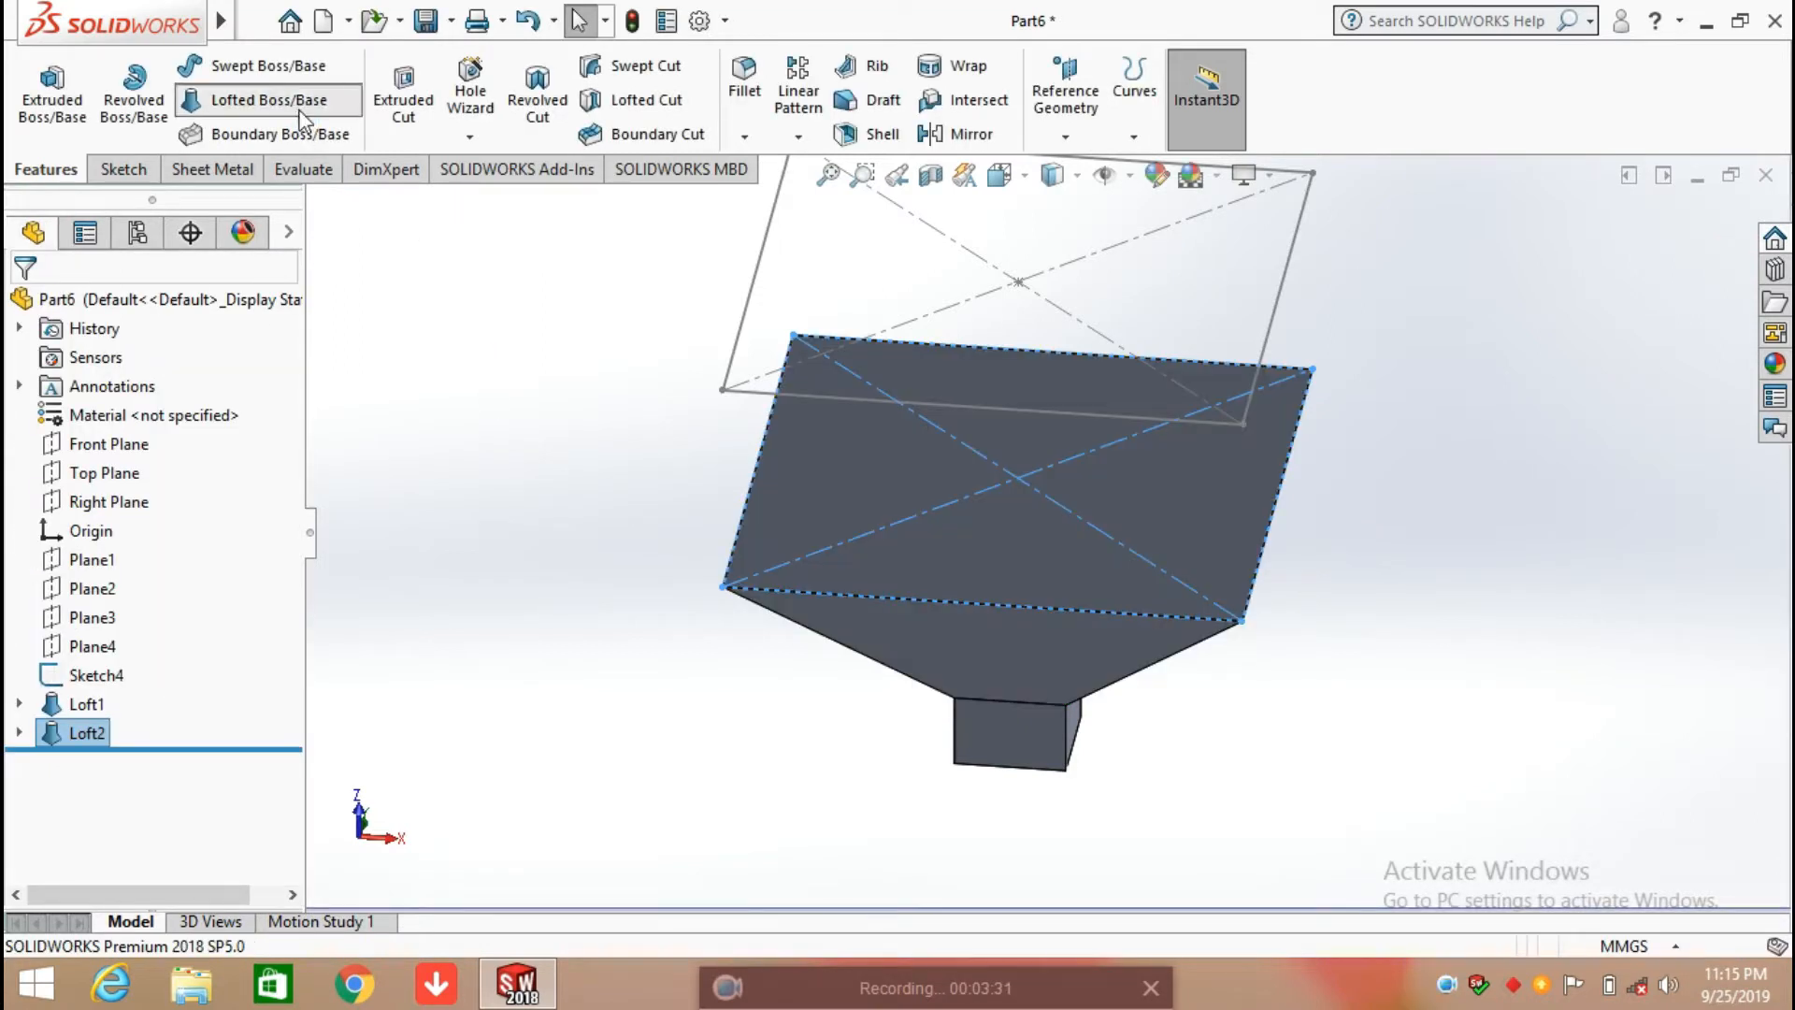
pyautogui.click(267, 100)
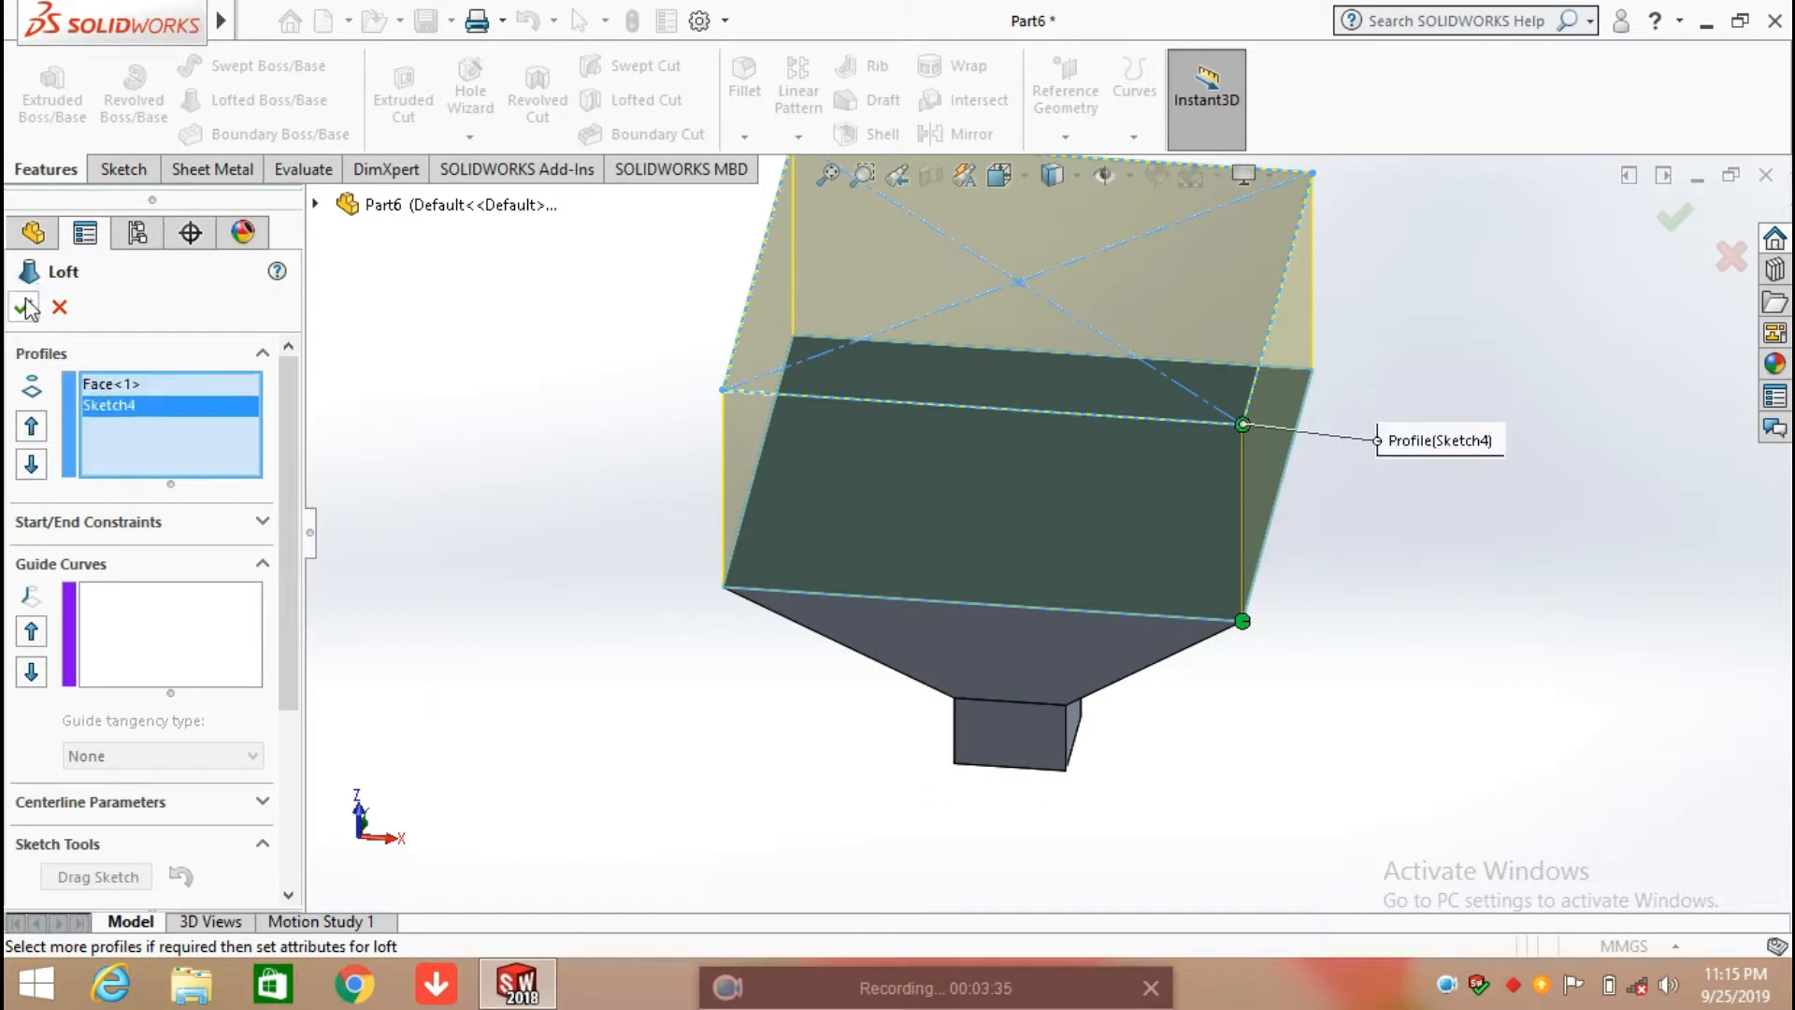
pyautogui.click(25, 307)
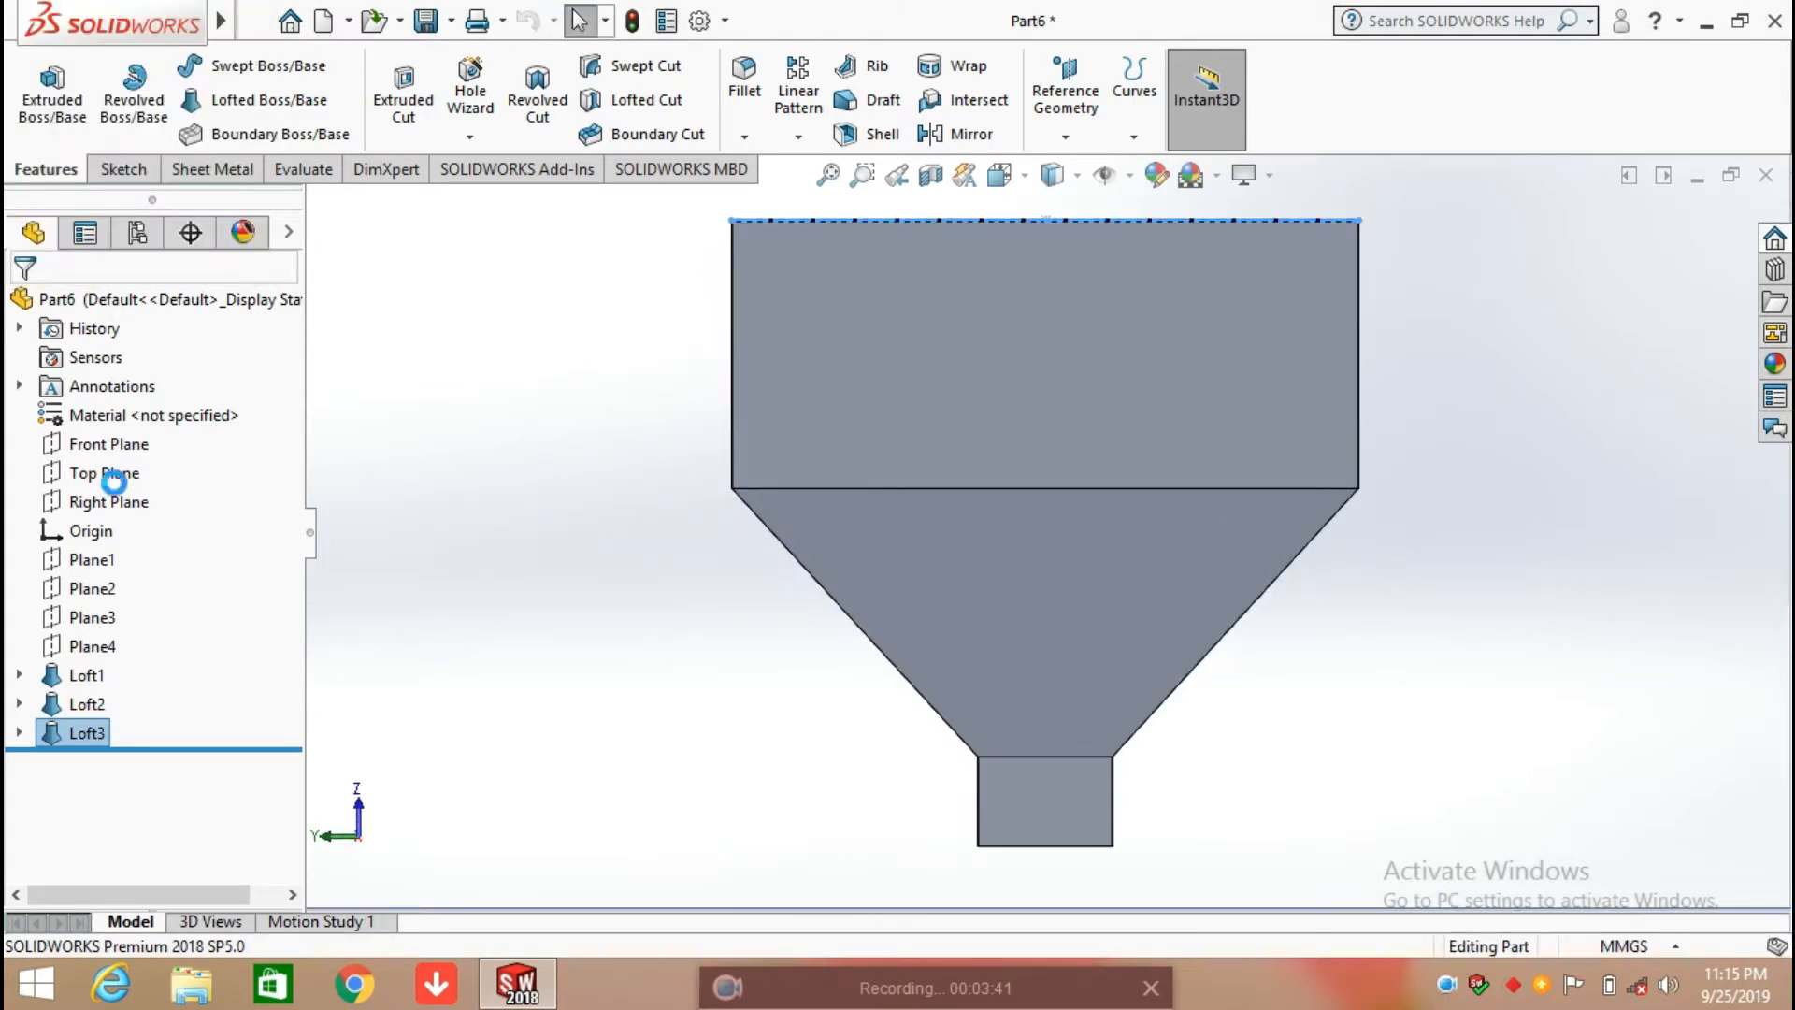
pyautogui.click(110, 501)
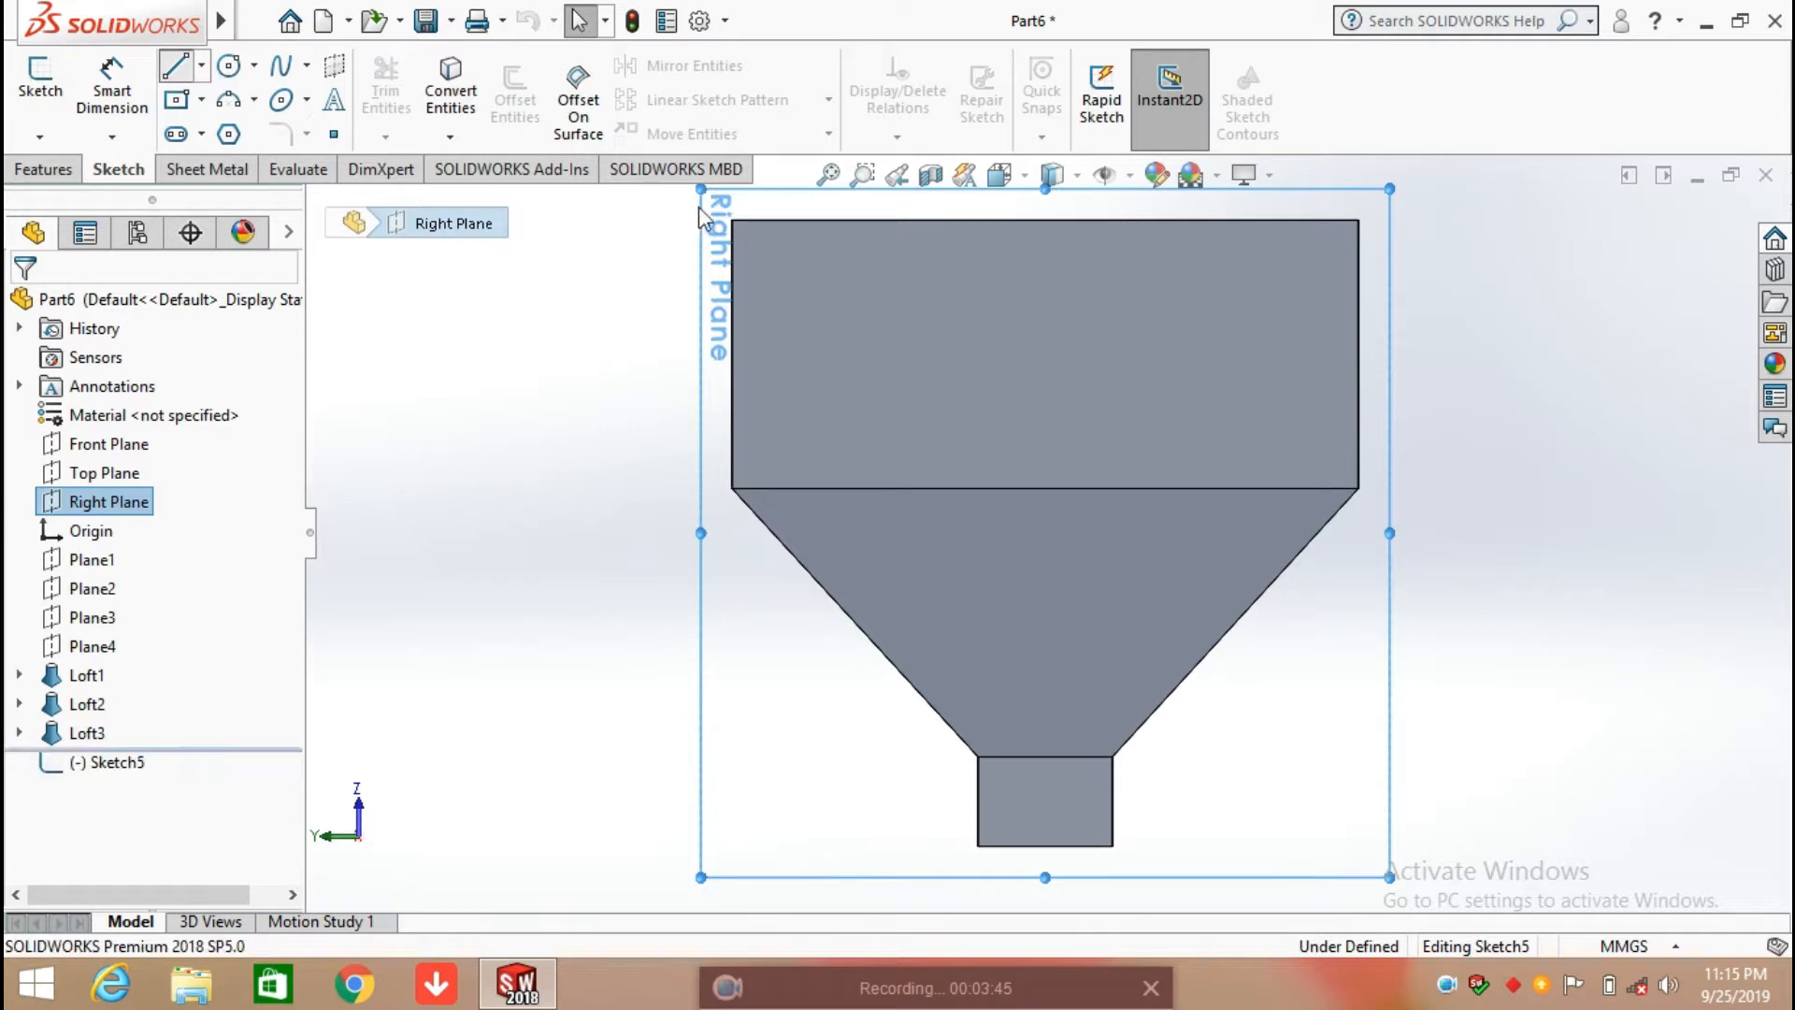
# Sketch an angled profile on the Right Plane and extrude-cut it Mid Plane, 280 mm.
pyautogui.click(175, 65)
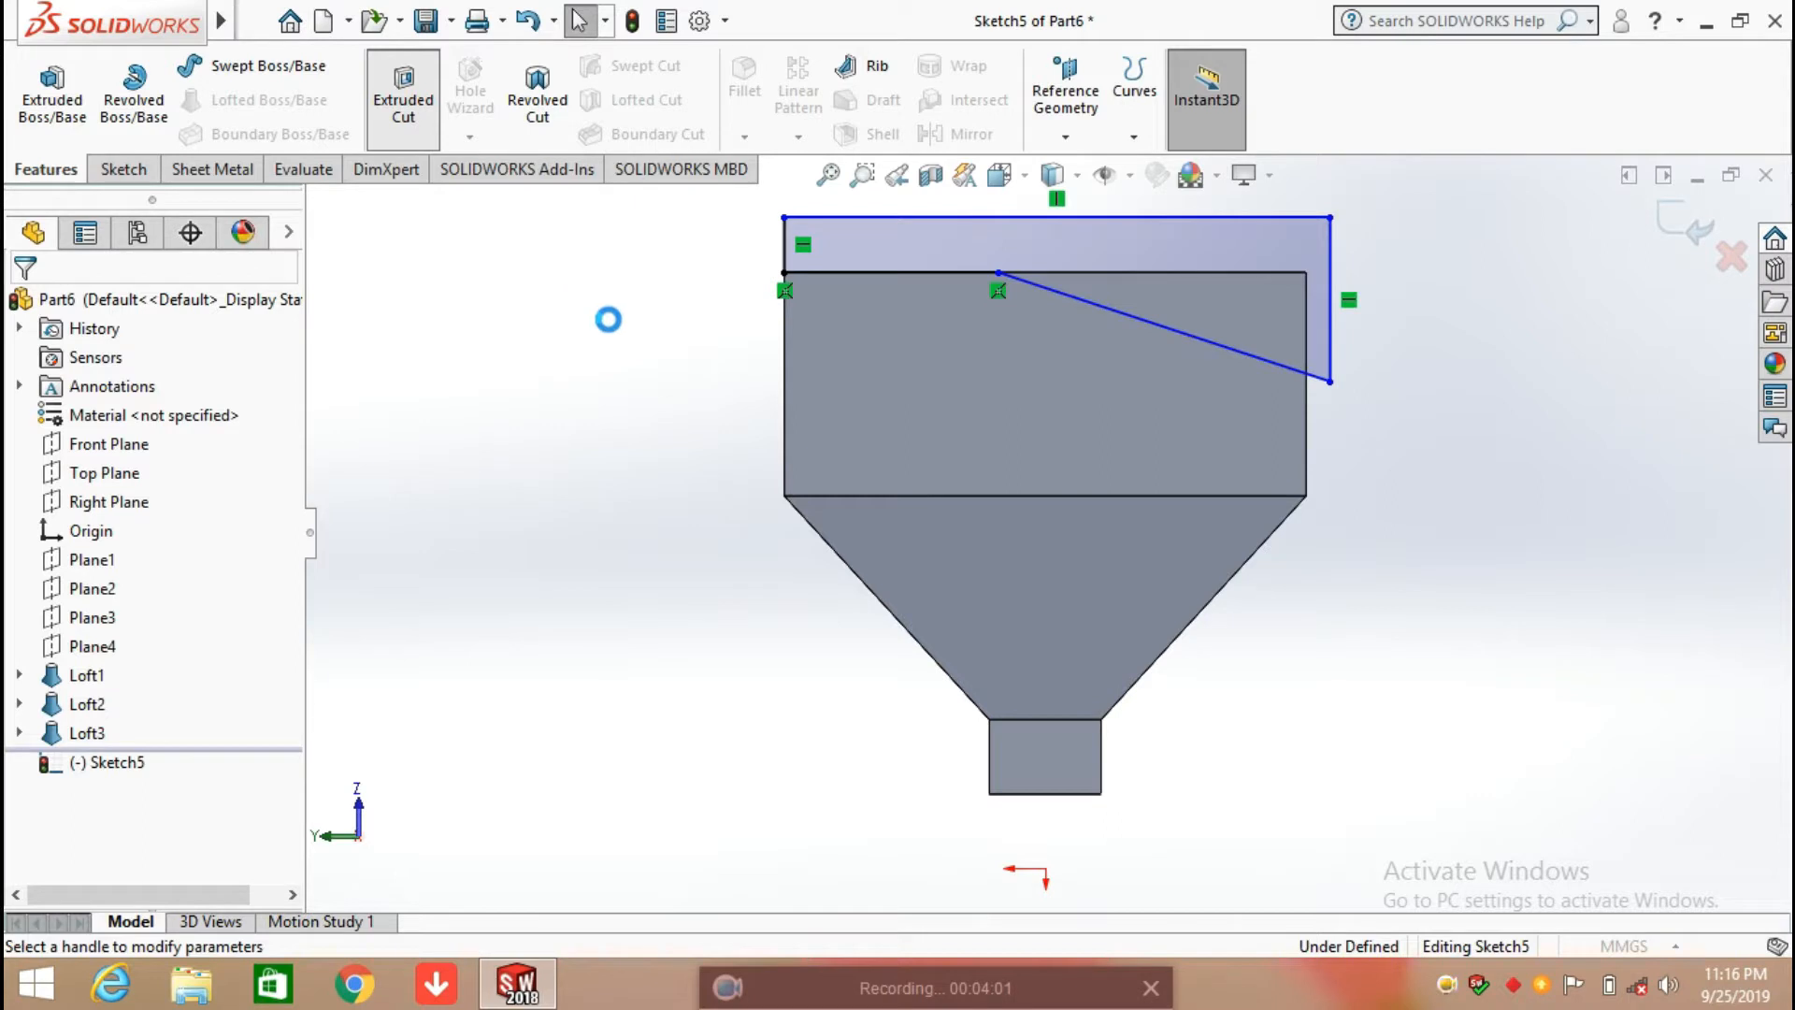
pyautogui.click(402, 92)
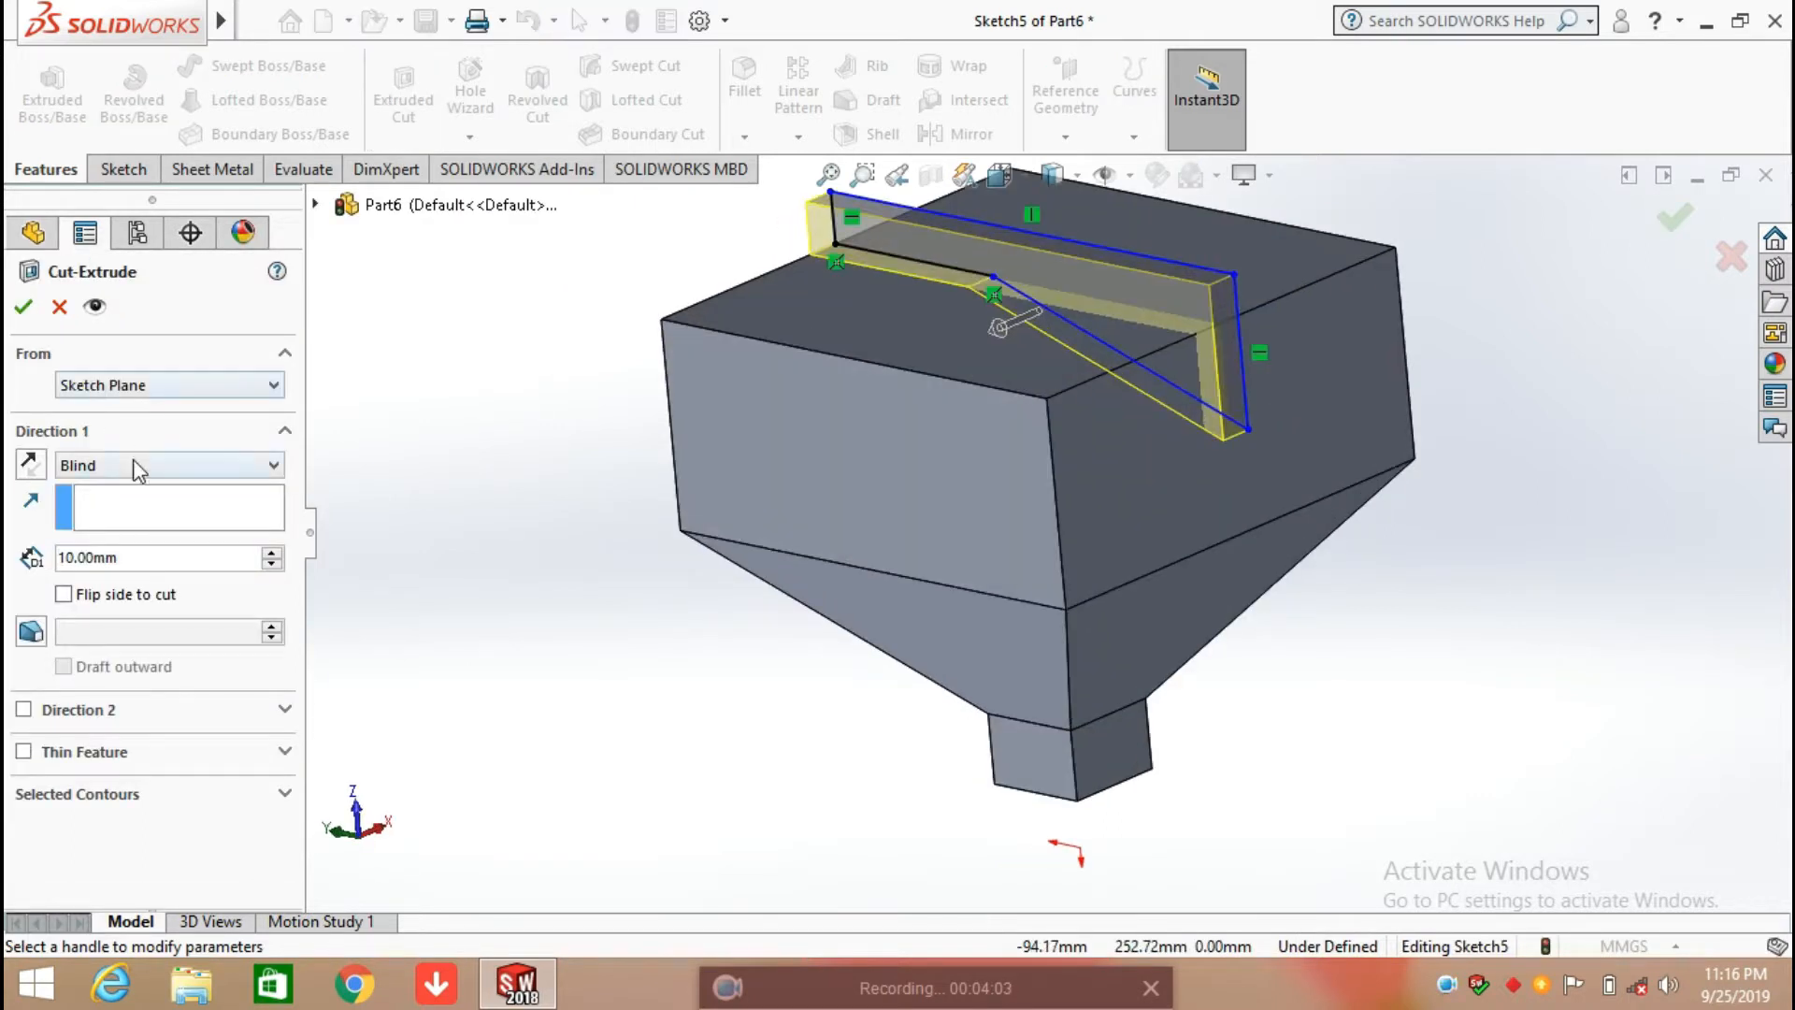
pyautogui.click(169, 465)
pyautogui.write('280')
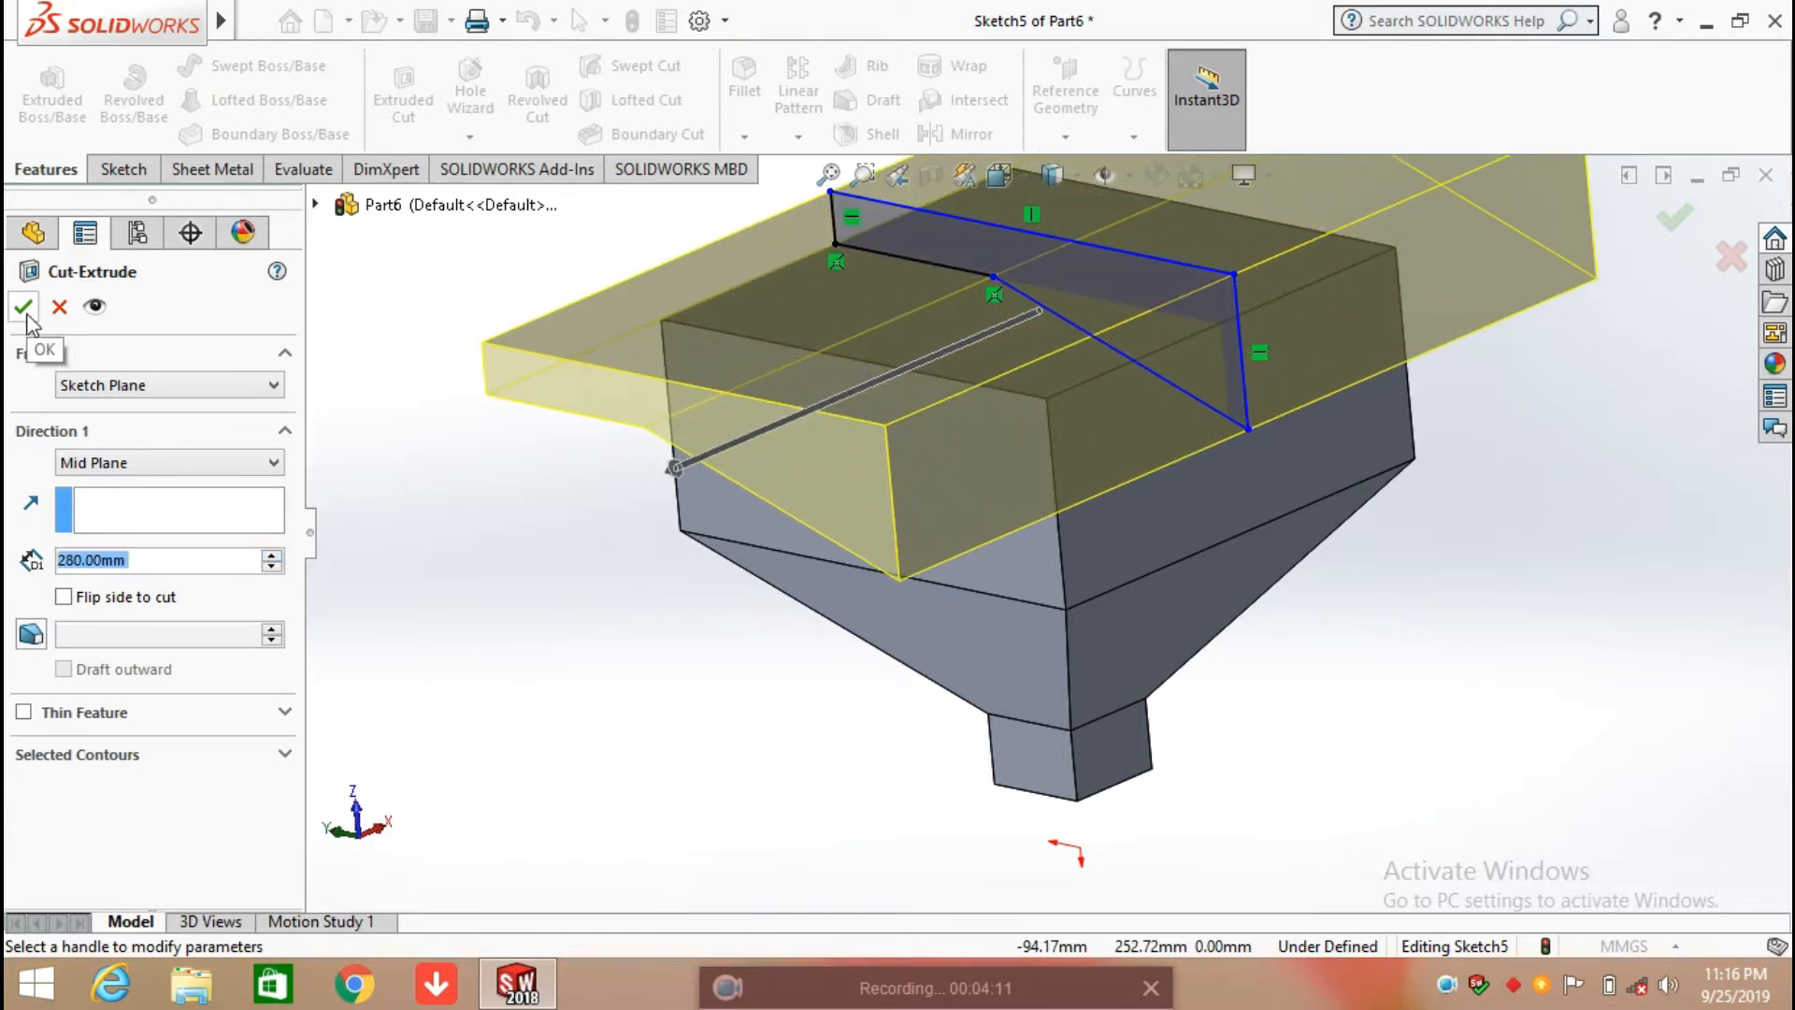
pyautogui.click(22, 306)
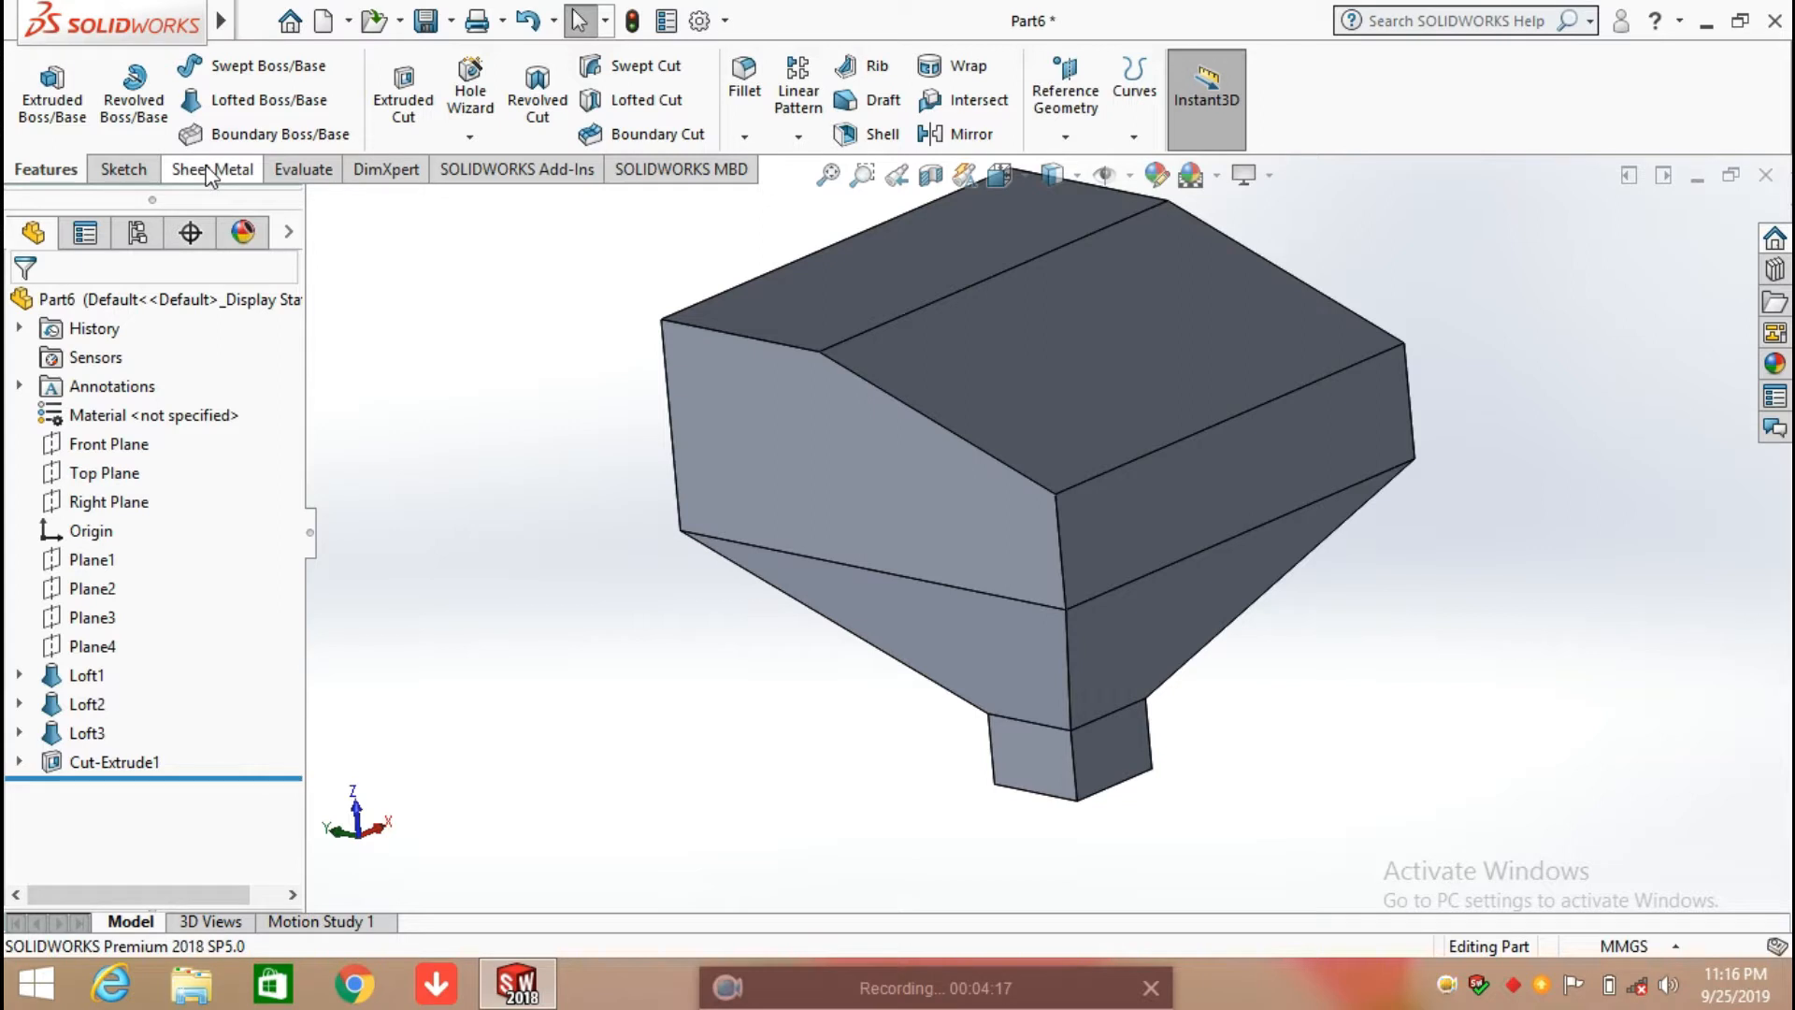
# Launch Convert to Sheet Metal and pick a hopper side face as the fixed face.
pyautogui.click(210, 169)
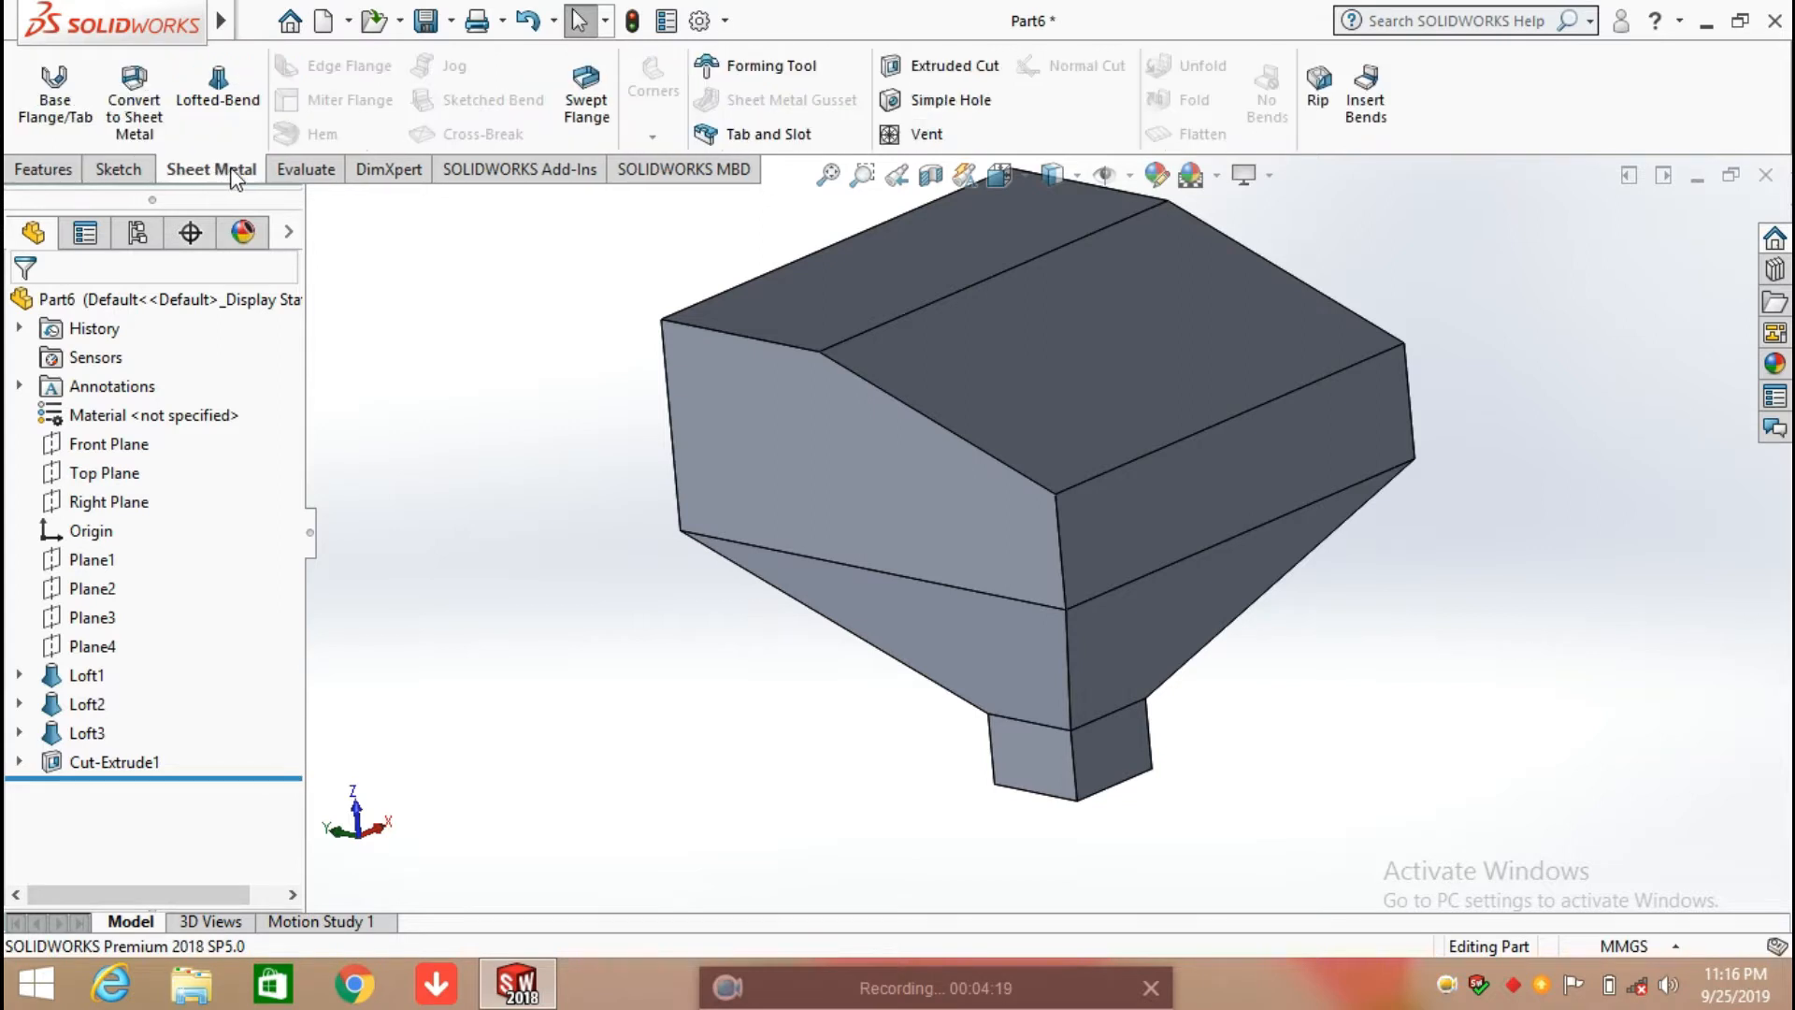
pyautogui.moveTo(133, 97)
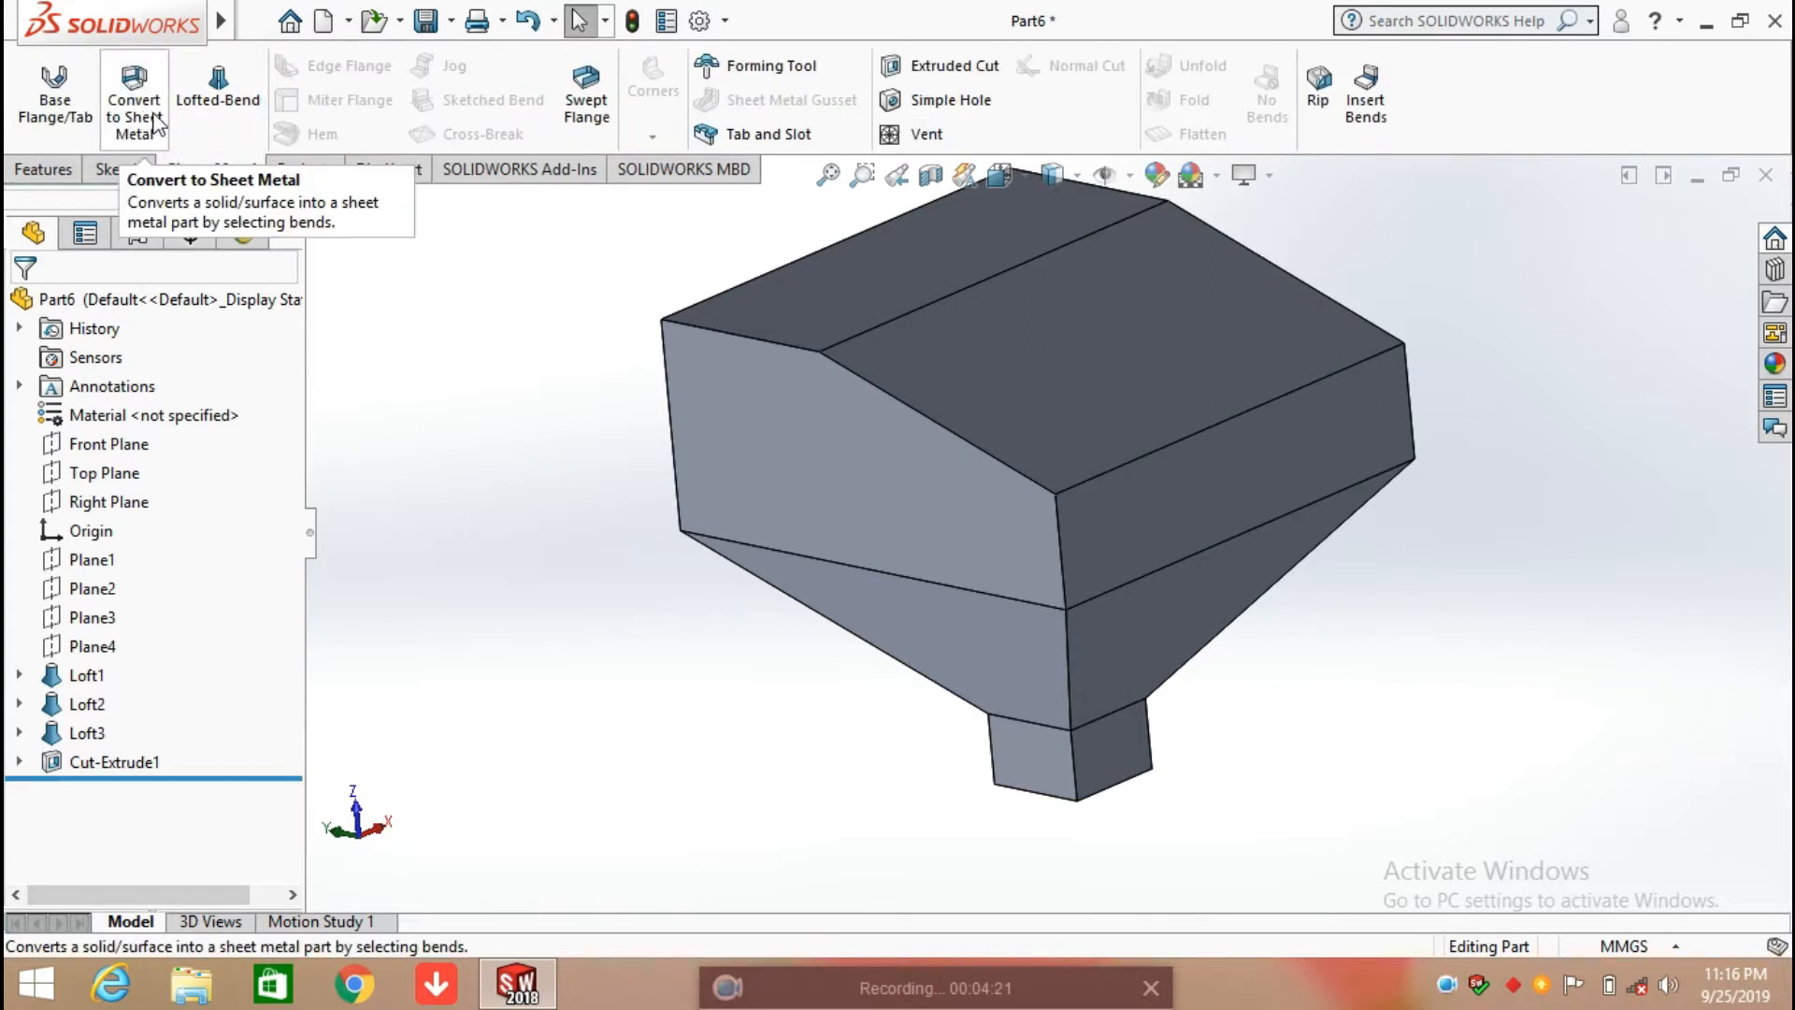
pyautogui.click(133, 100)
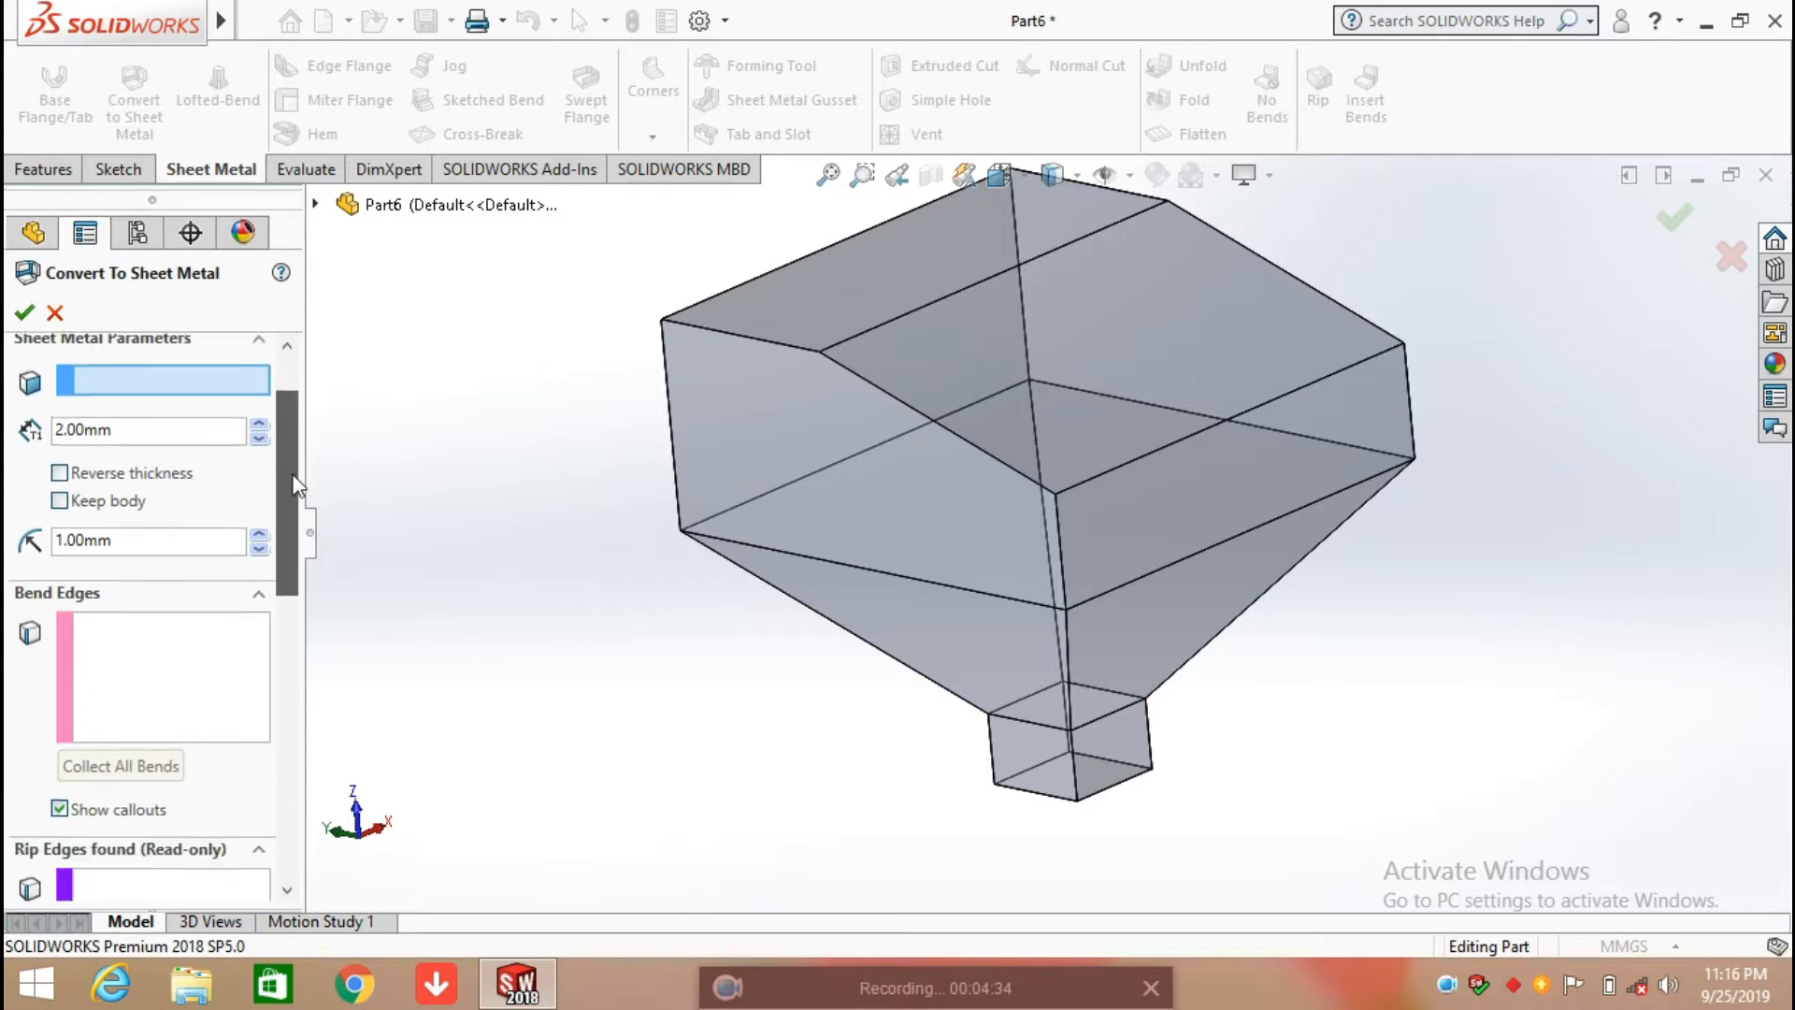
pyautogui.scroll(-3)
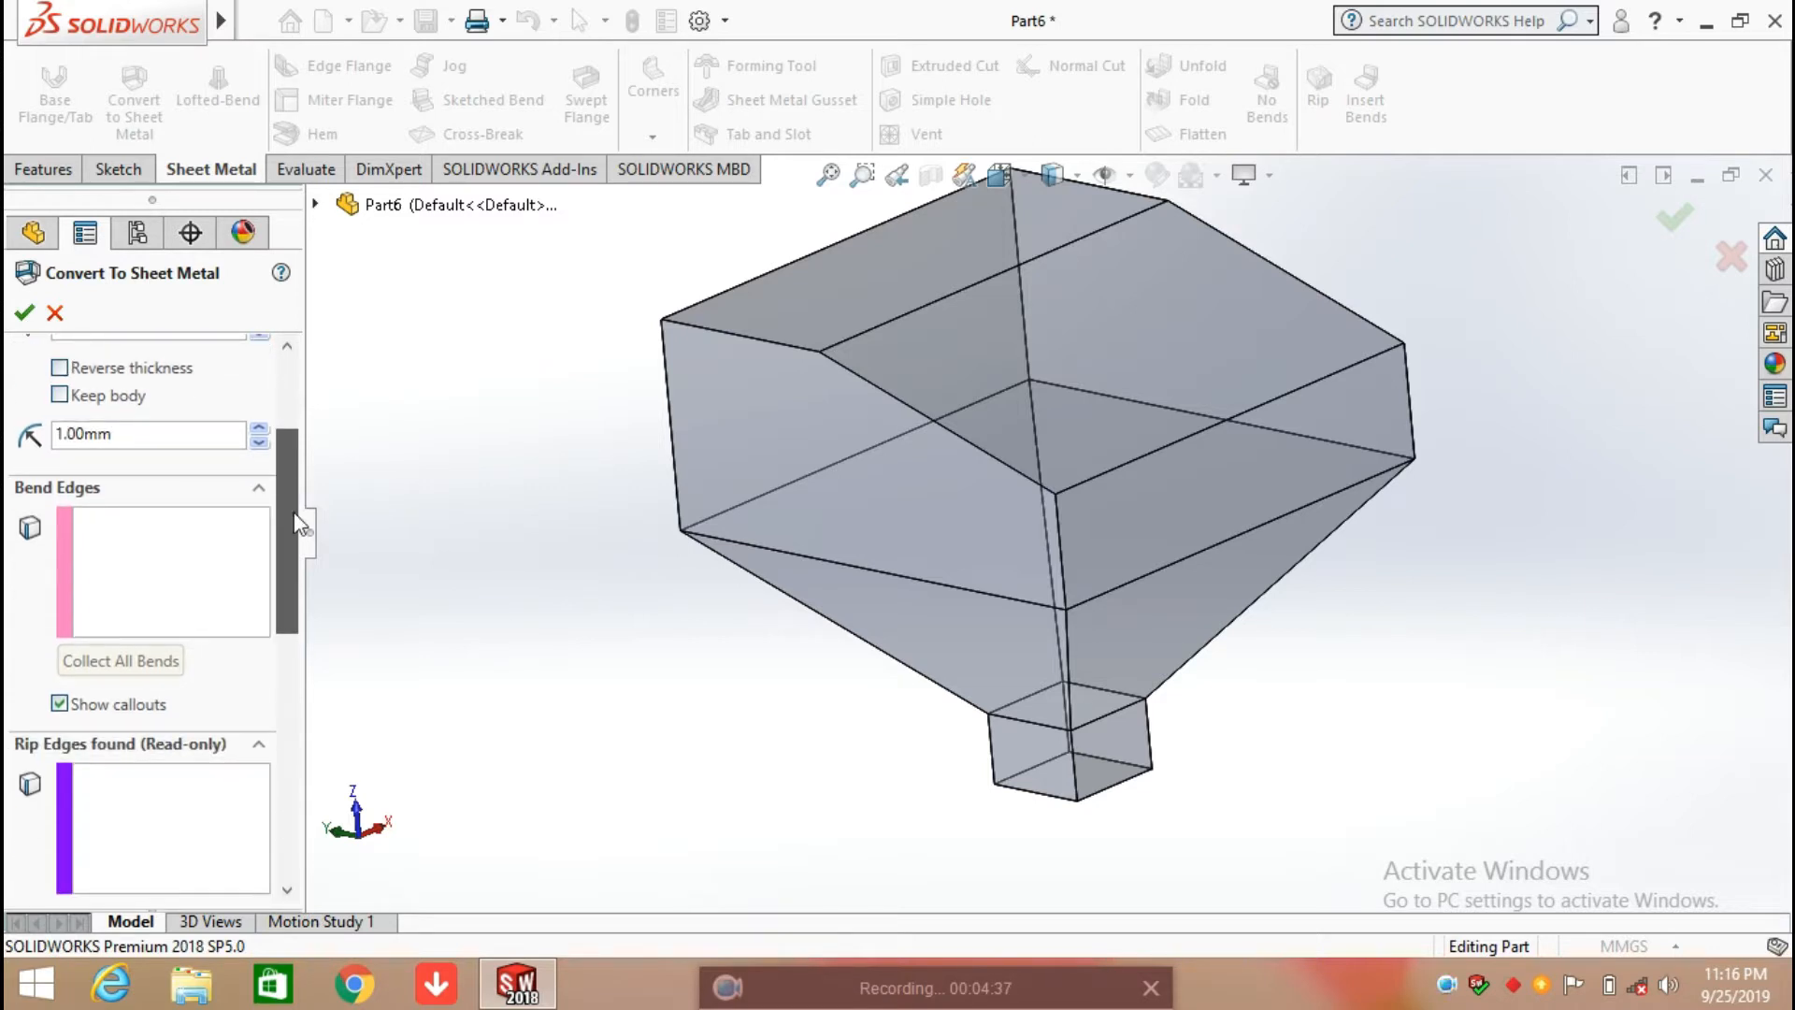
pyautogui.scroll(-3)
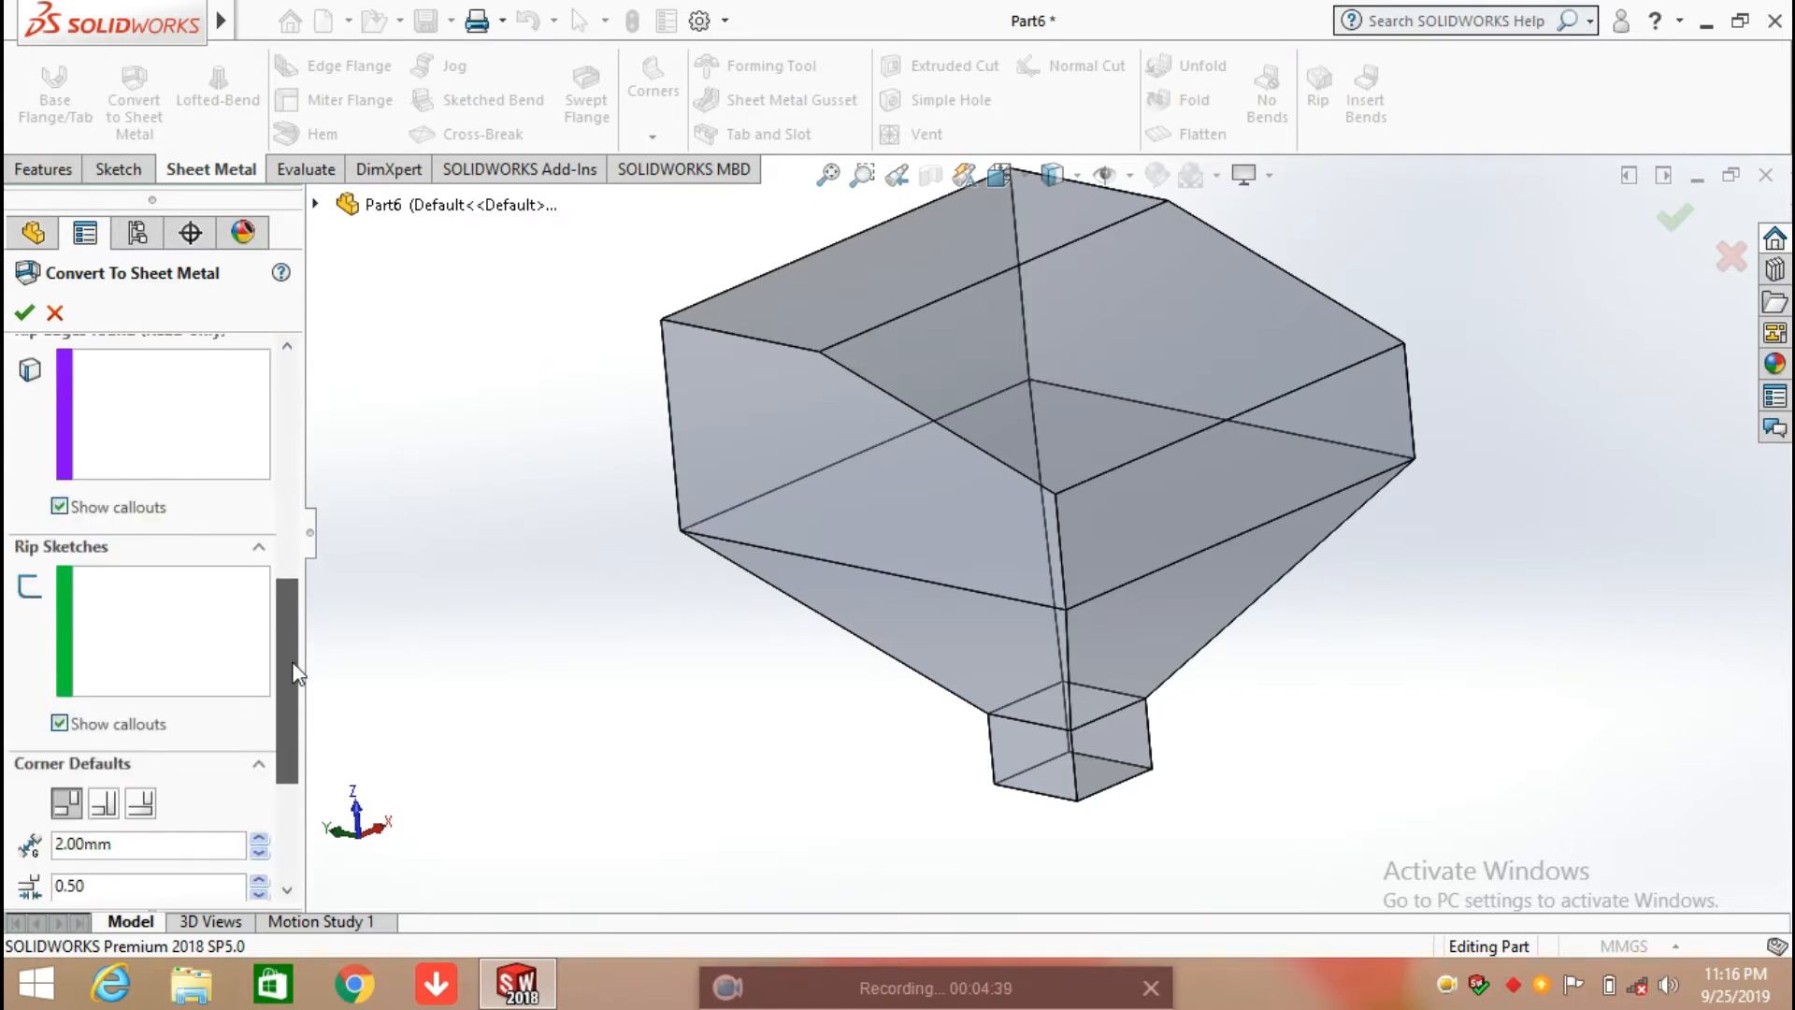
pyautogui.scroll(-3)
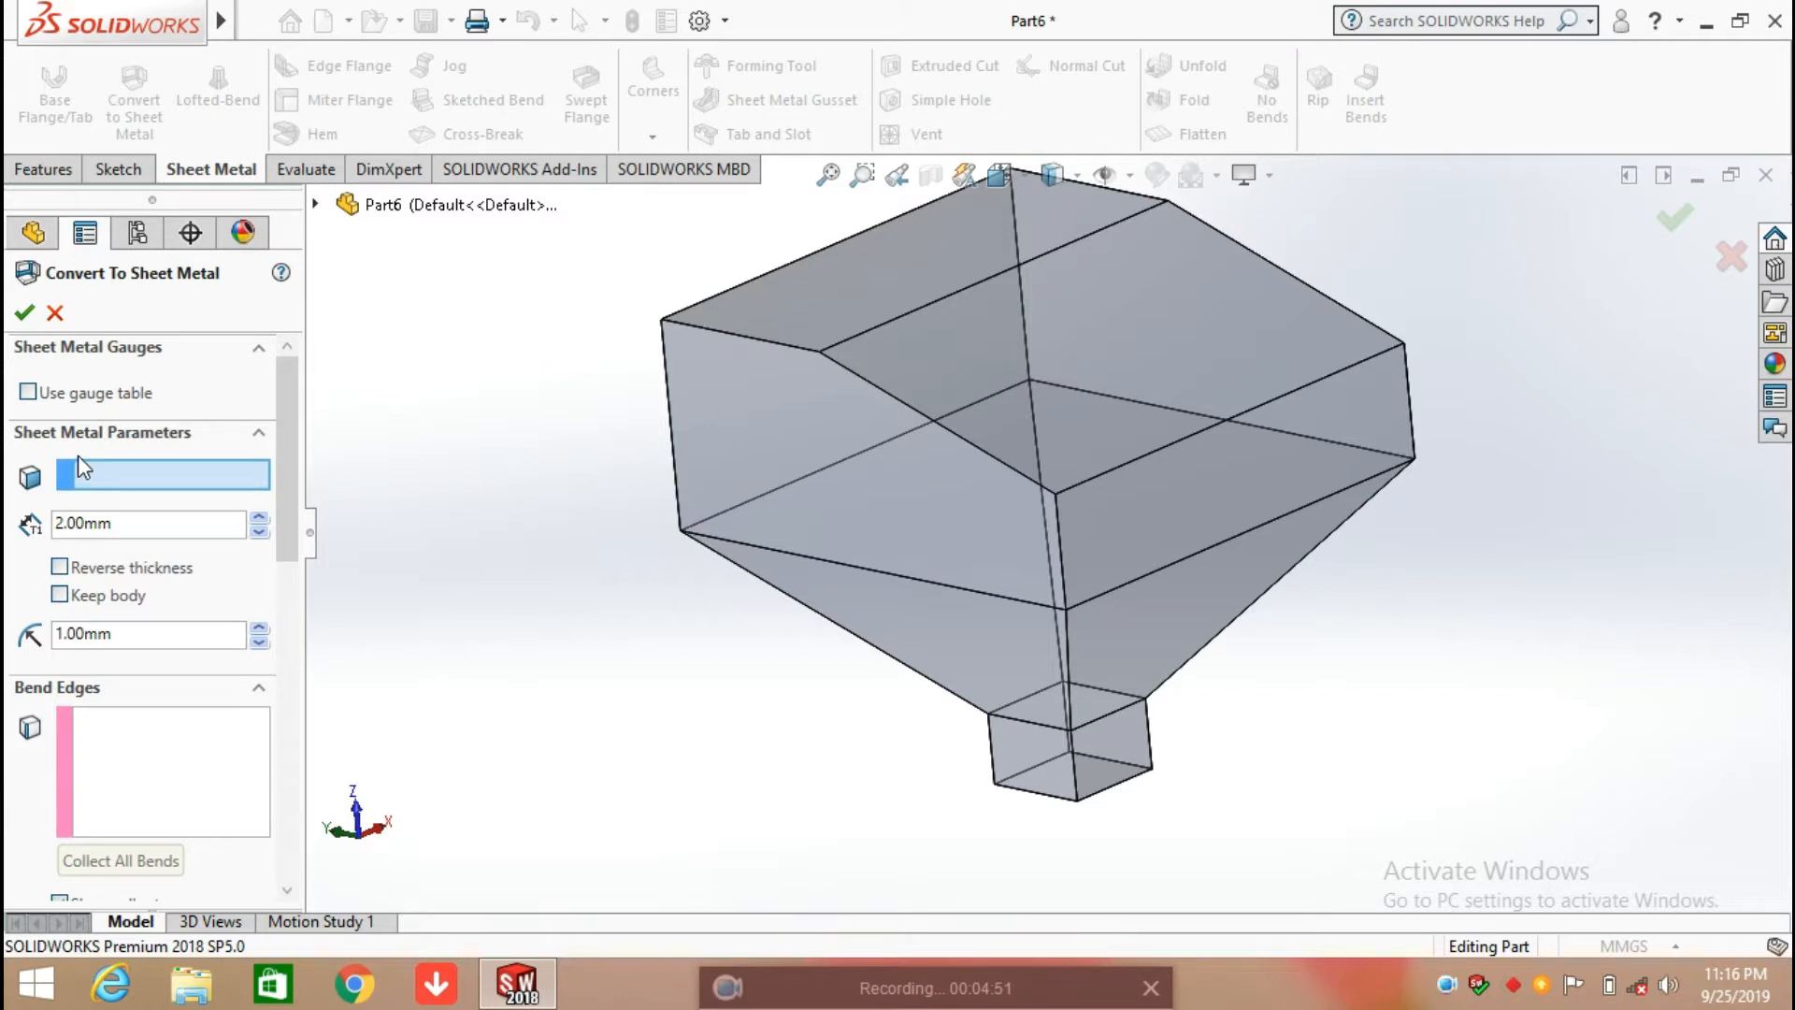
pyautogui.moveTo(864, 505)
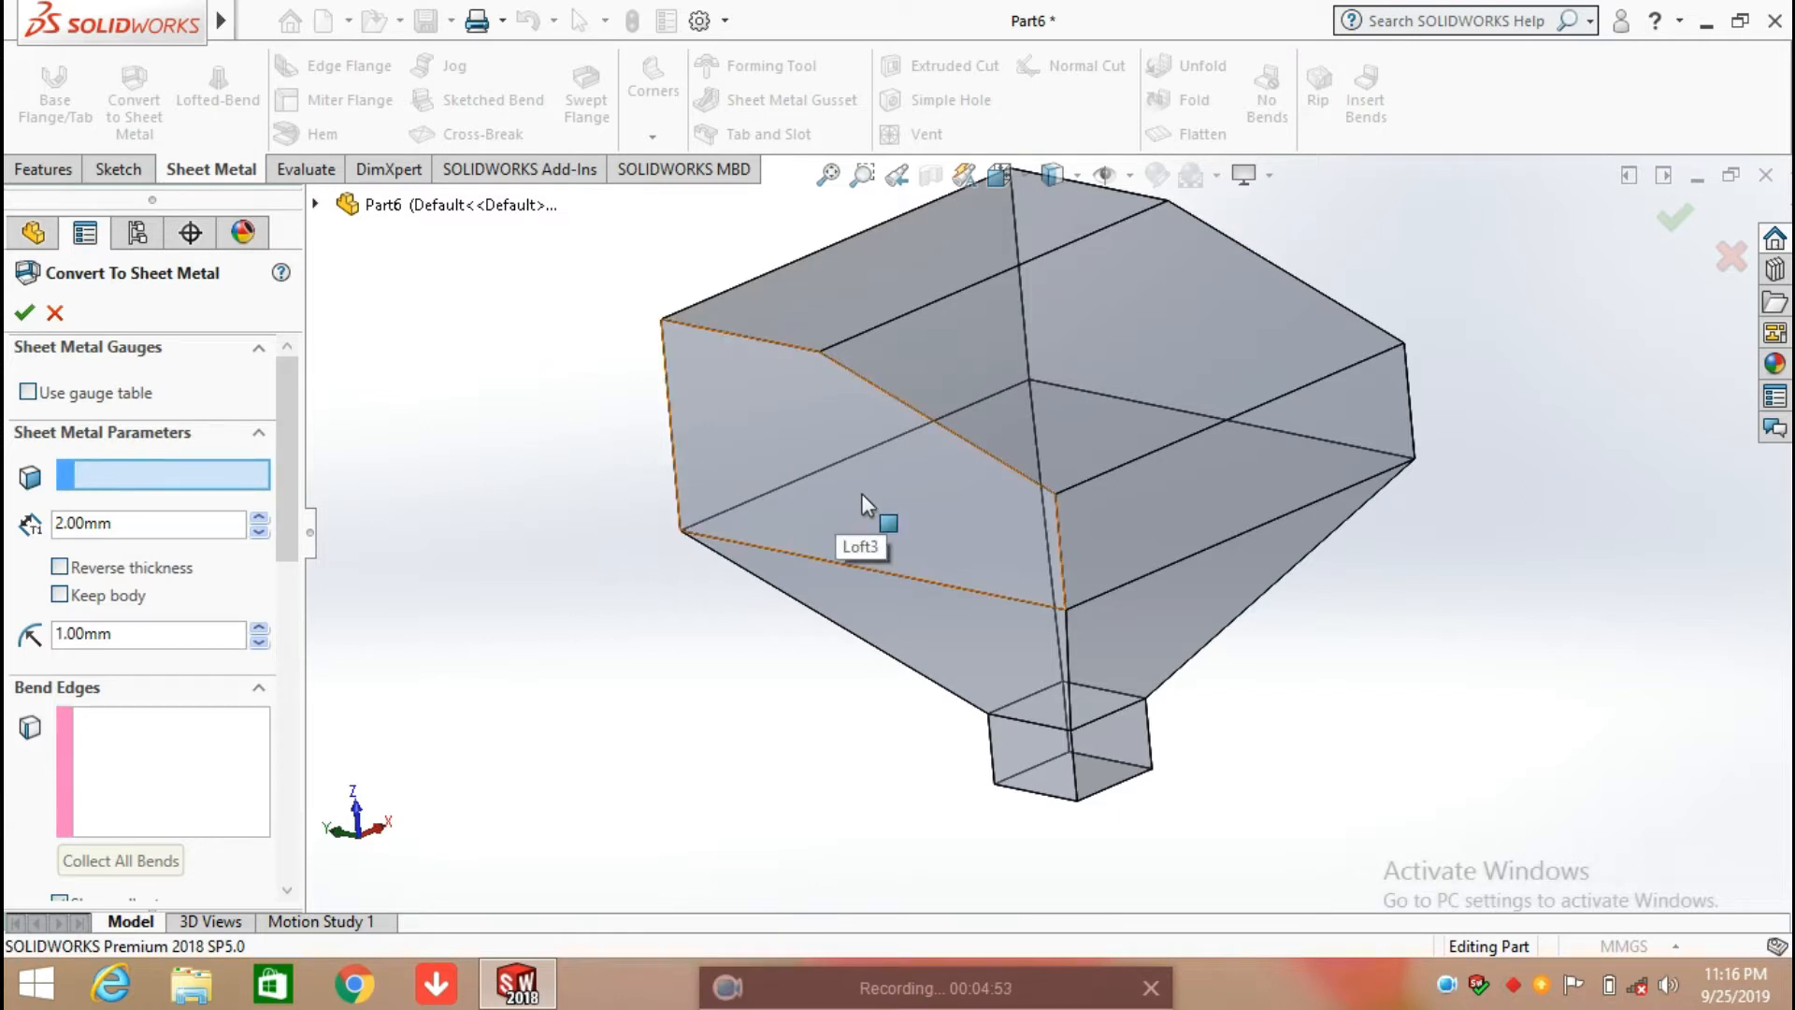
pyautogui.click(864, 504)
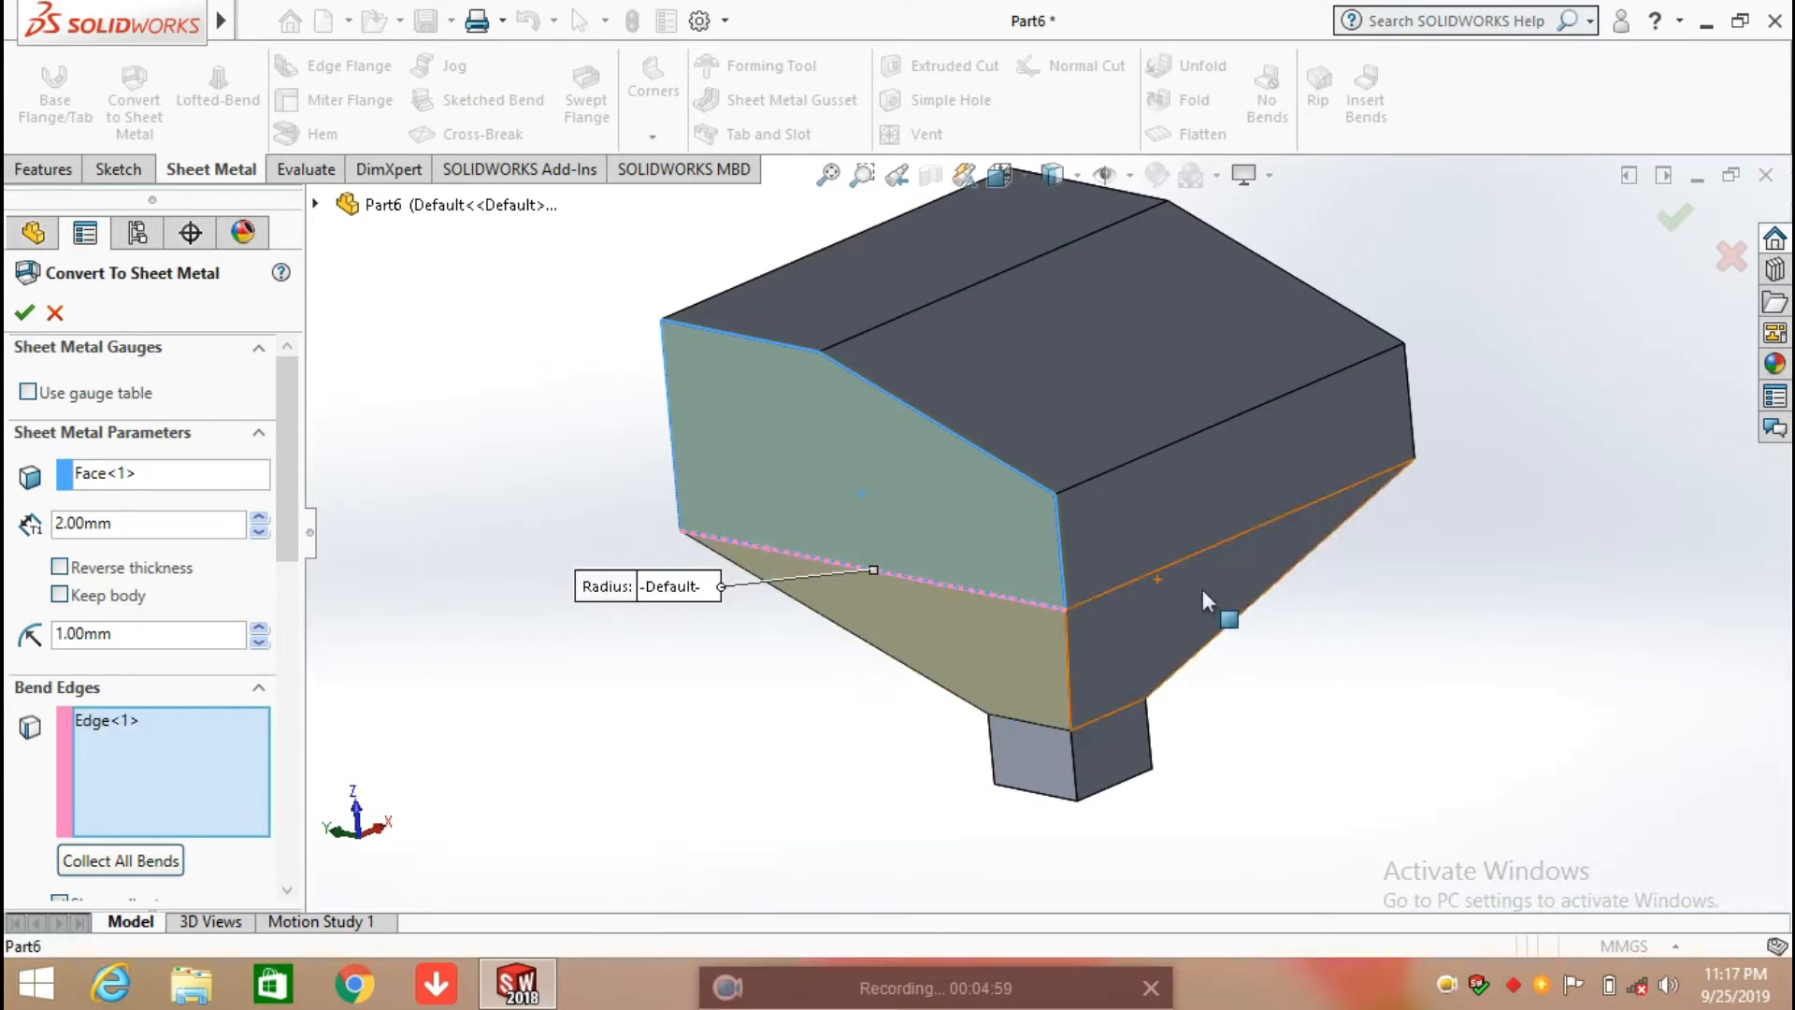
# Add the hopper's corner edges to the Bend Edges list.
pyautogui.click(1067, 669)
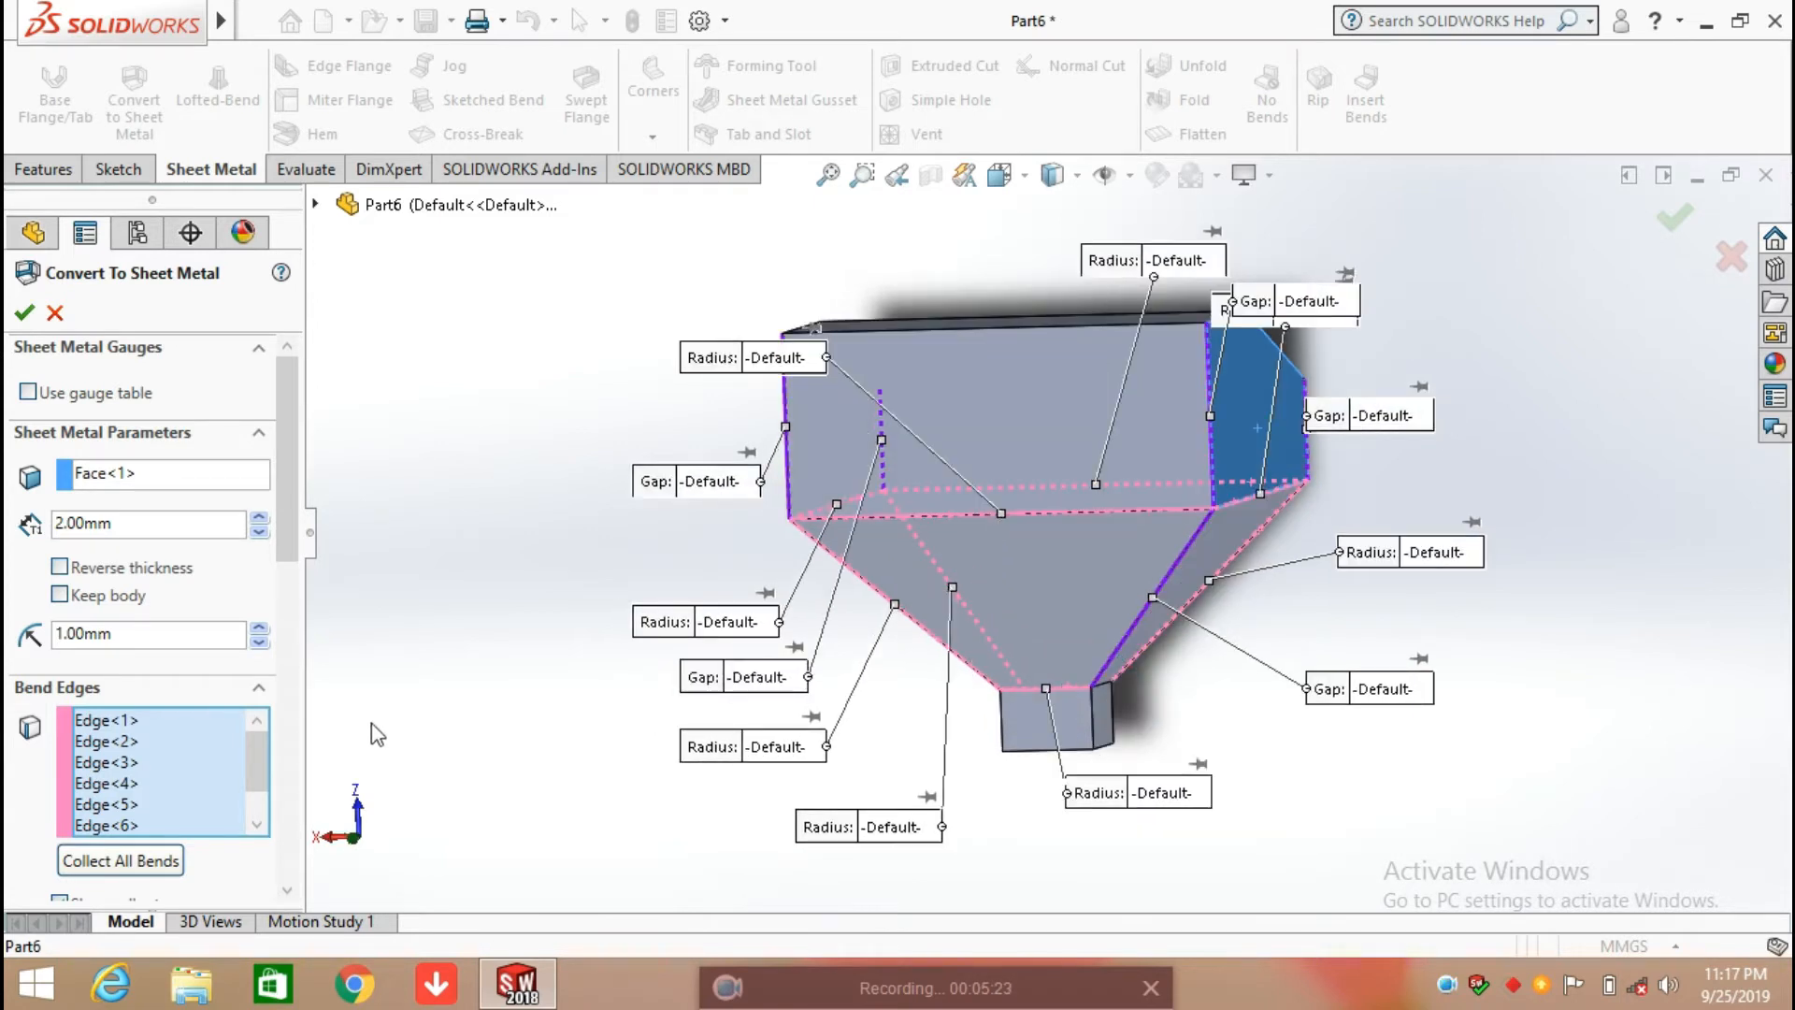
pyautogui.scroll(-3)
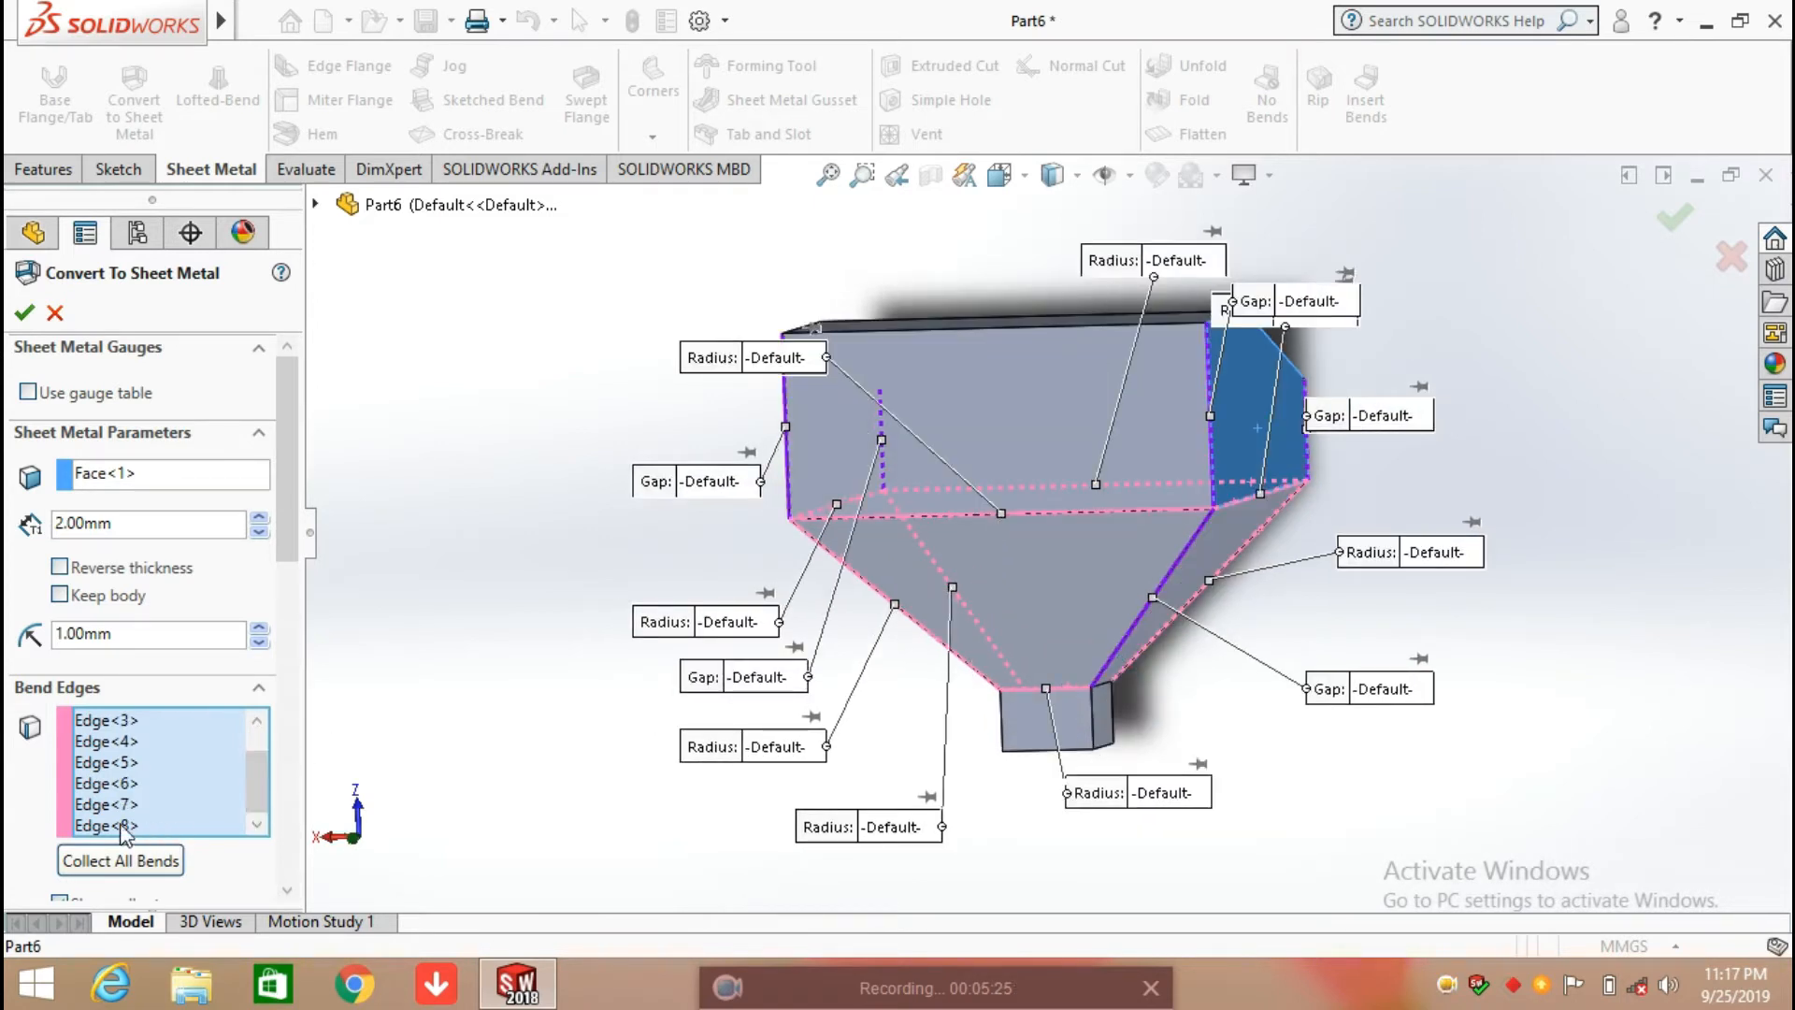
pyautogui.rightClick(104, 826)
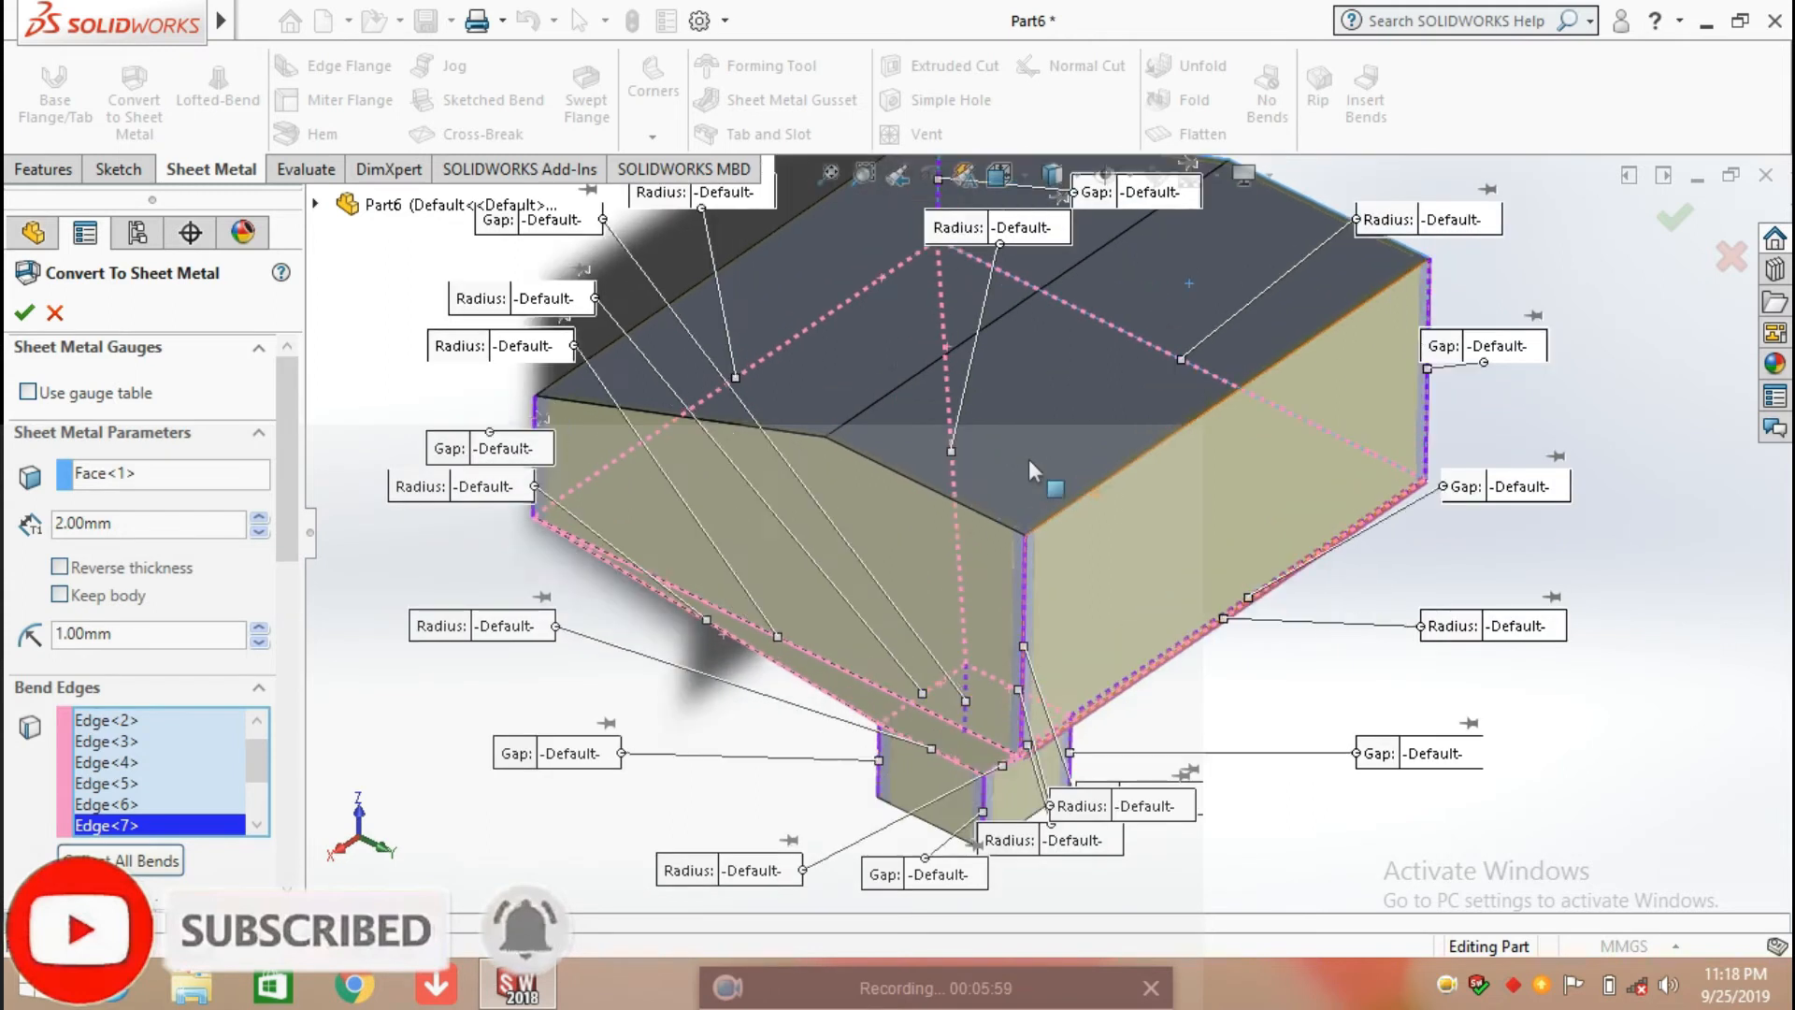
pyautogui.scroll(3)
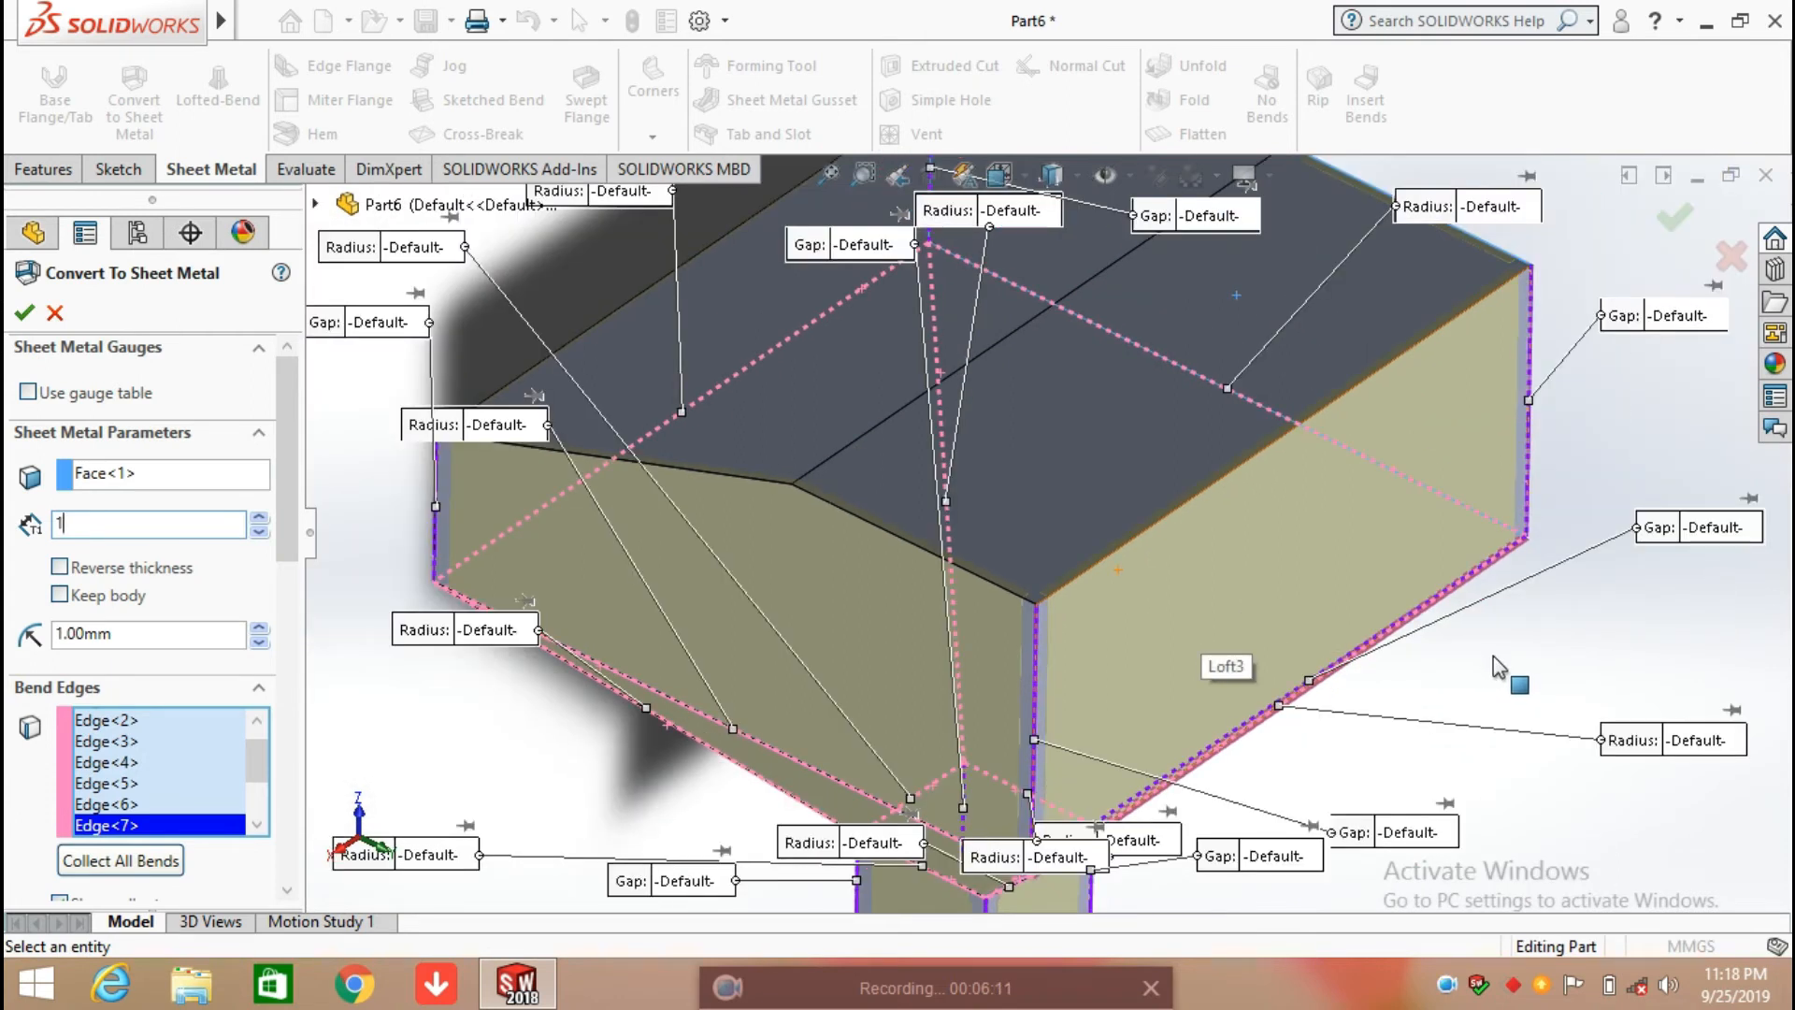
# Apply a 2.00 mm sheet thickness and close the bend intersection warning.
pyautogui.write('1.00mm')
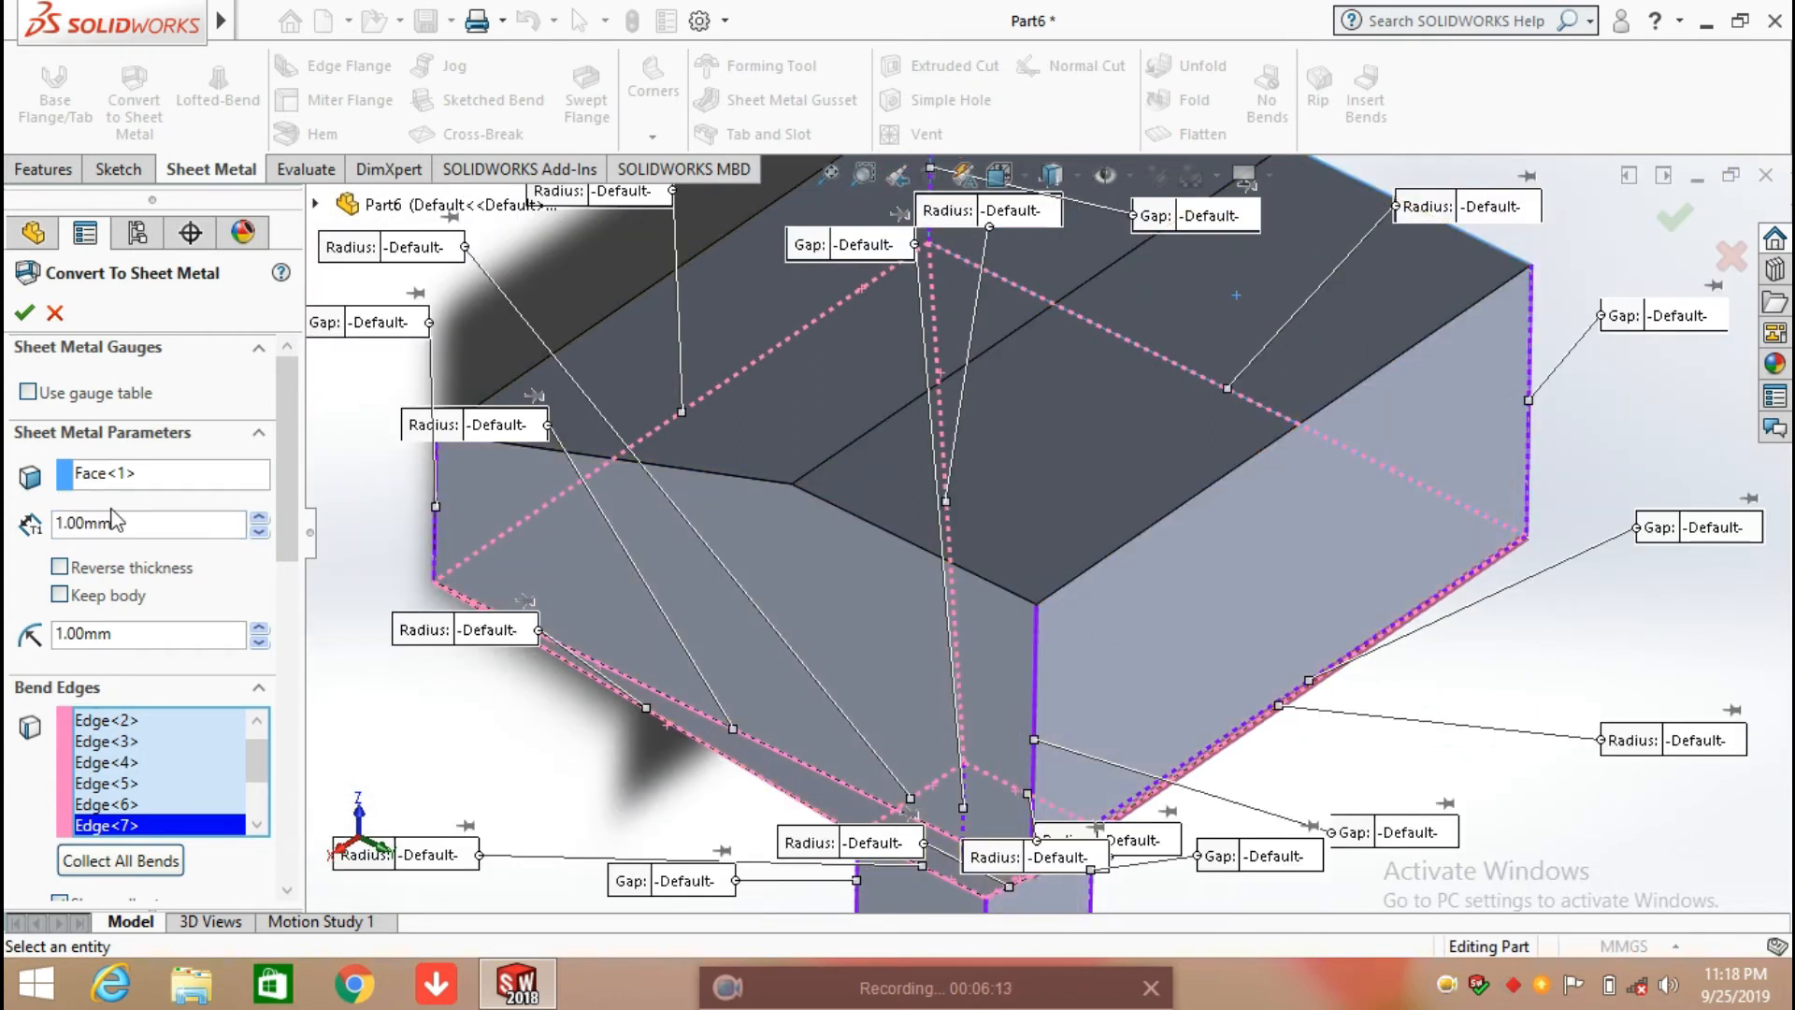
pyautogui.write('2')
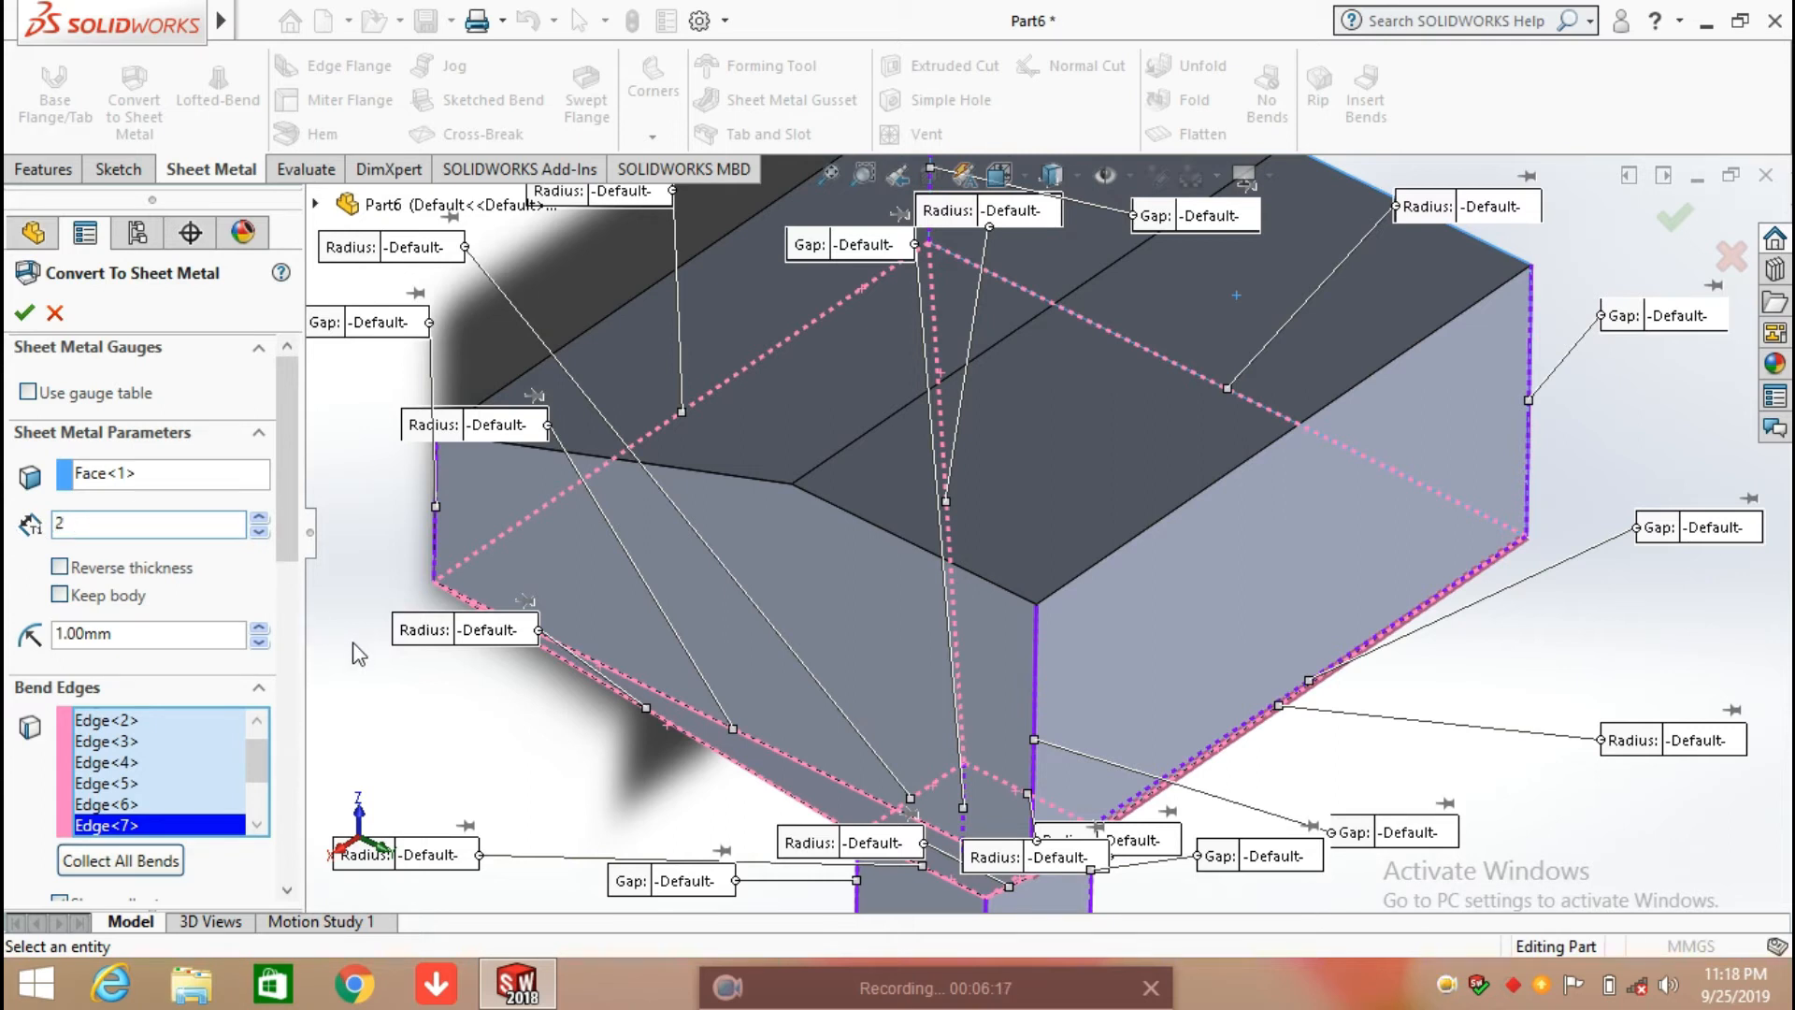
pyautogui.write('2.00mm')
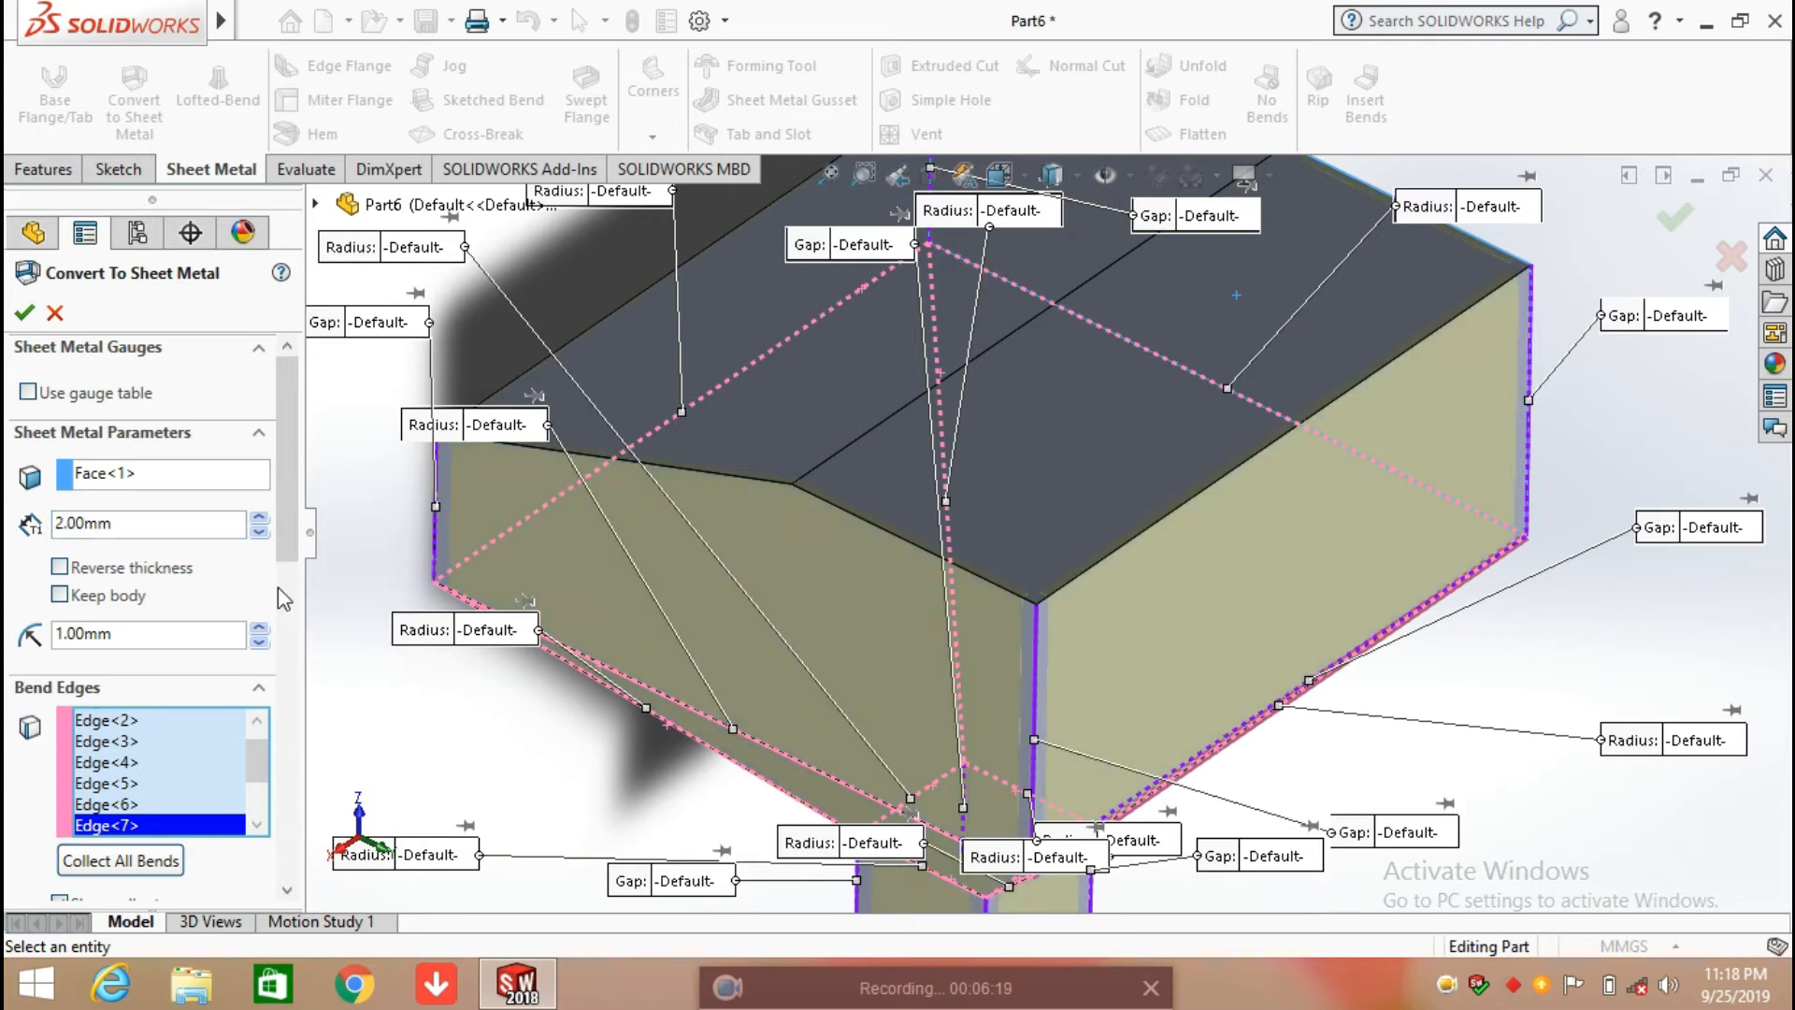
pyautogui.scroll(-3)
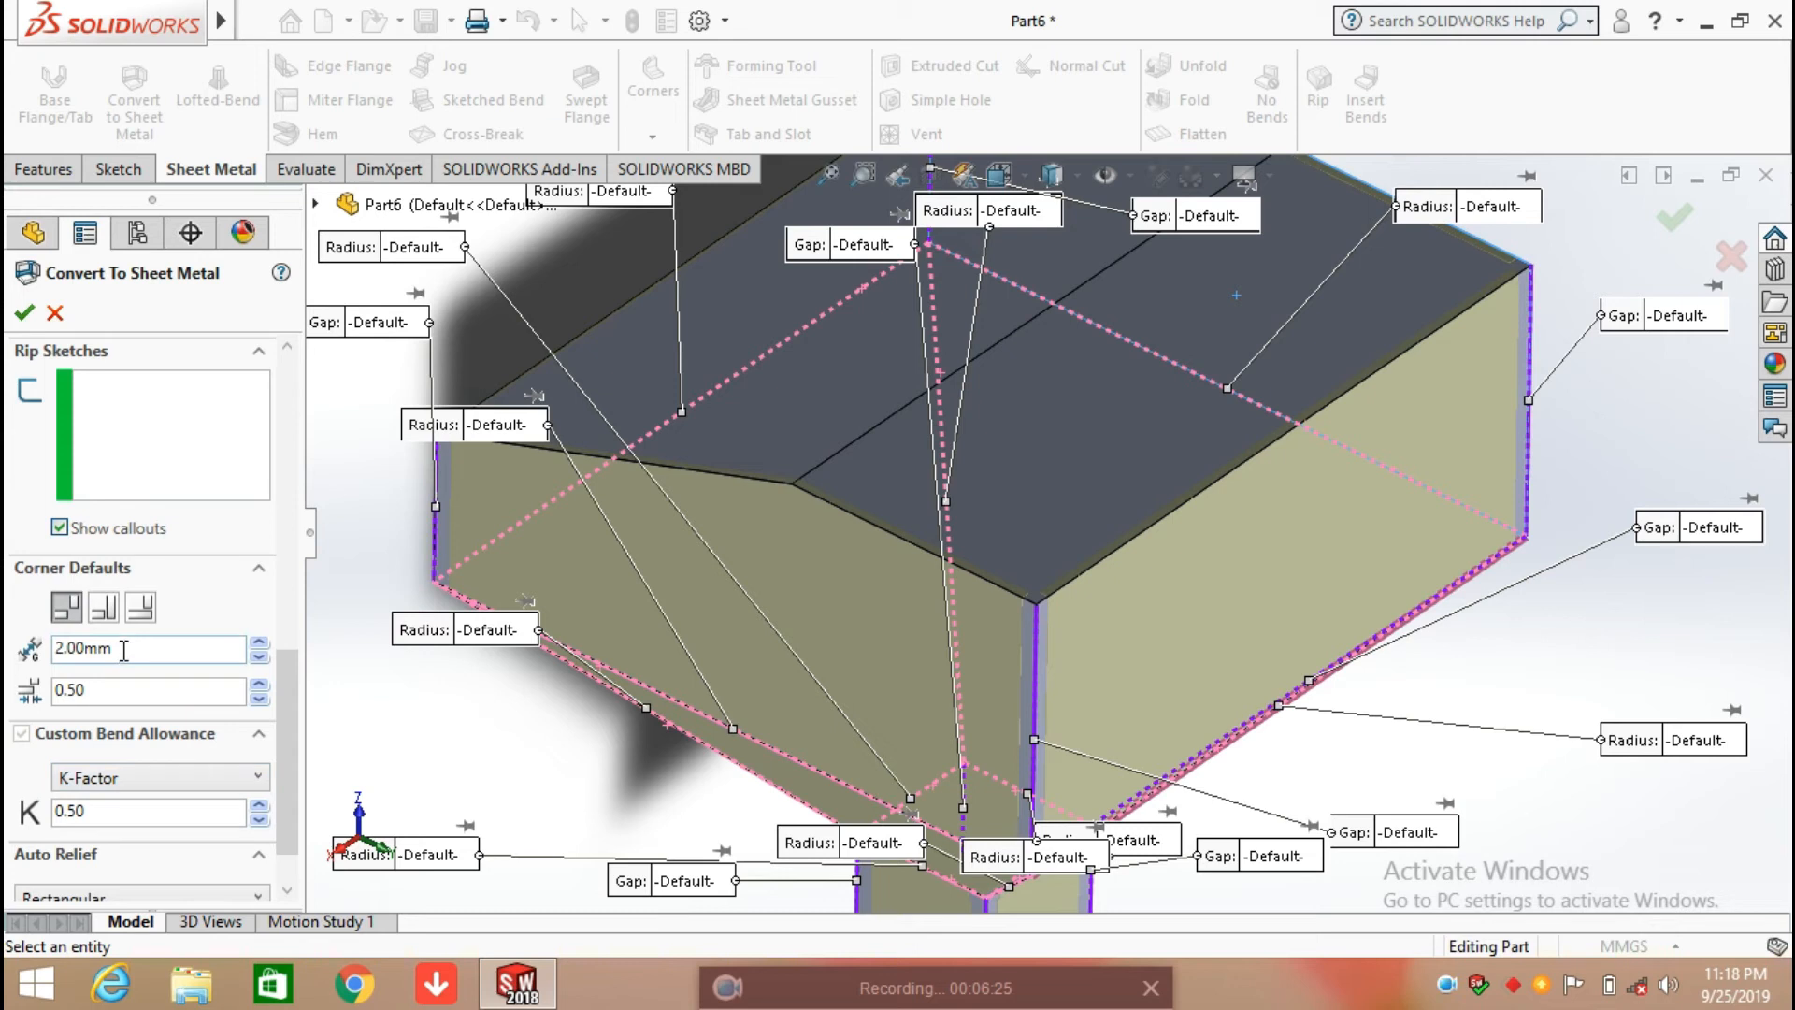
pyautogui.write('1')
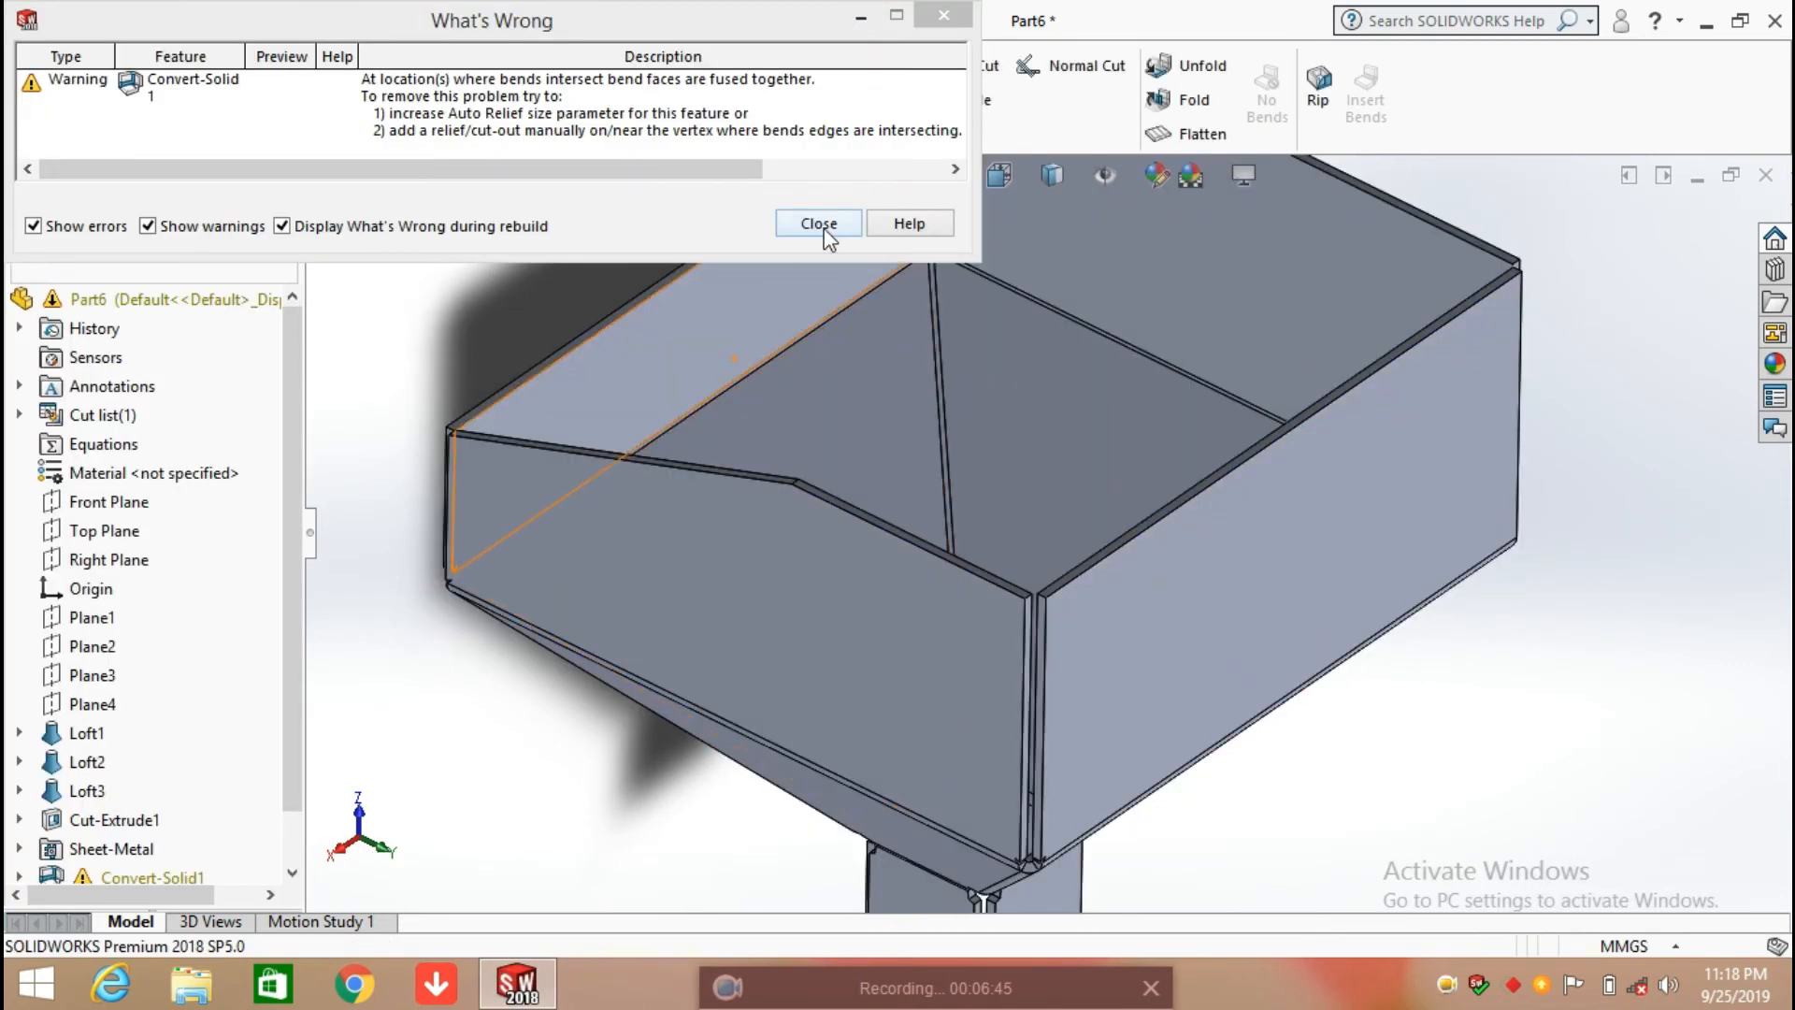
pyautogui.click(817, 223)
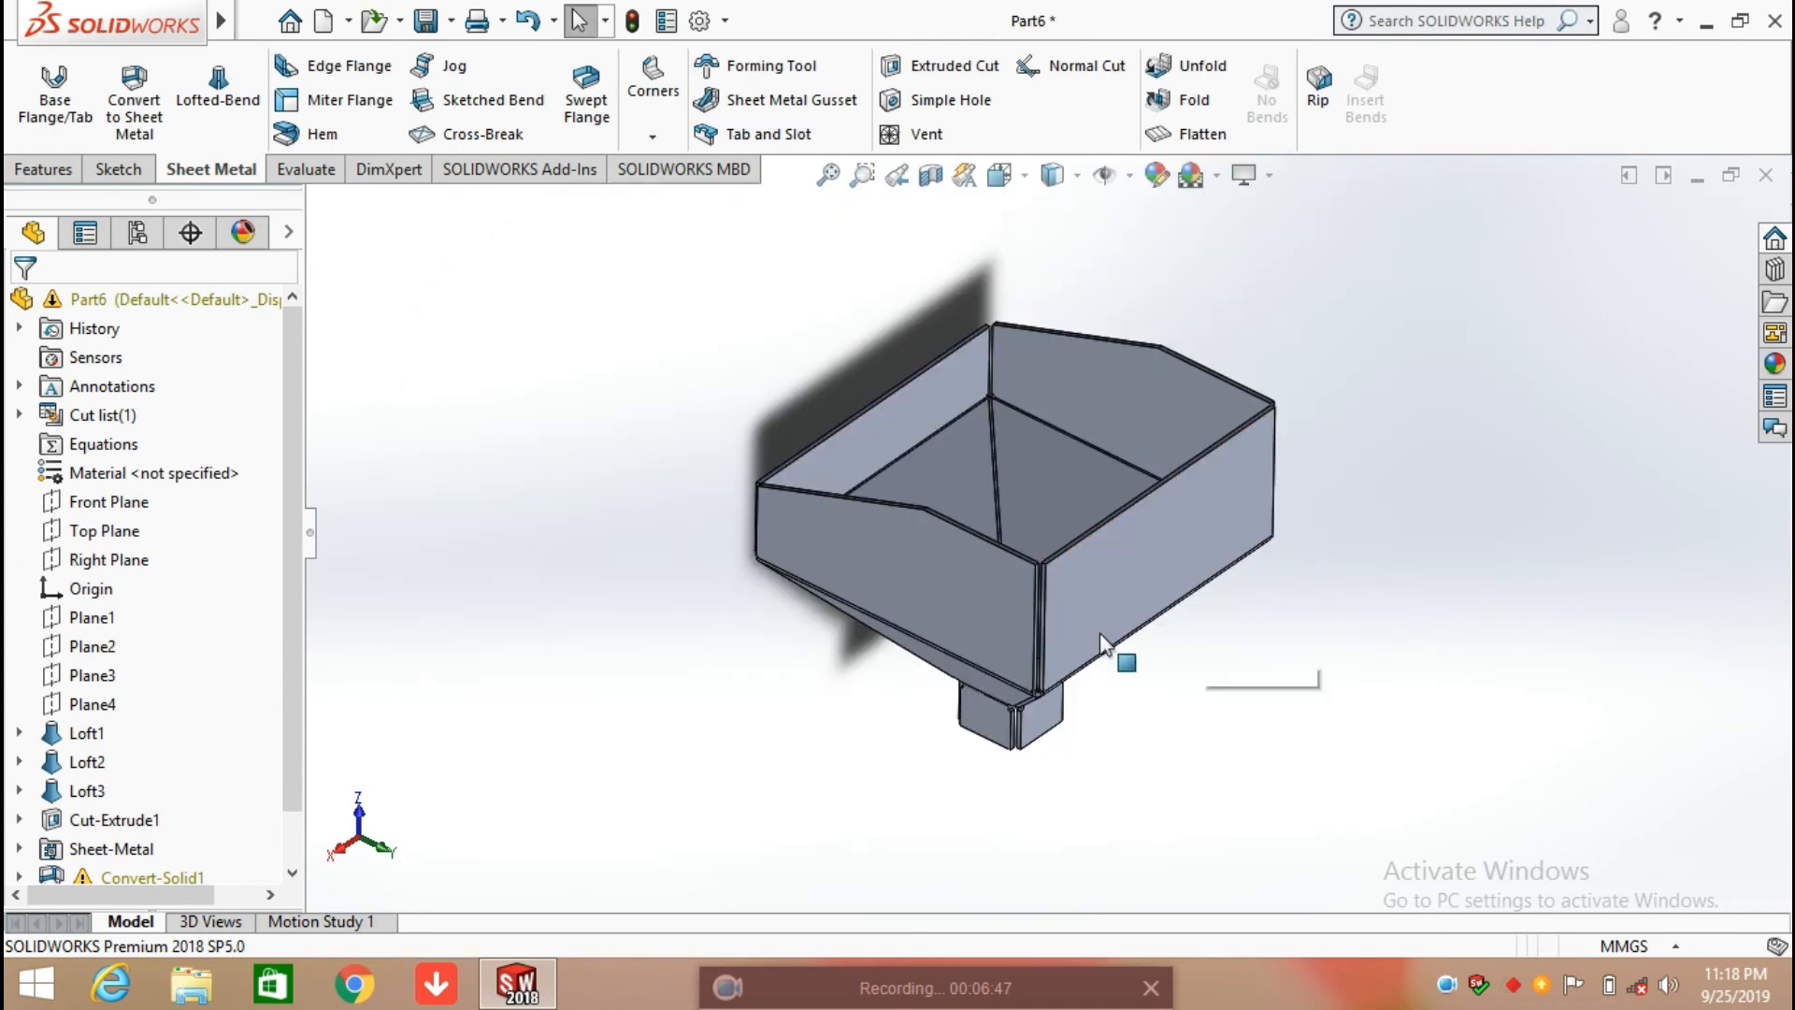
pyautogui.moveTo(1105, 641); pyautogui.dragTo(1219, 349)
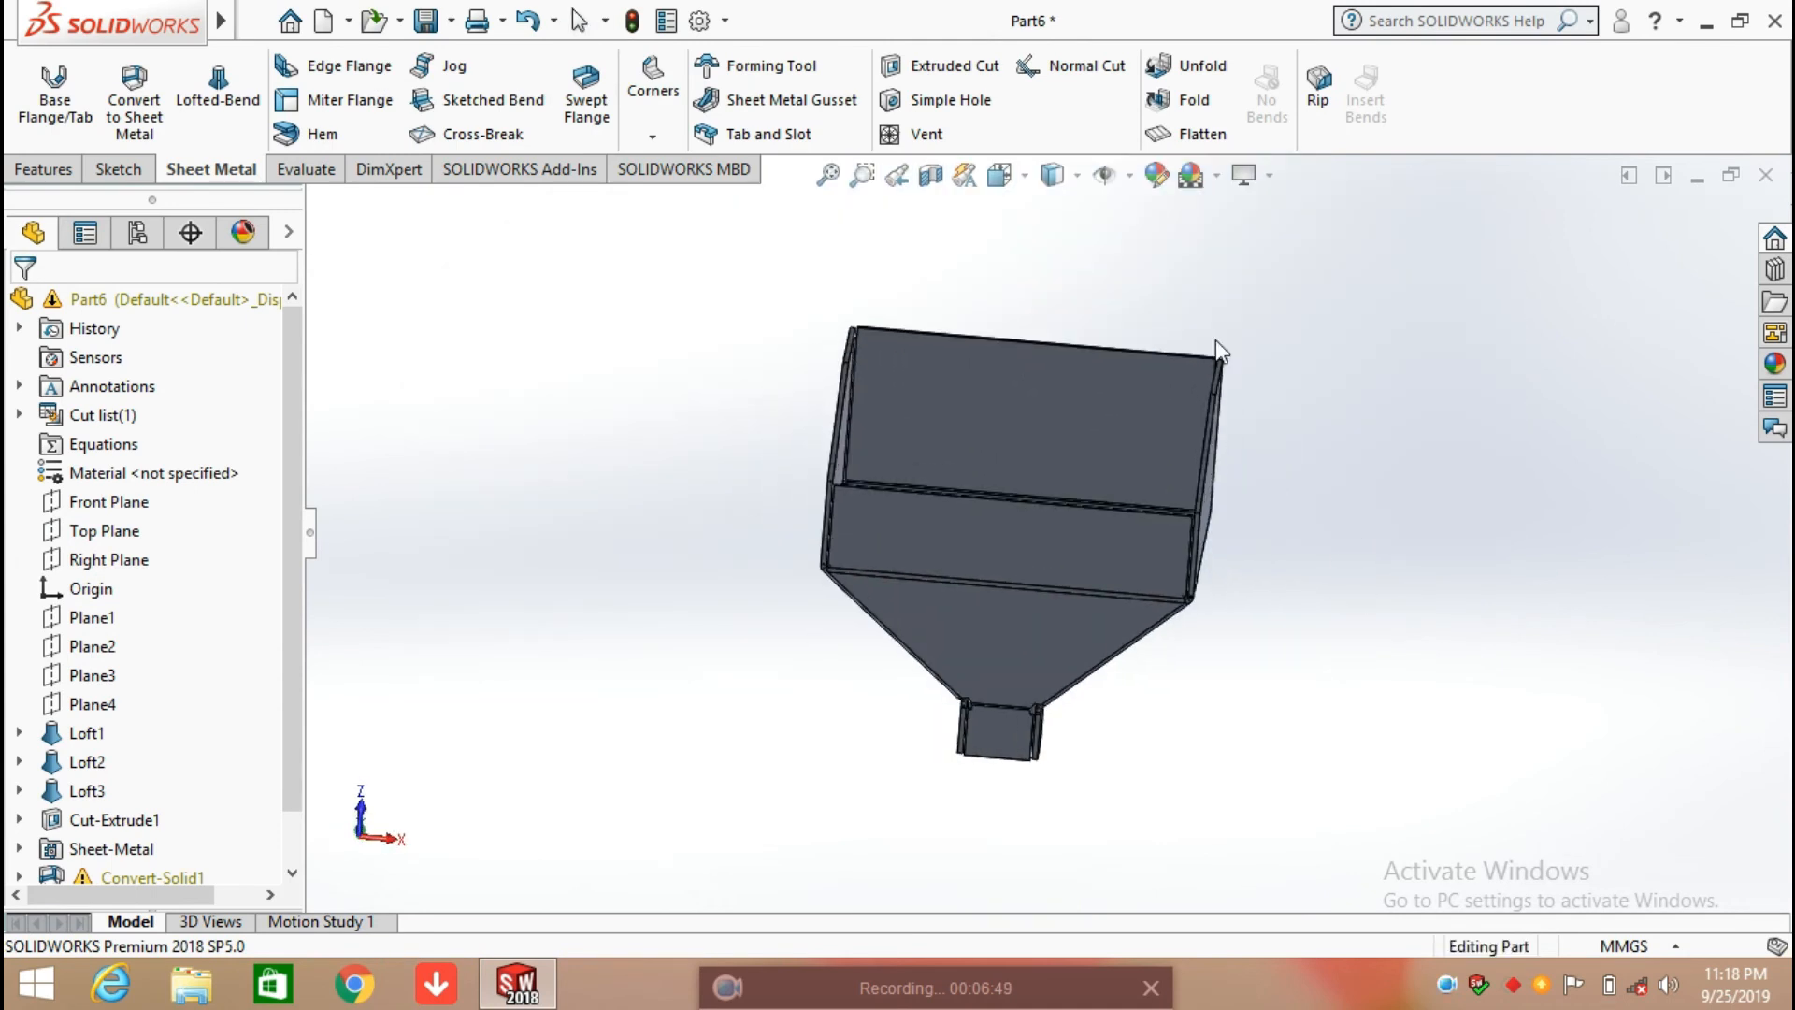